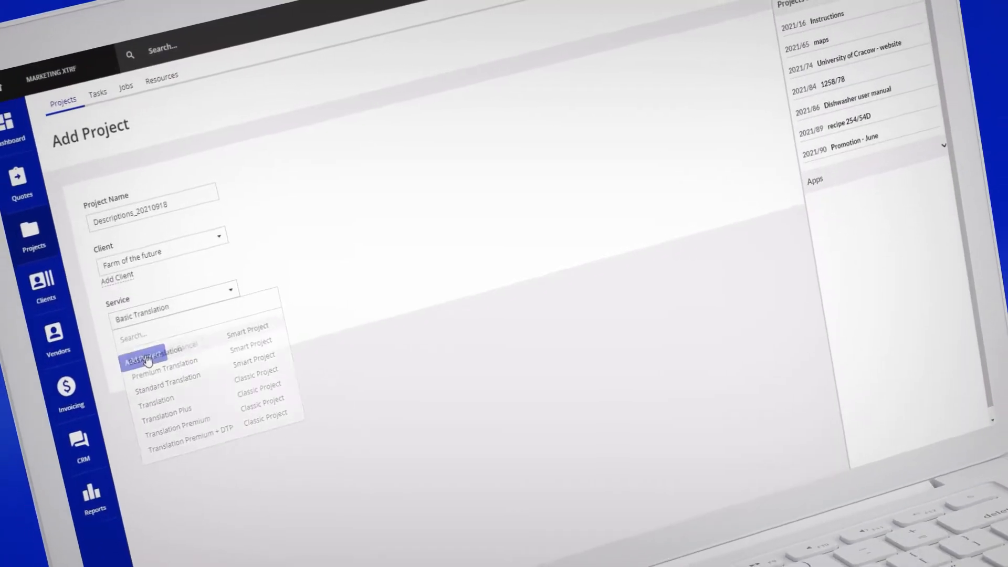
Step: Set up the Descriptions_20210918 project with Basic Translation service and a selected vendor
left_click(146, 358)
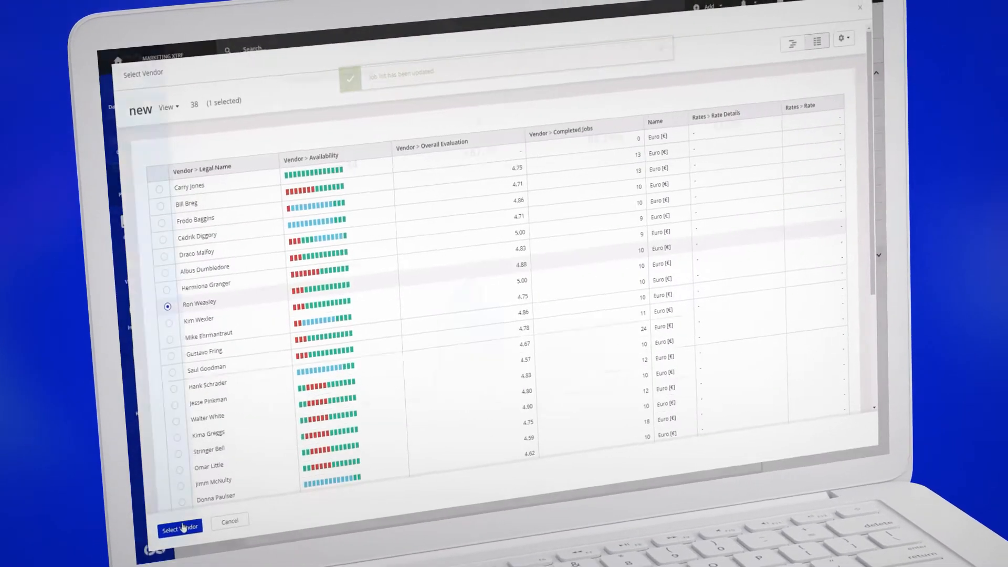
left_click(180, 529)
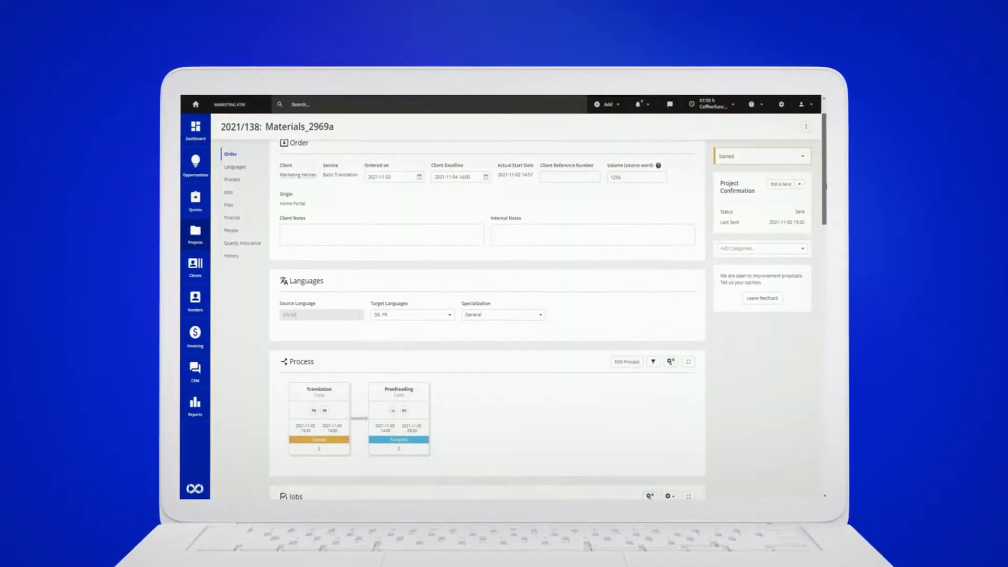
left_click(223, 189)
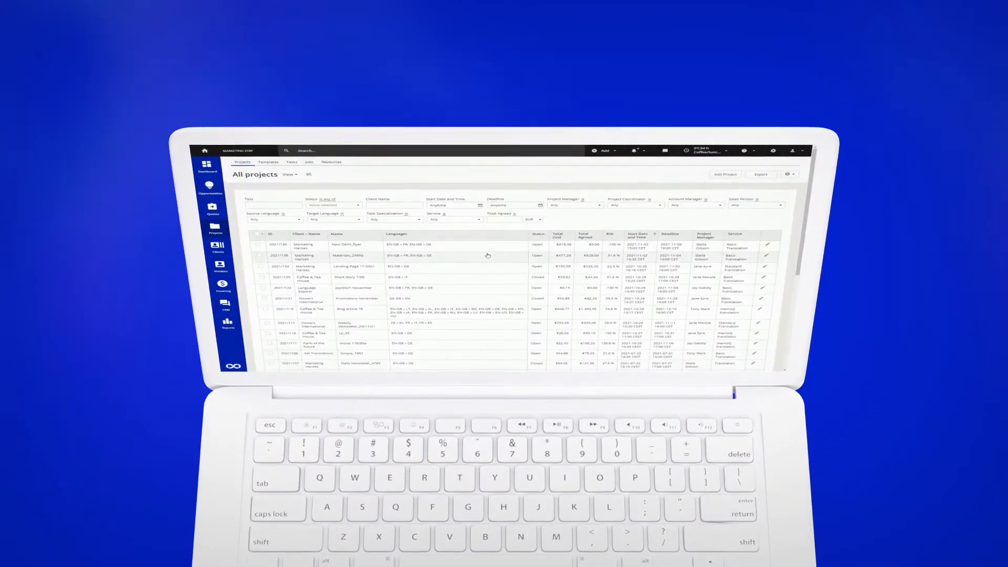
Step: Browse the project list, vendor portal invoices, client Request a Quote, and paid client invoices
left_click(360, 257)
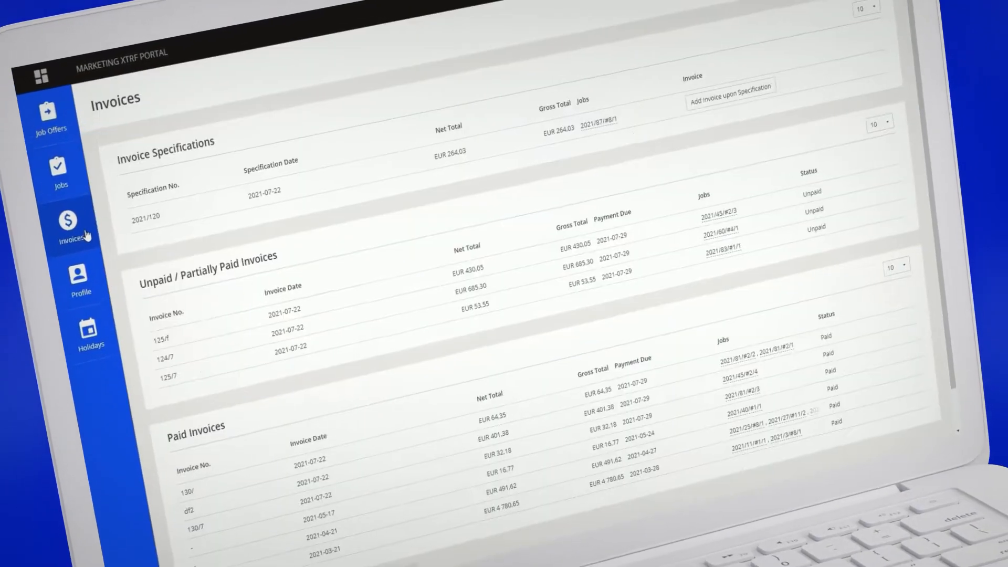
left_click(80, 278)
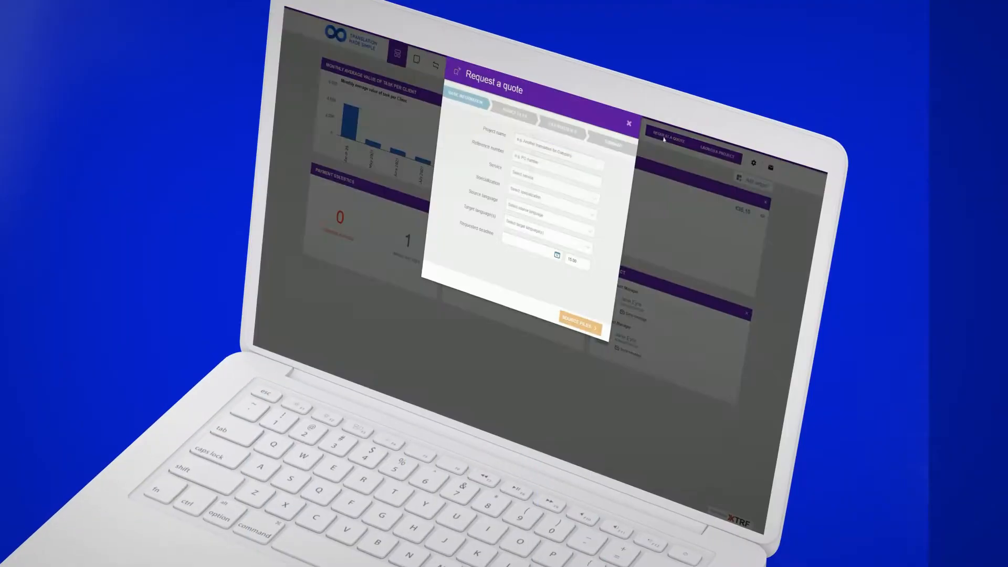
left_click(627, 123)
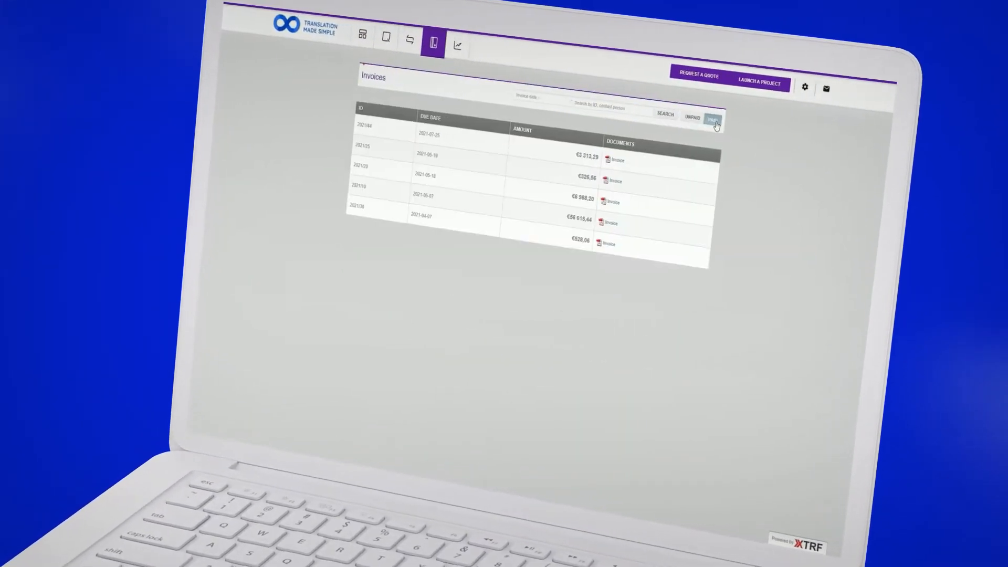
left_click(458, 45)
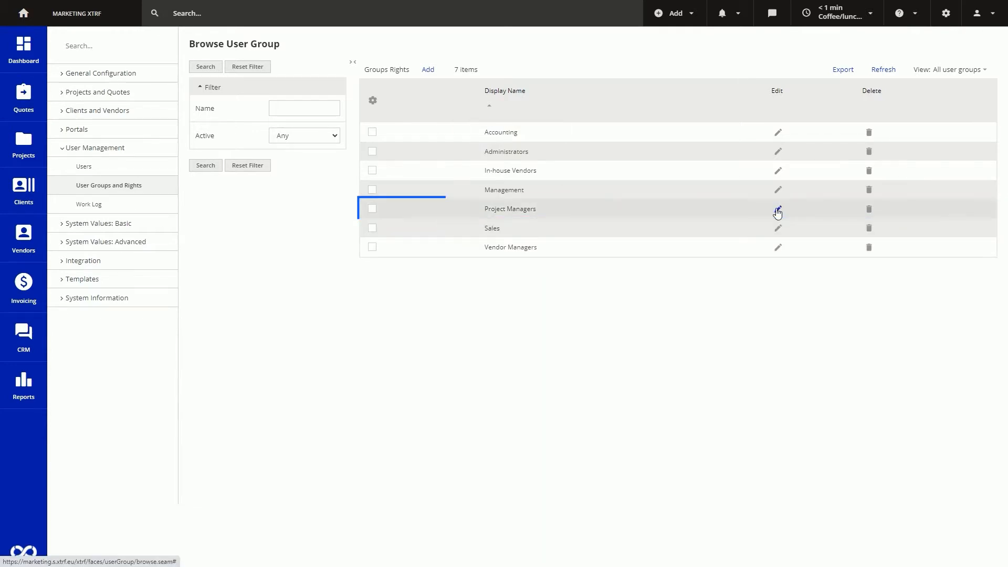
Step: Open the Project Managers group's rights and scroll through its permissions grid
left_click(777, 209)
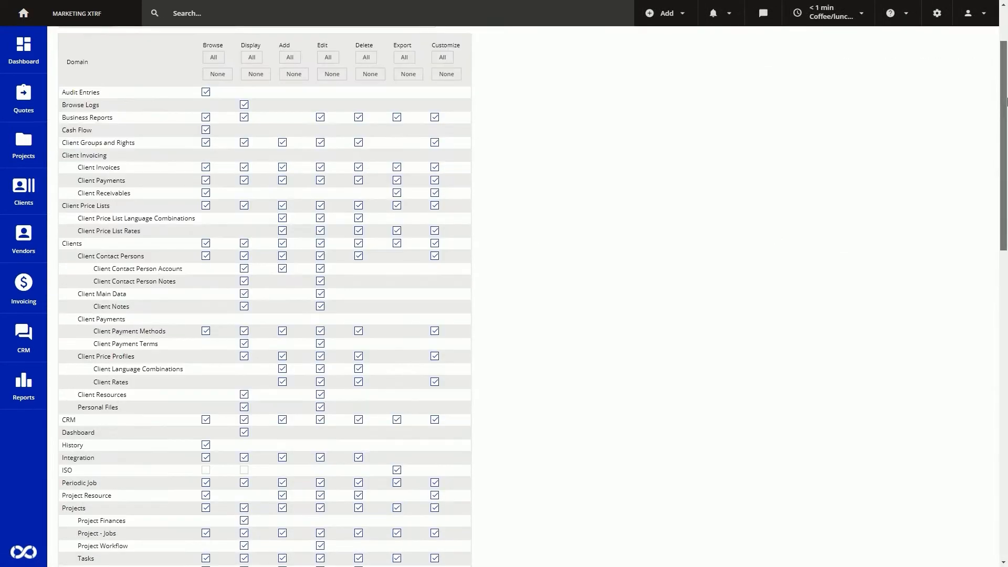
scroll("down", 3)
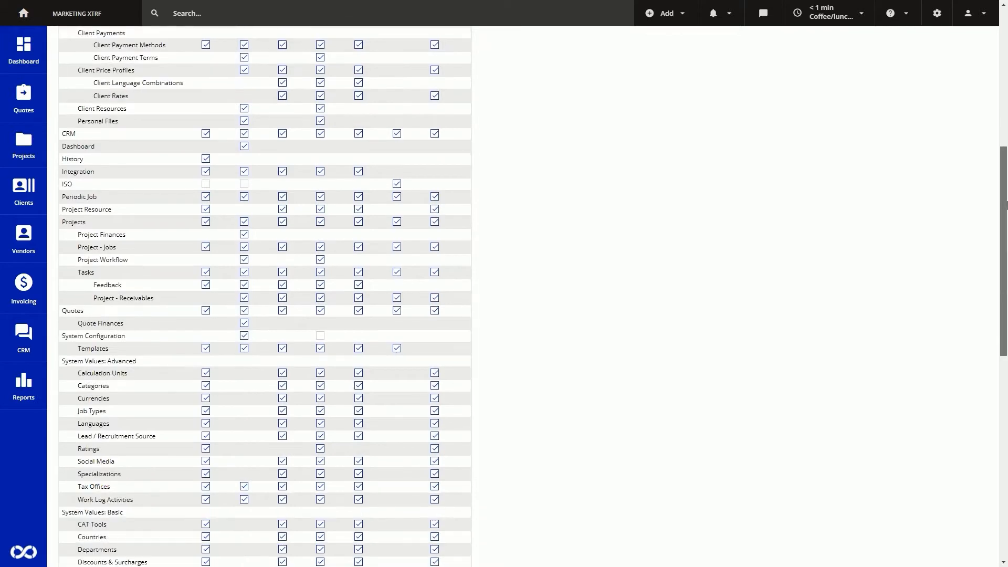
scroll("down", 3)
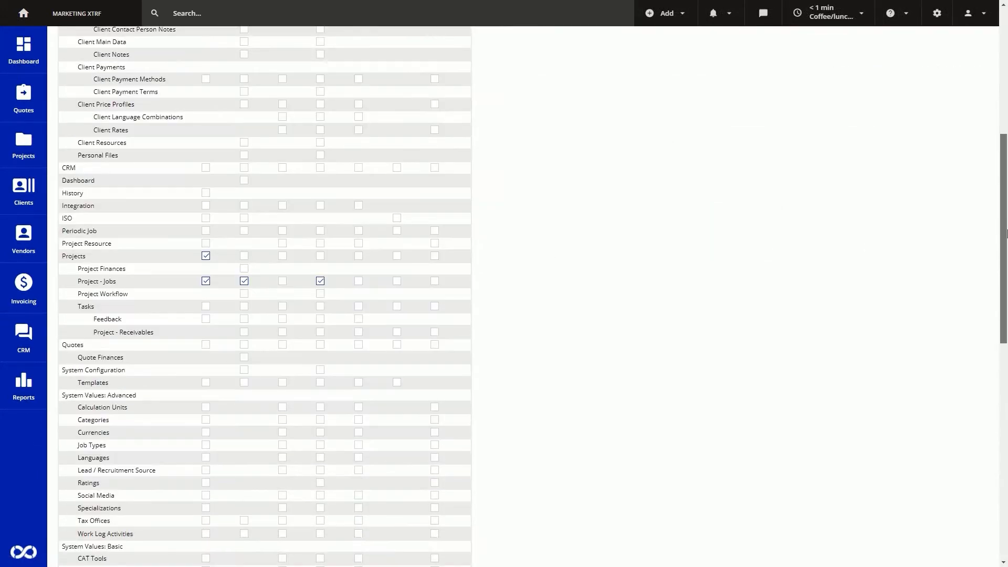
scroll("down", 3)
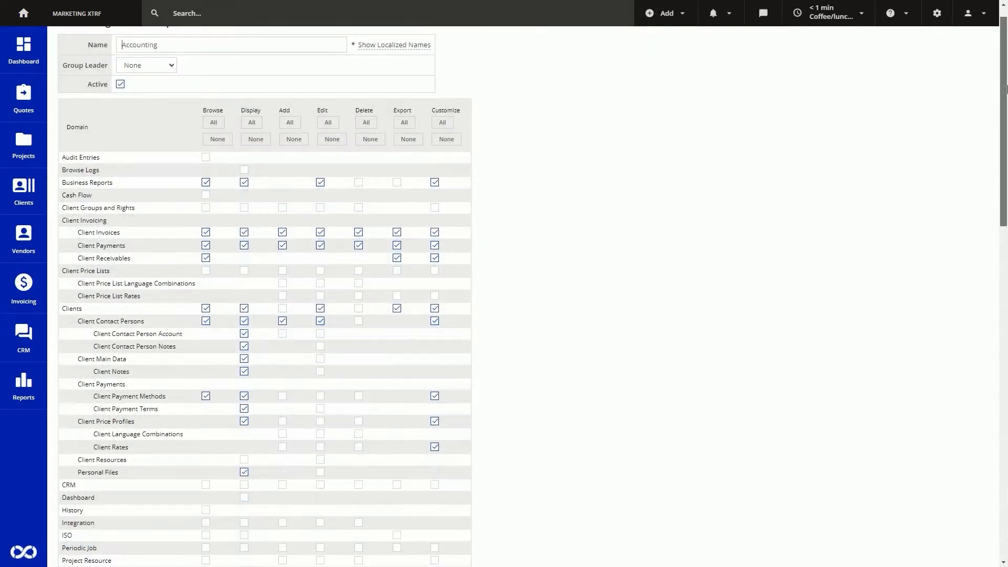
scroll("down", 3)
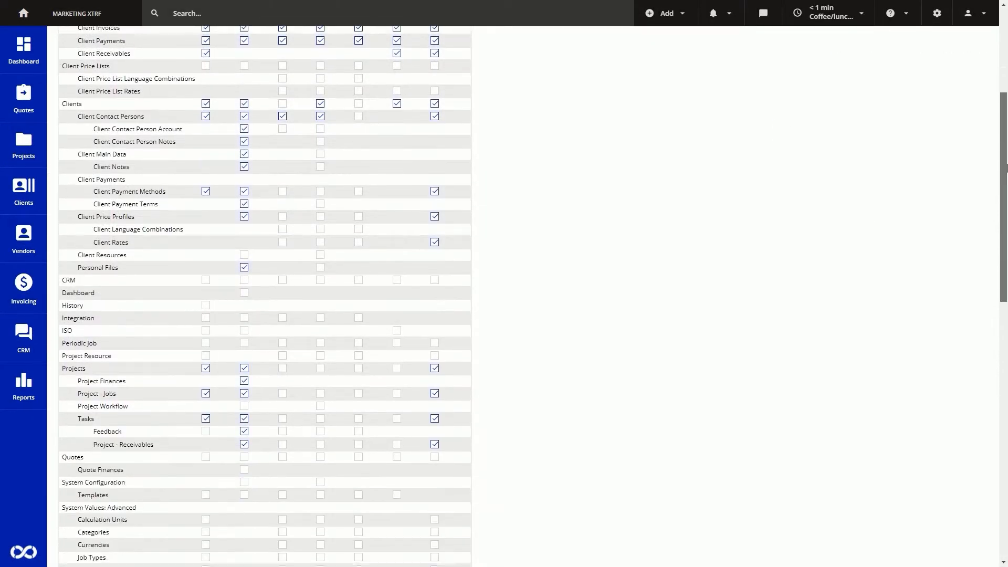
scroll("down", 3)
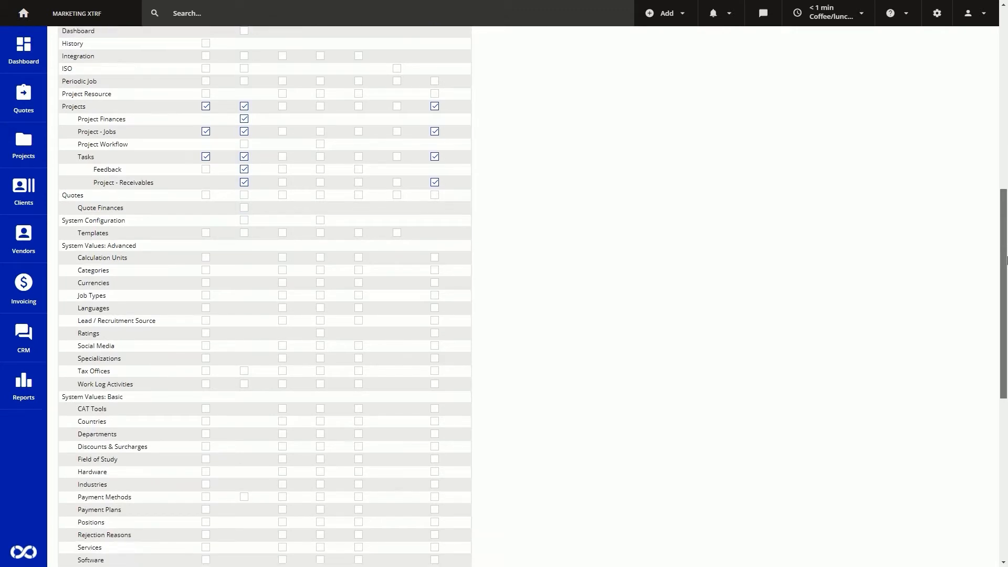
scroll("down", 3)
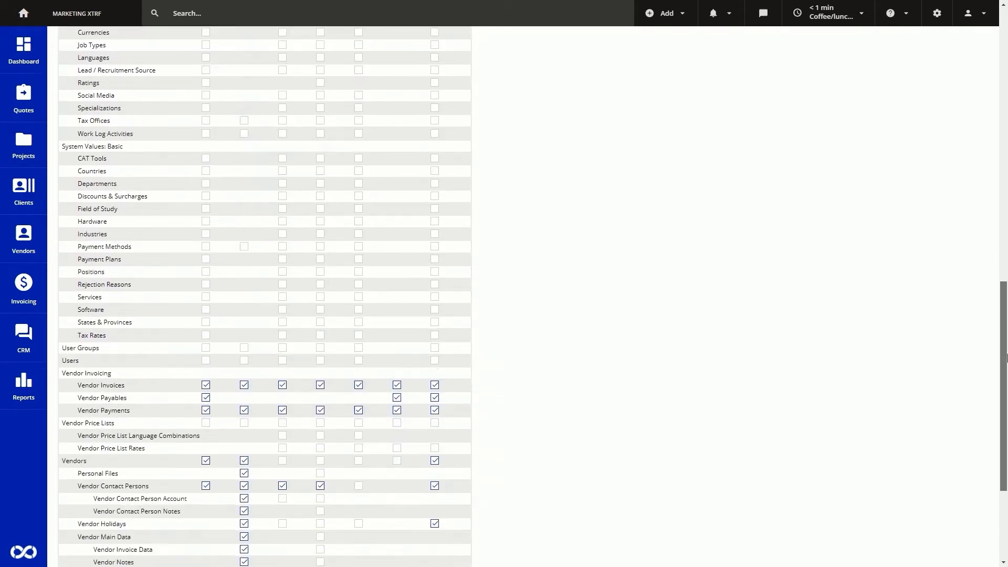
scroll("down", 3)
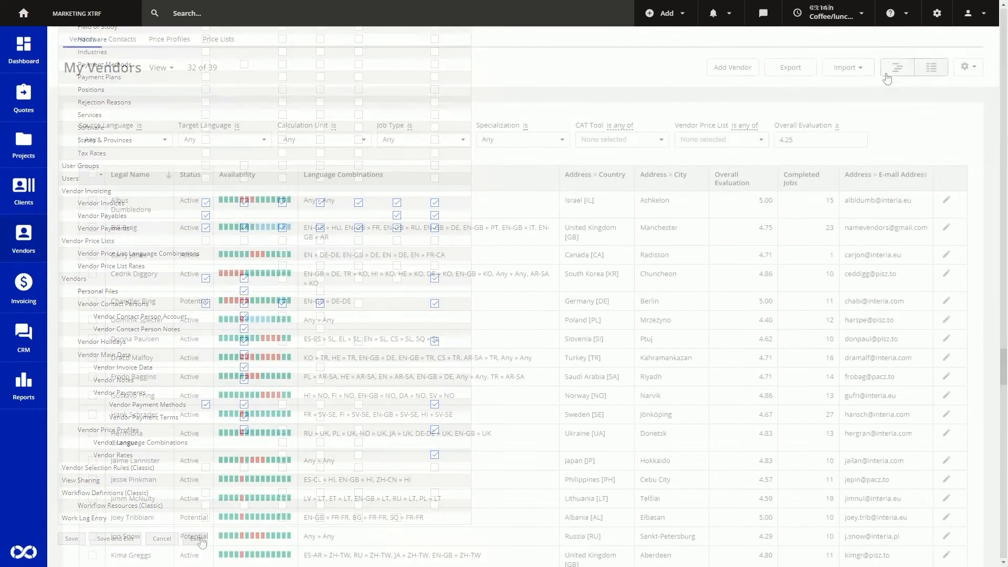
Step: Upload the vendors - Bears Corporation_1 file and accept its column checks and field matching
left_click(846, 67)
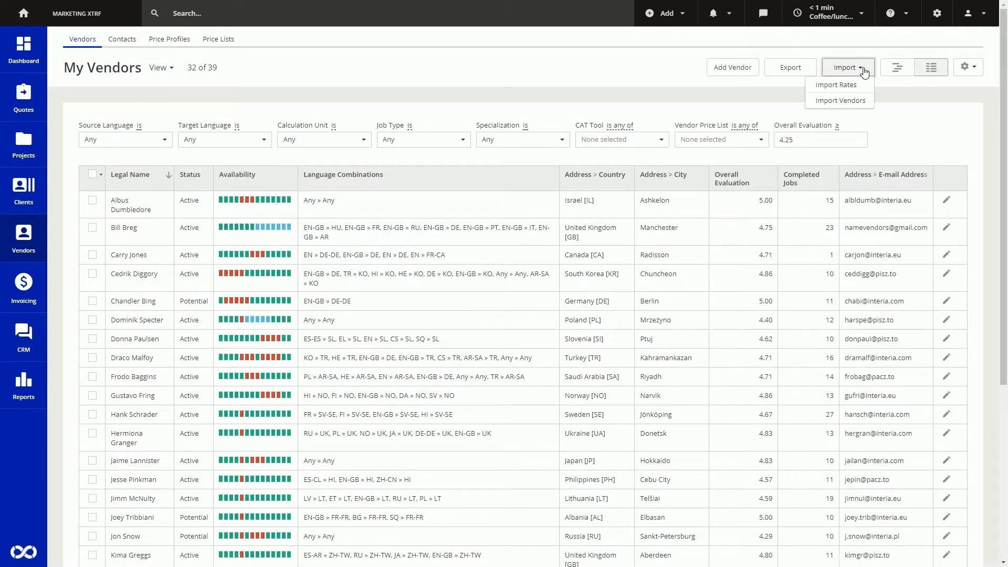
left_click(839, 101)
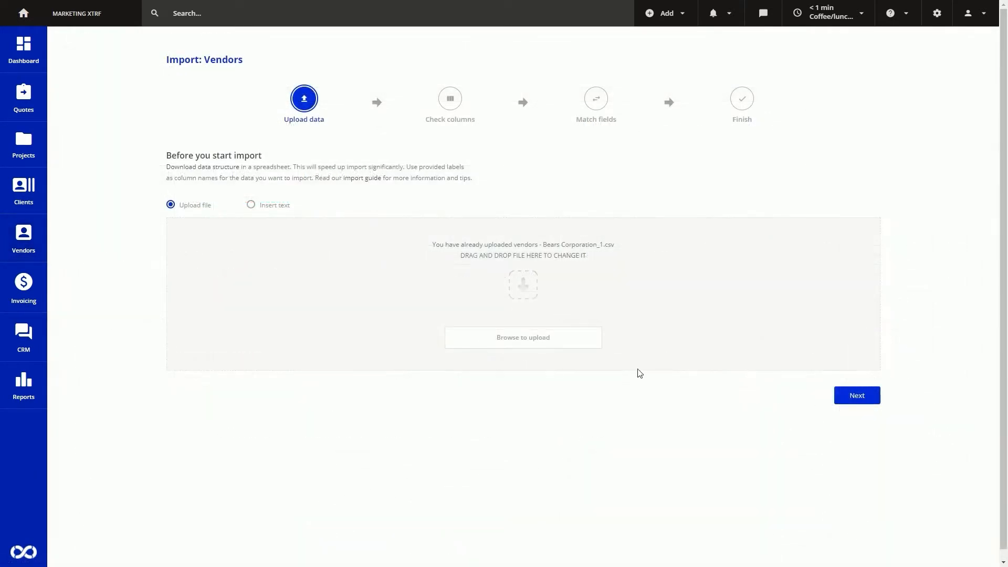
left_click(523, 337)
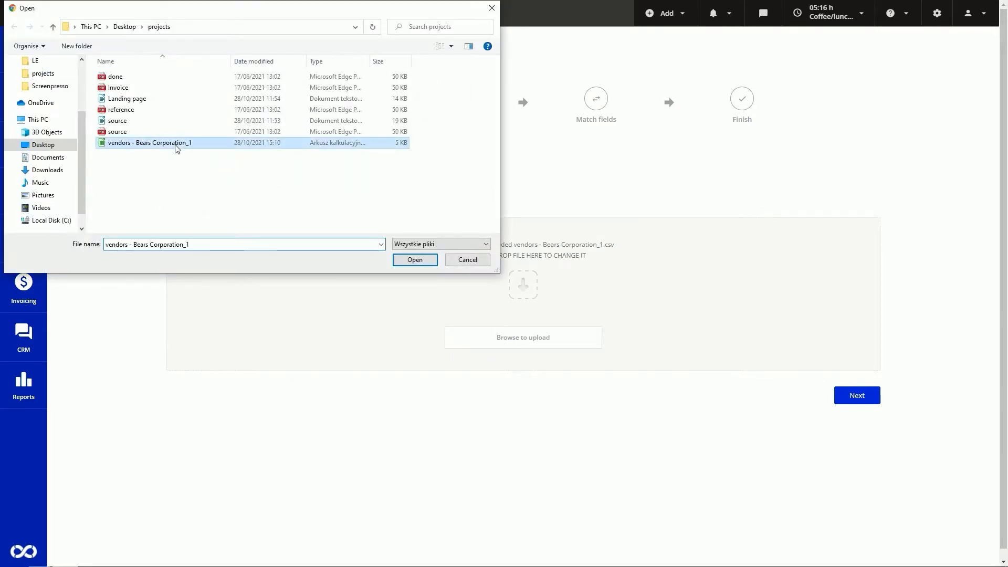
left_click(414, 260)
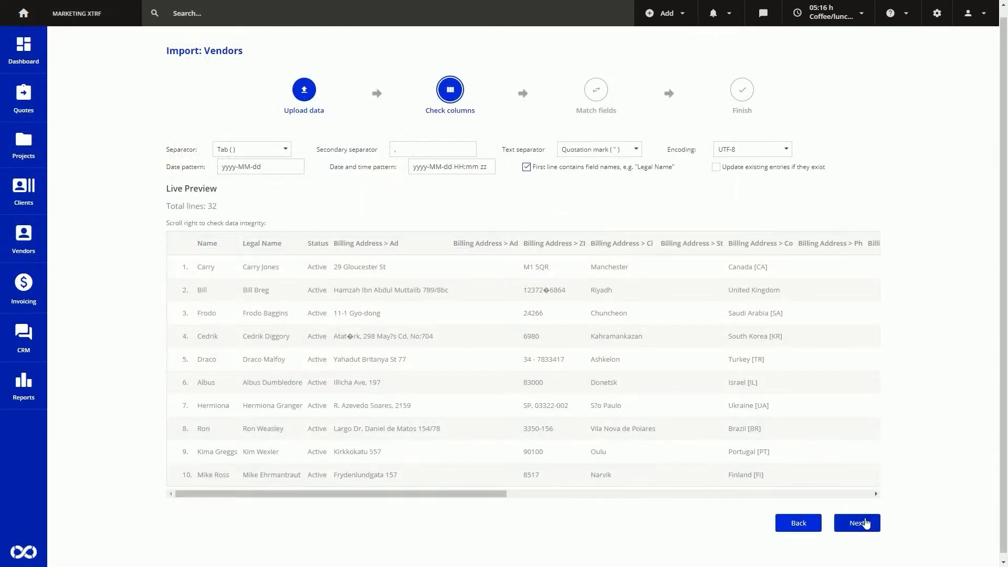
left_click(857, 523)
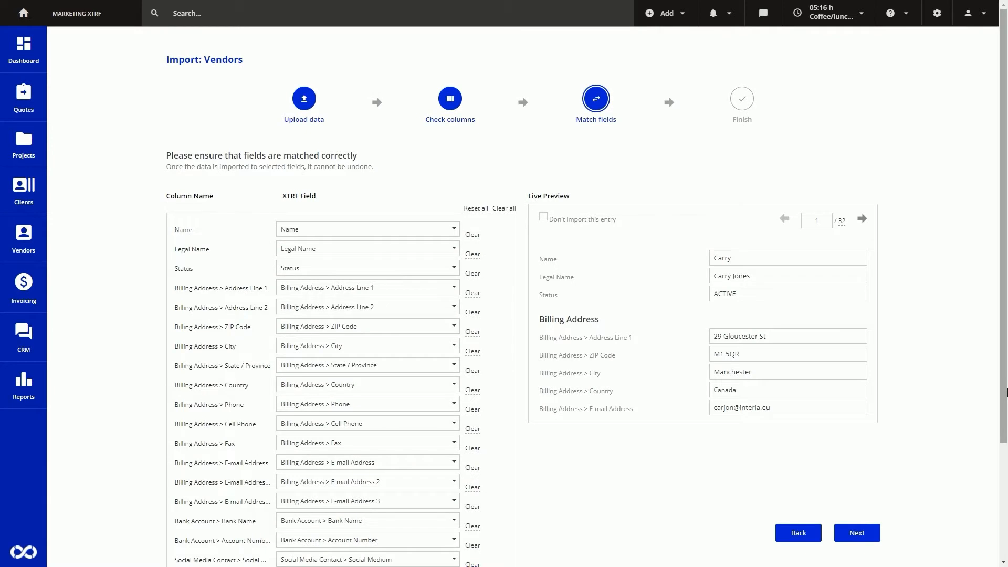
left_click(856, 533)
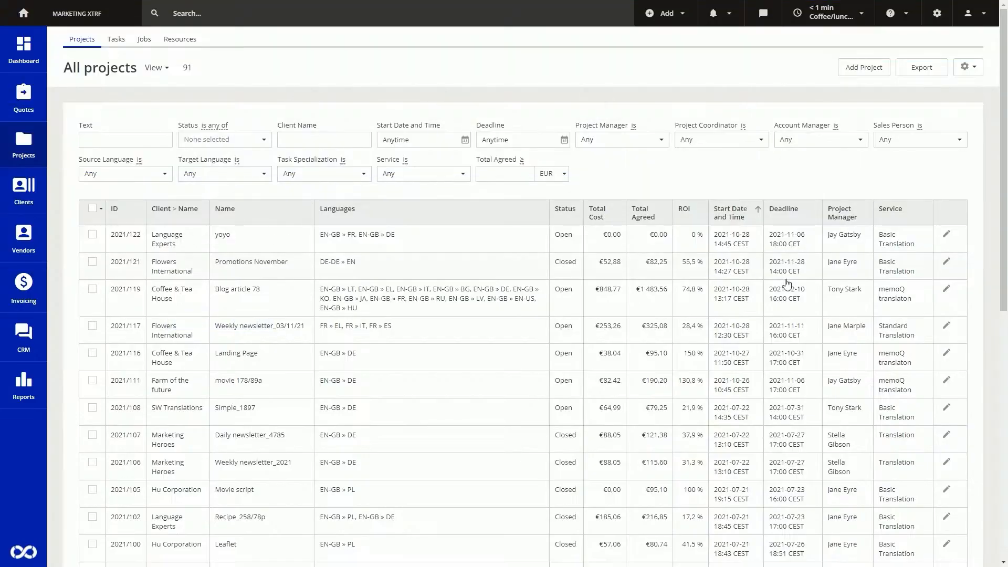
Step: Open the Blog article 78 project and scroll through its Jobs and Files sections
left_click(236, 289)
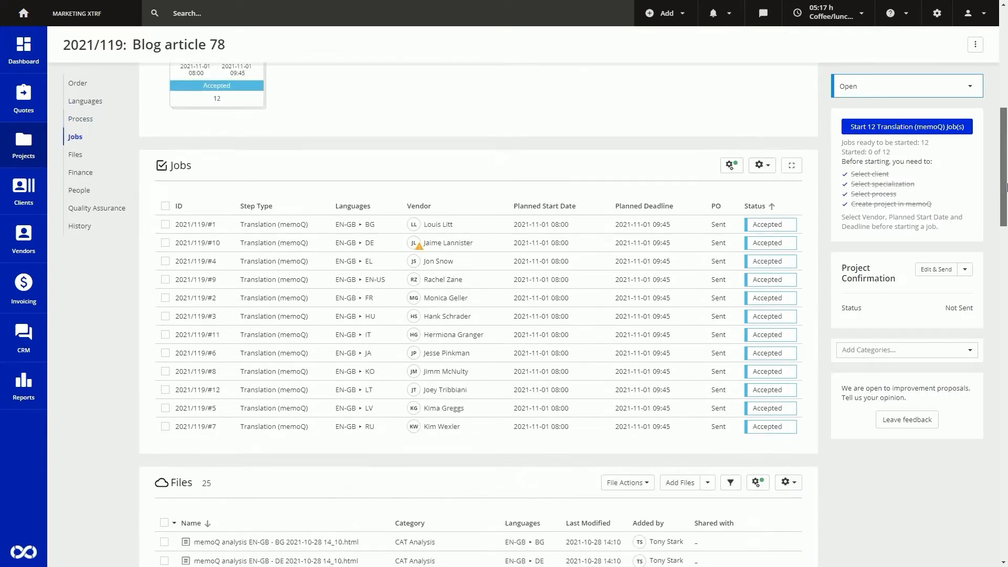
scroll("down", 3)
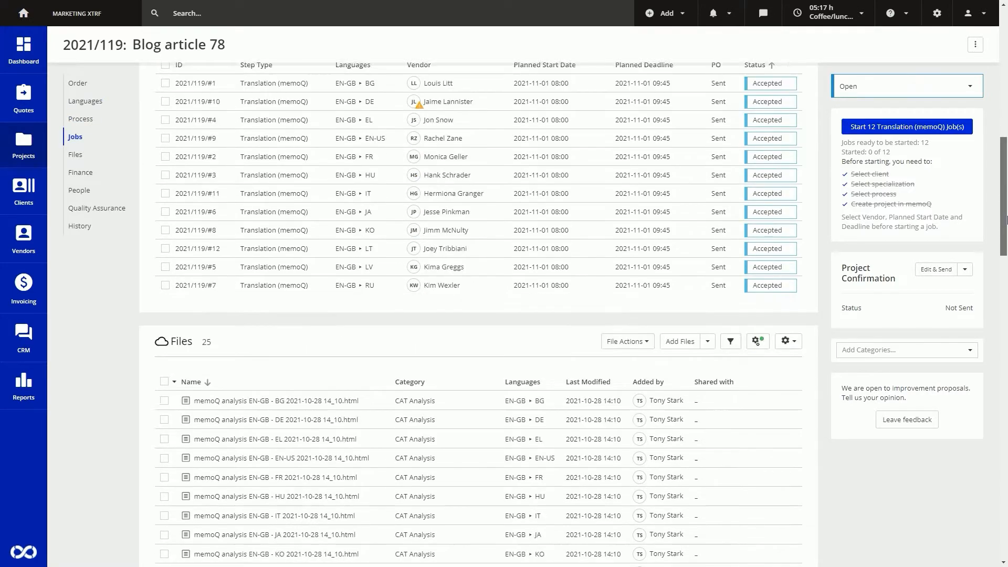
scroll("down", 3)
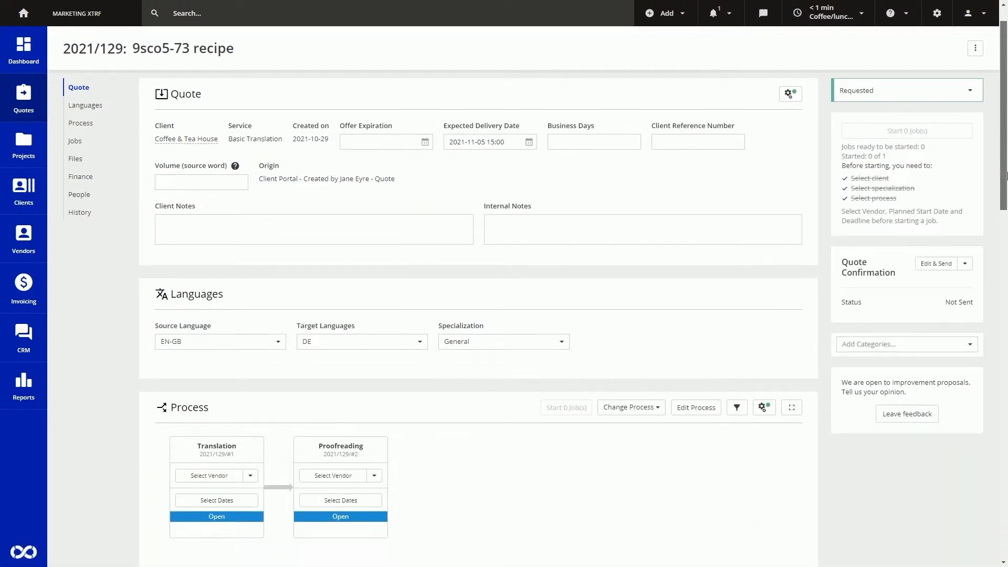
scroll("down", 3)
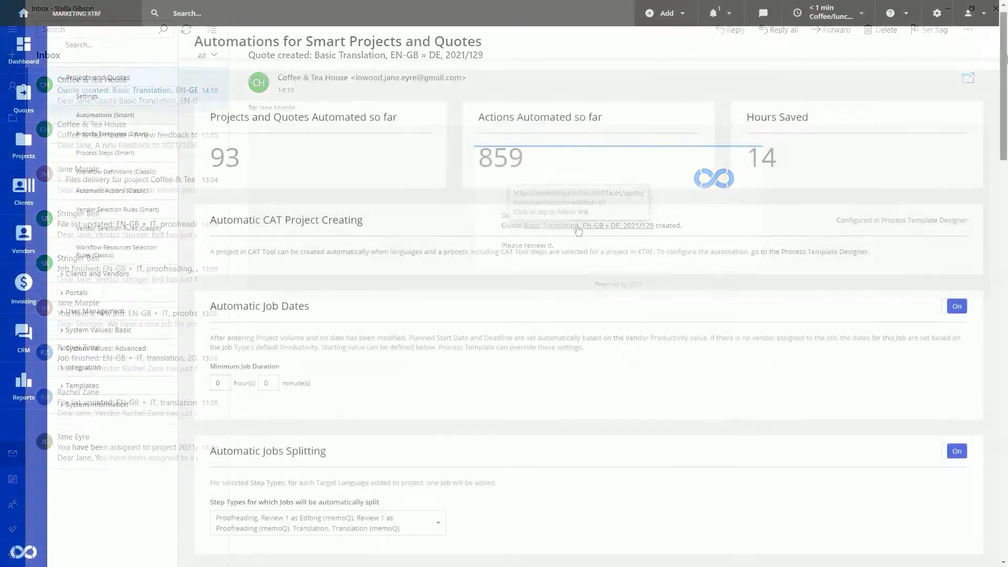
scroll("down", 3)
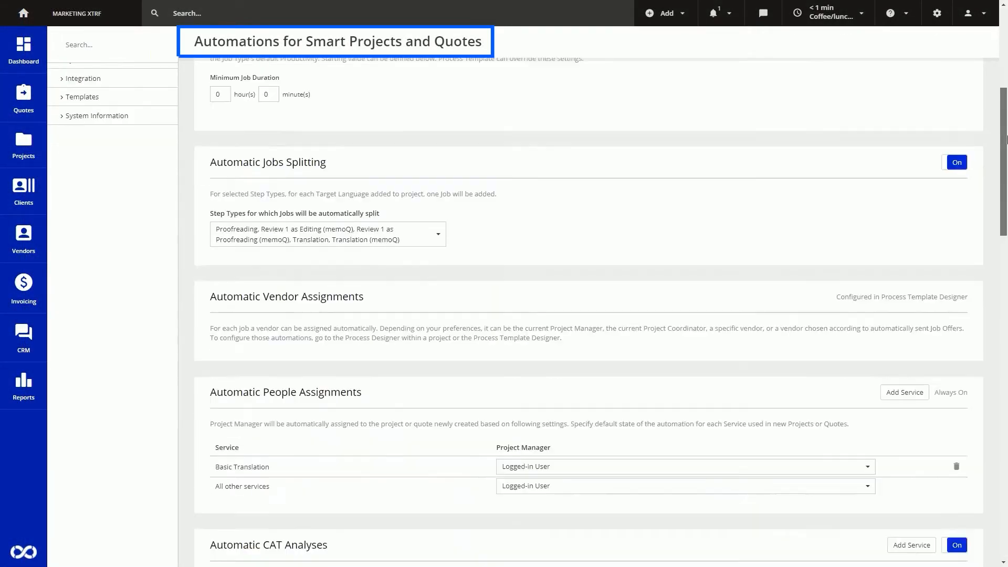
scroll("down", 3)
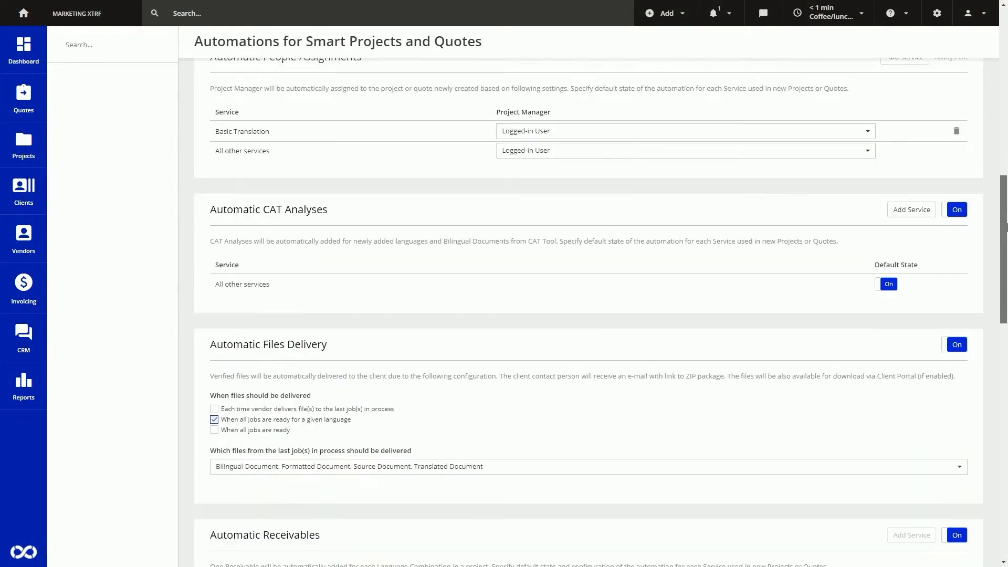
scroll("down", 3)
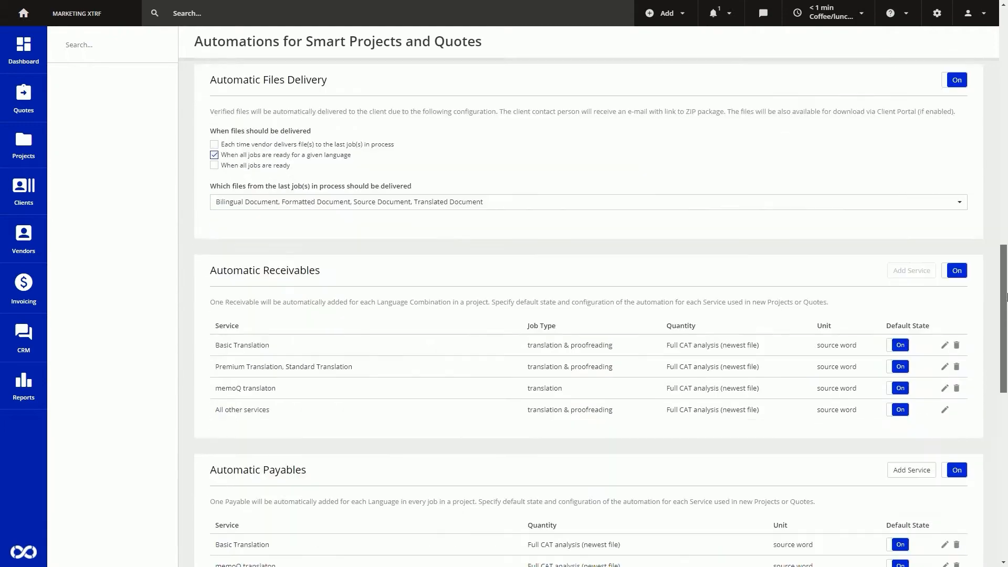
scroll("down", 3)
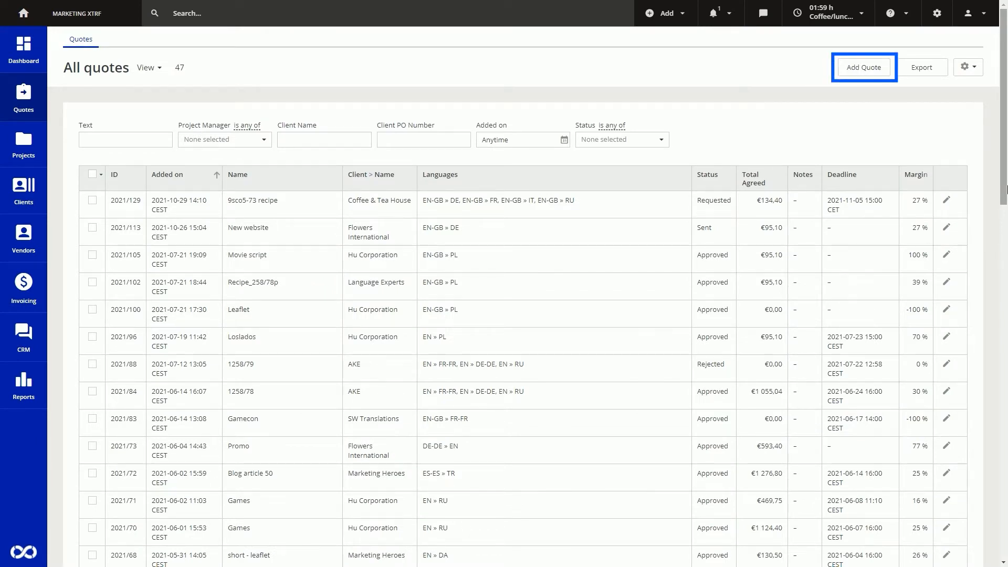
Step: Open quote 2021/129 for the 9sco5-73 recipe and scroll down its page
left_click(283, 200)
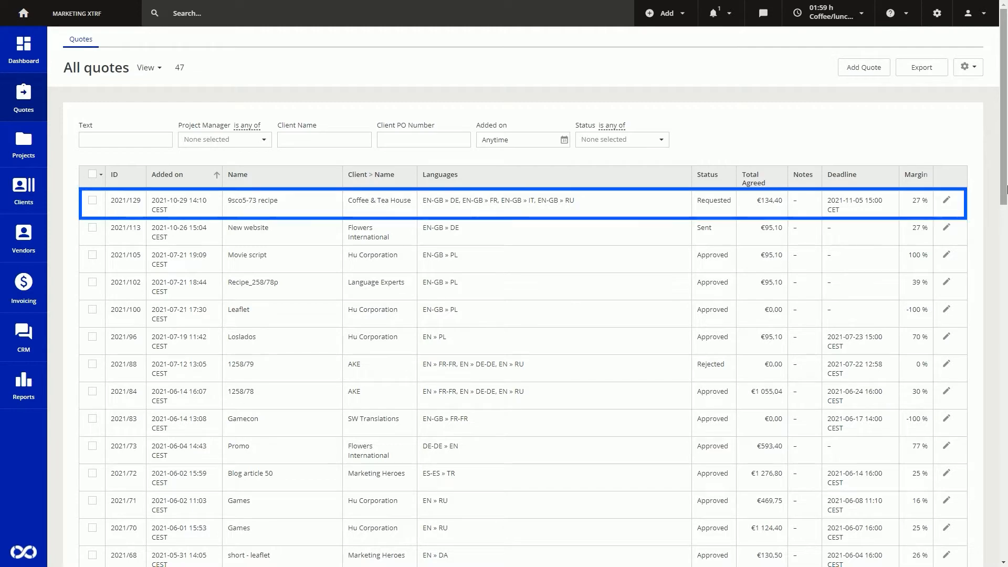
left_click(252, 200)
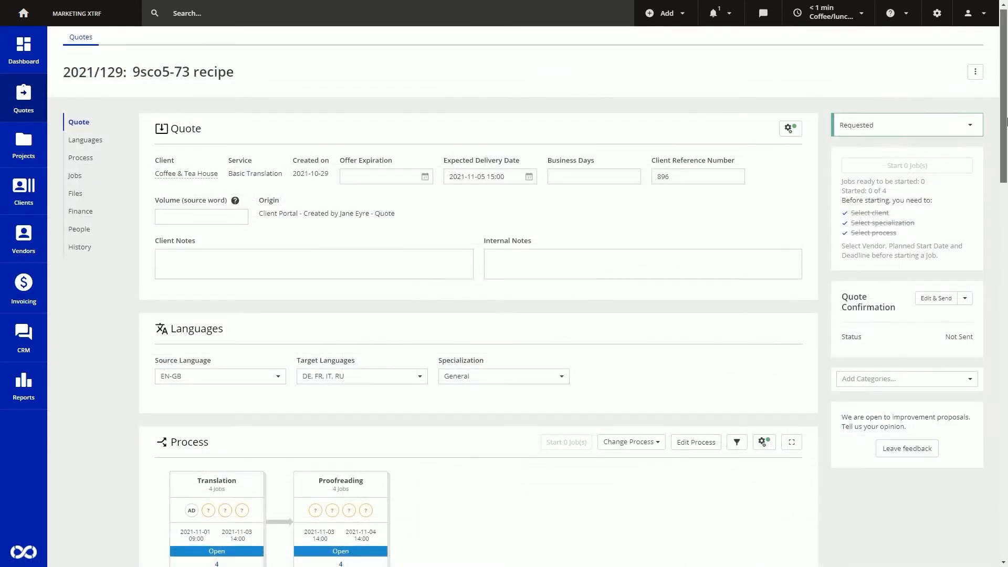
scroll("down", 3)
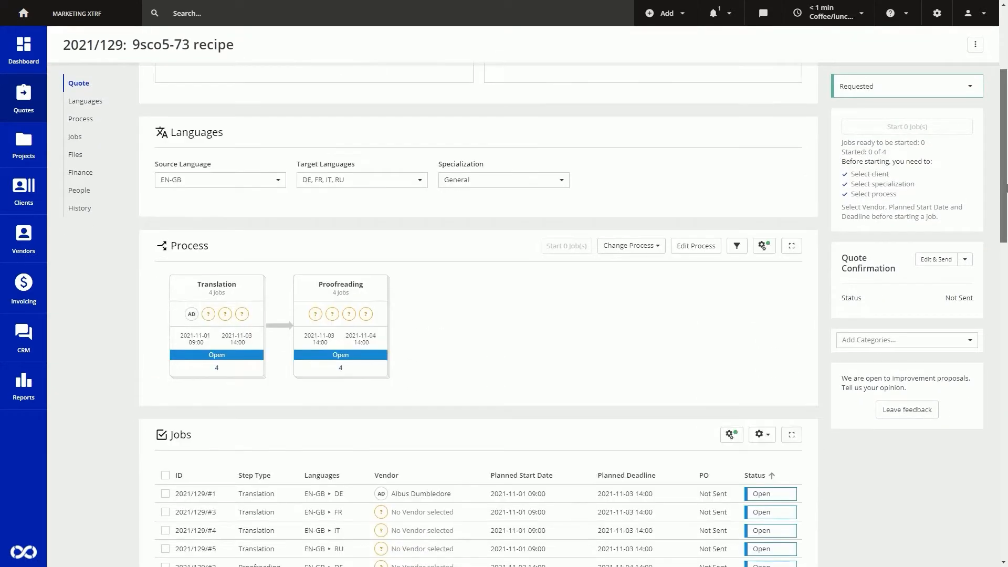
scroll("down", 3)
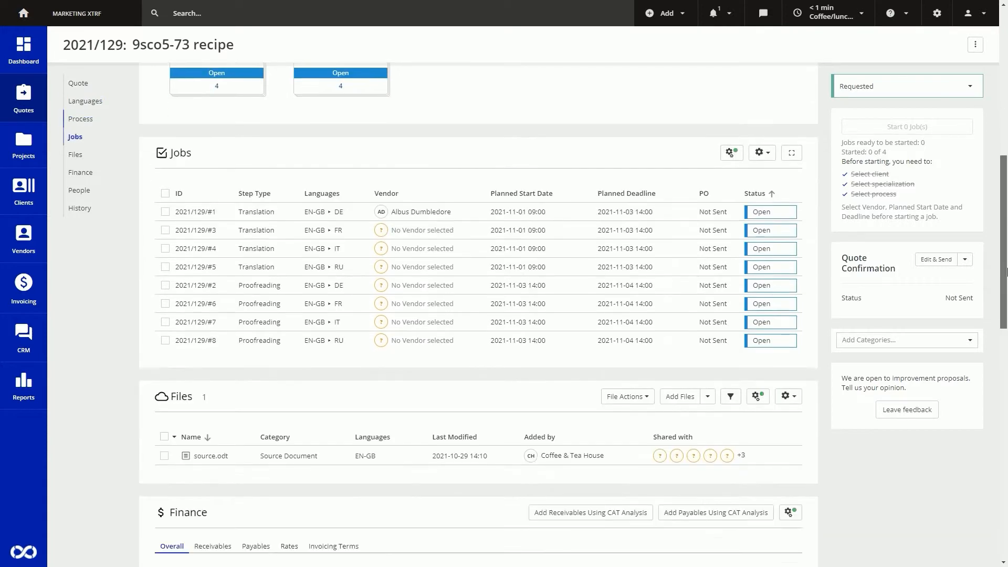
scroll("down", 3)
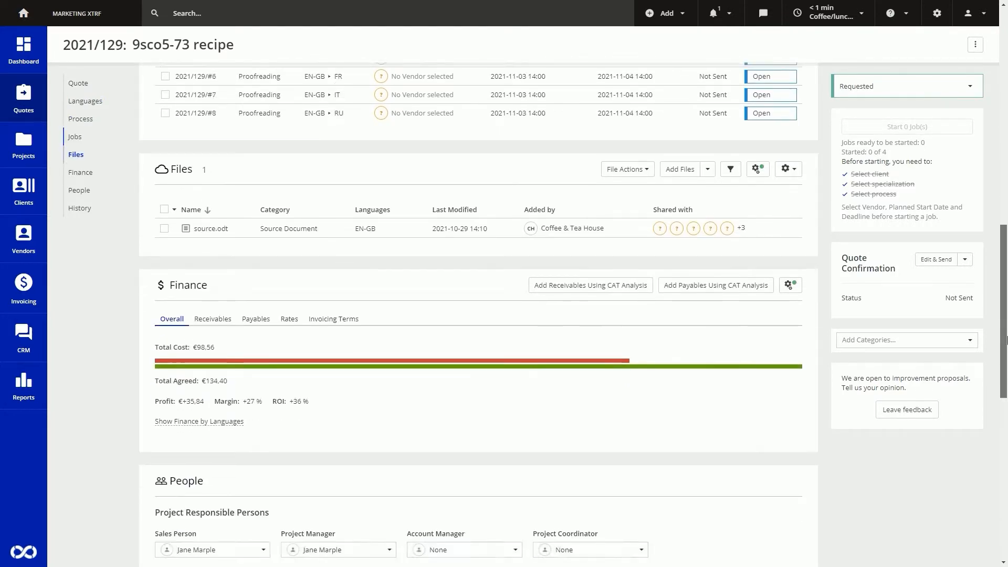
Step: Review the quote's receivables, payables, and overall finance summary
left_click(213, 229)
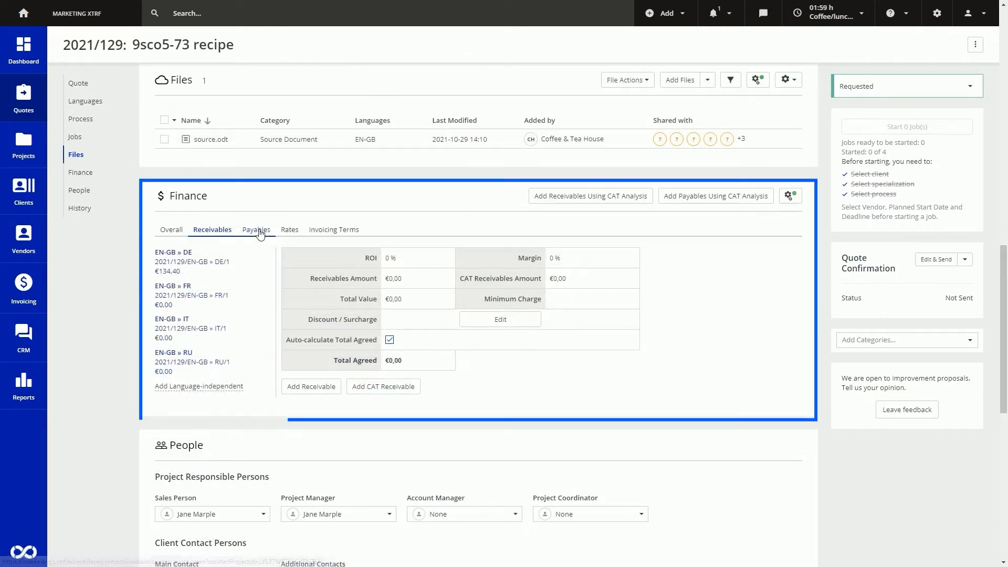
left_click(255, 230)
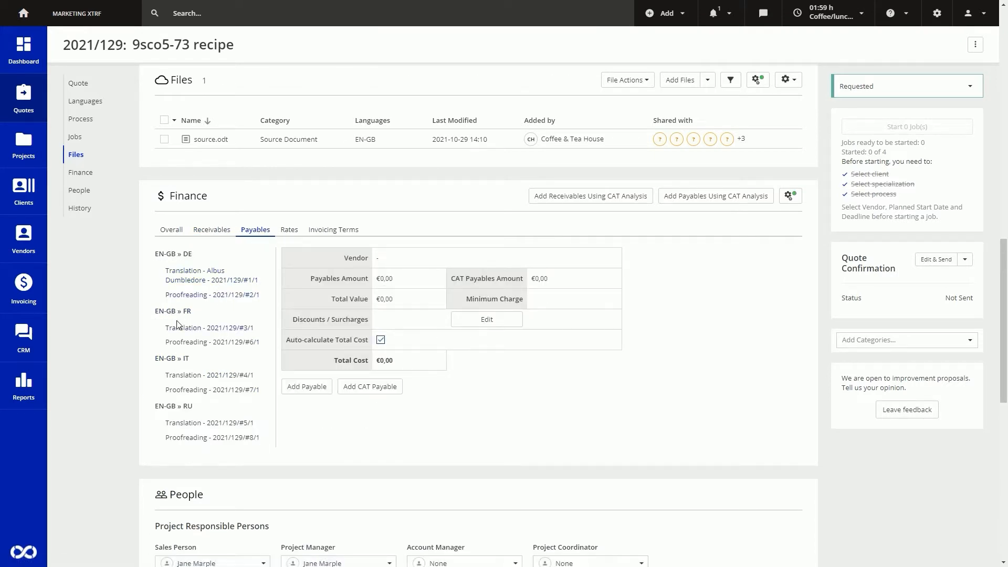
left_click(211, 229)
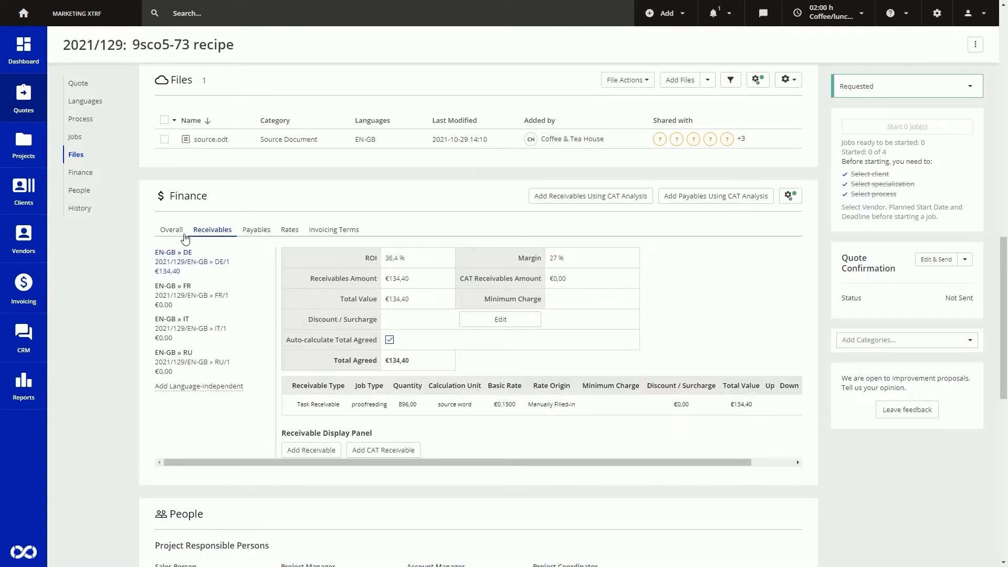
left_click(171, 229)
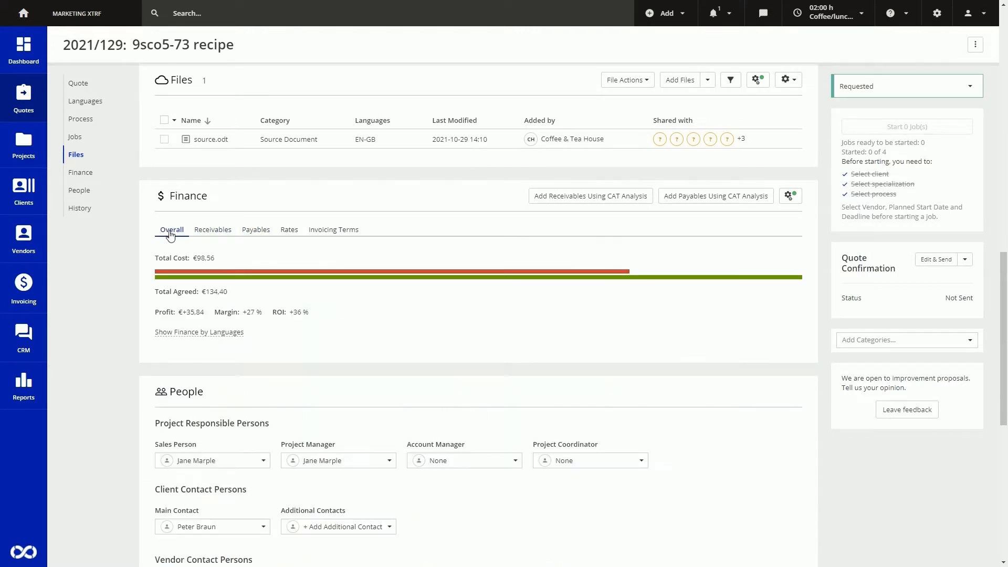
Step: Open French translation job #3 and check its available vendors
left_click(74, 137)
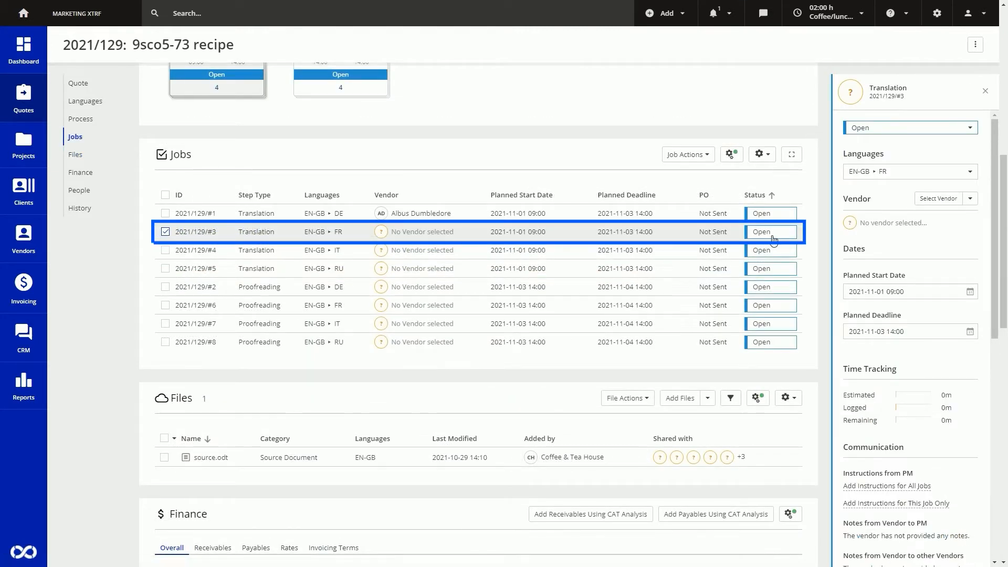
left_click(937, 198)
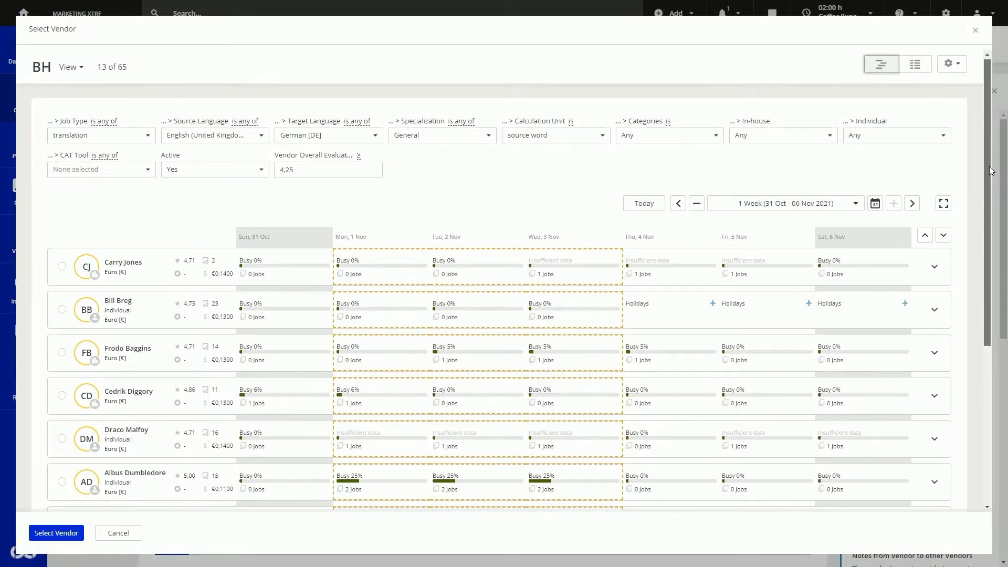
scroll("down", 3)
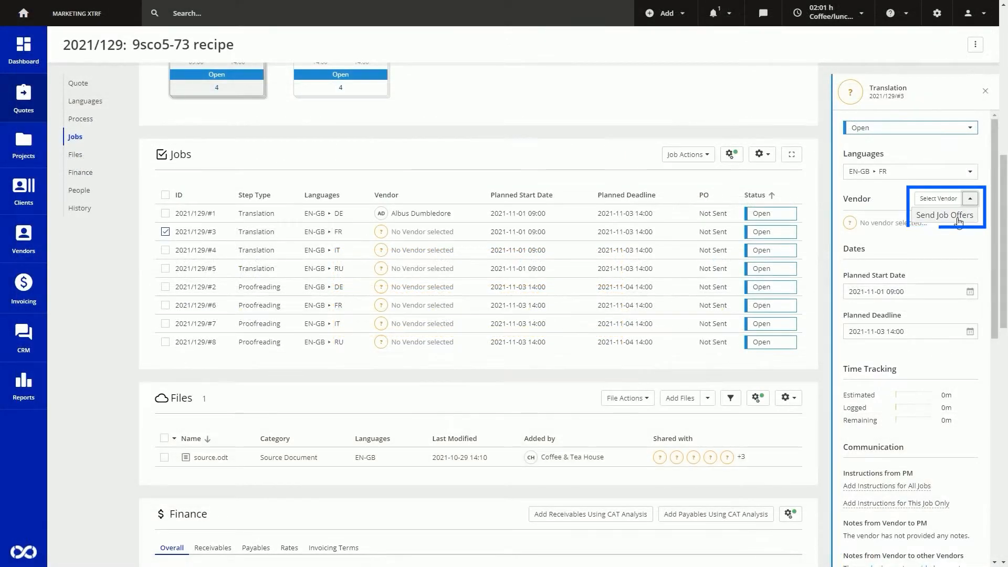
Step: Send job offers for job #3 using the Highest rated vendors rule
left_click(945, 214)
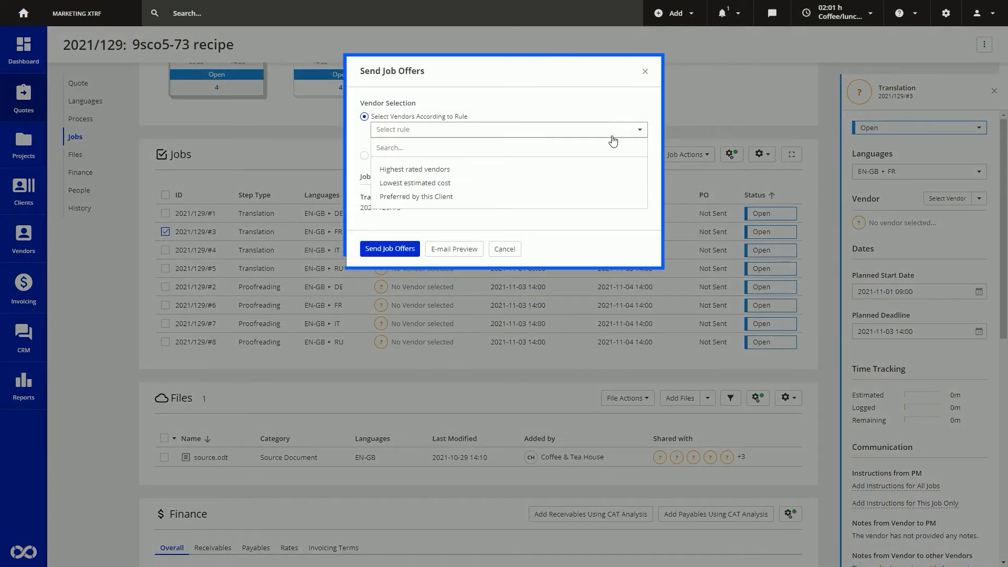
left_click(414, 169)
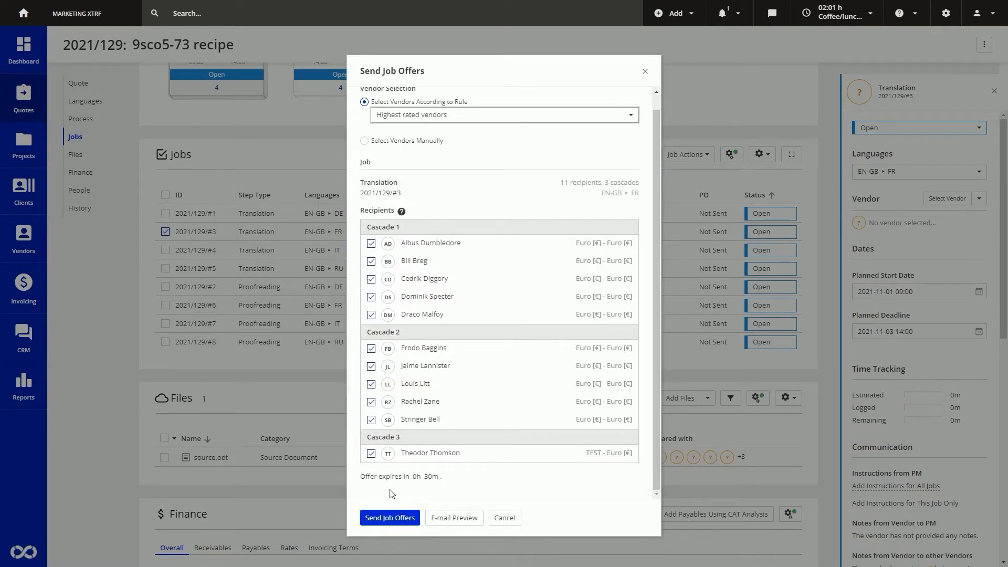
left_click(390, 518)
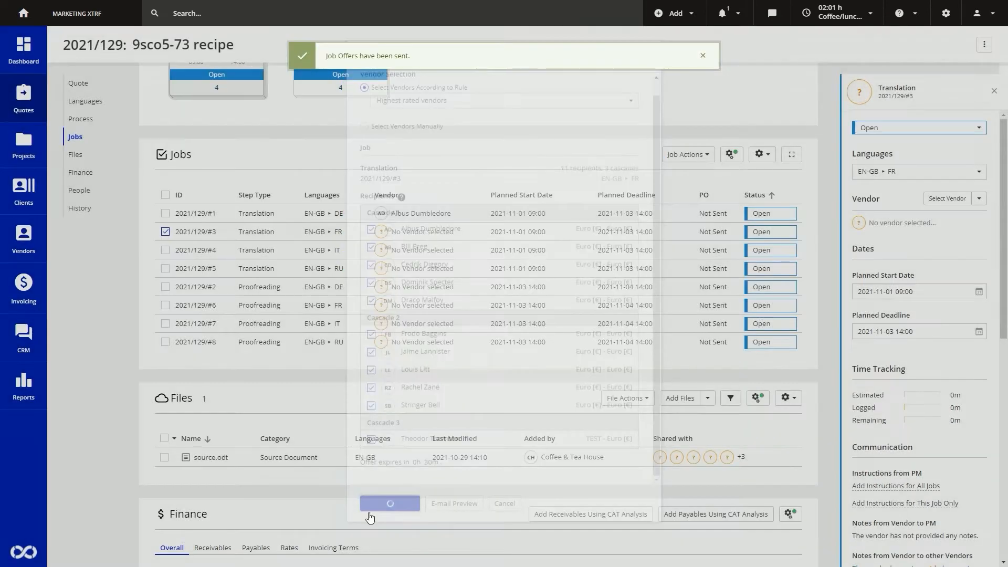
left_click(390, 503)
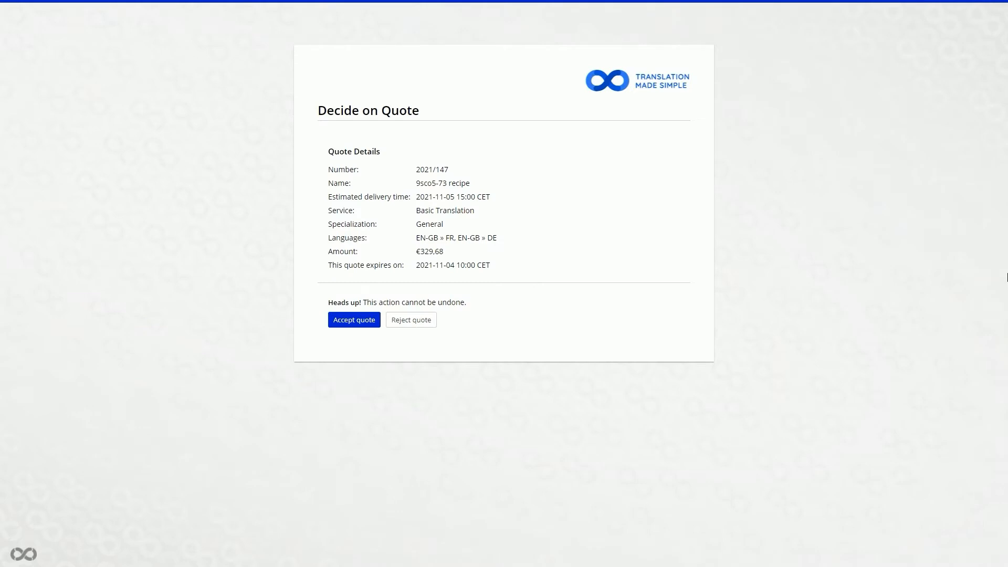
Step: Open the Decide on quote e-mail and view the attached 2021_147.pdf
left_click(353, 319)
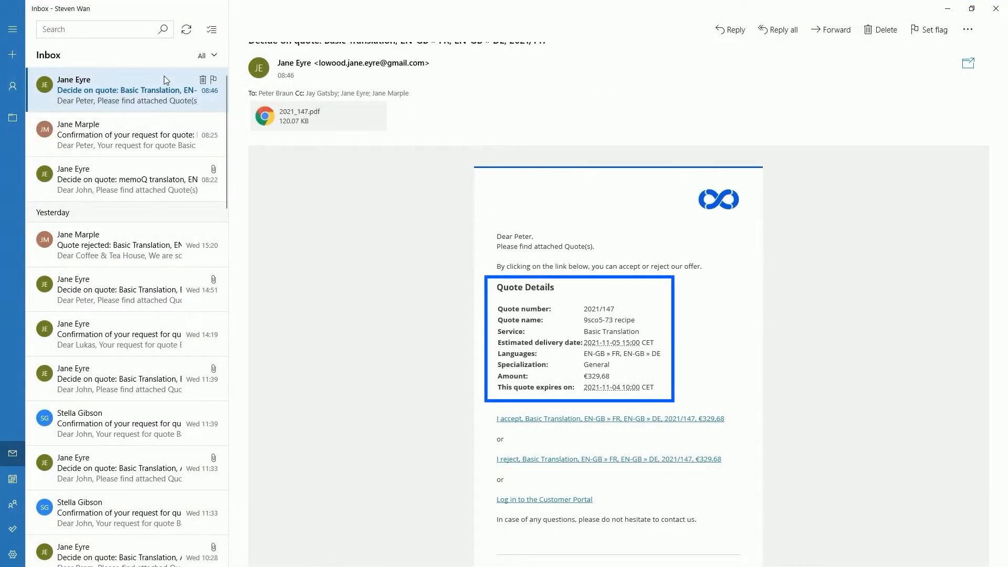
left_click(318, 116)
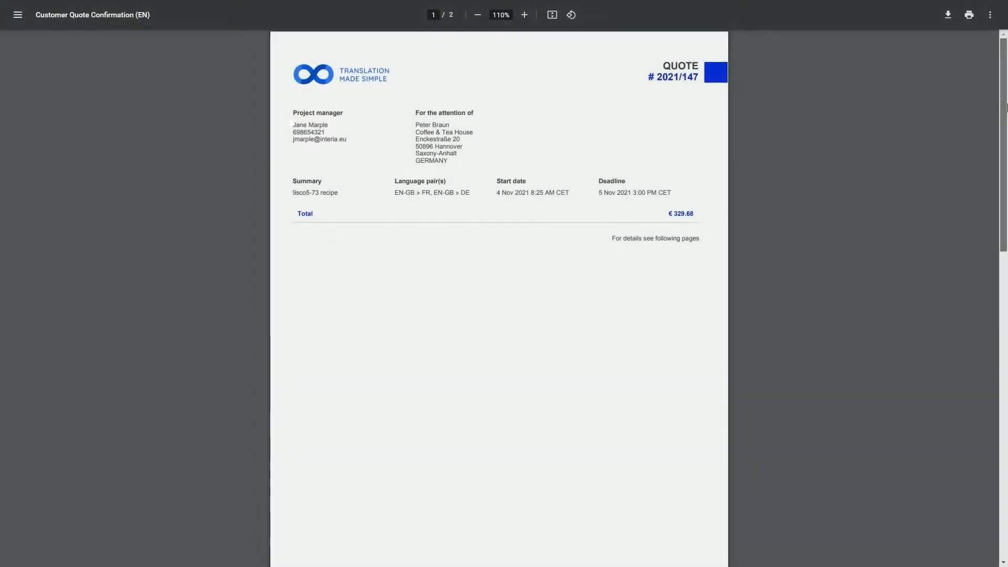
scroll("down", 3)
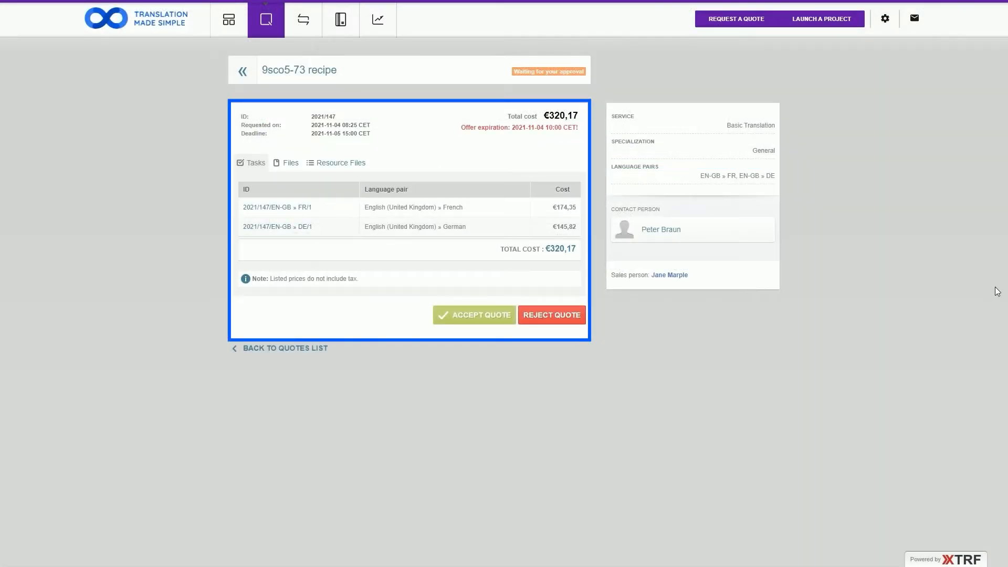
Step: Check the quote's resource files and tasks, then accept the 9sco5-73 recipe quote
left_click(340, 162)
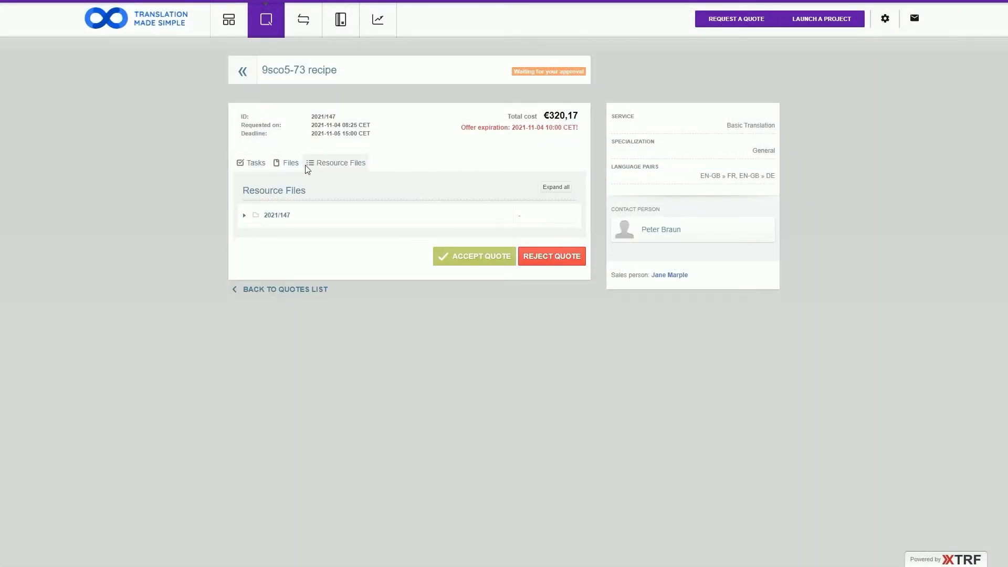
left_click(255, 163)
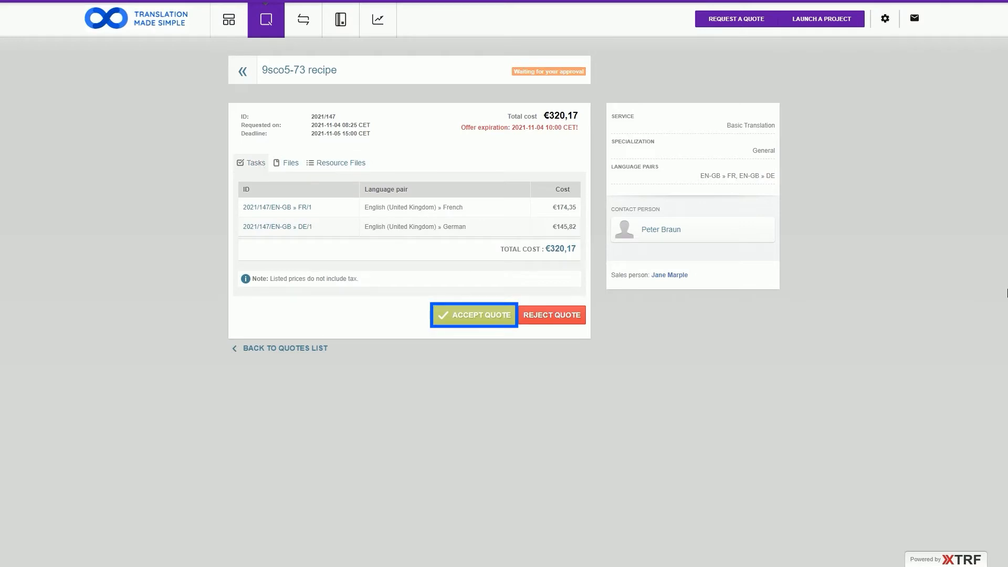
left_click(474, 315)
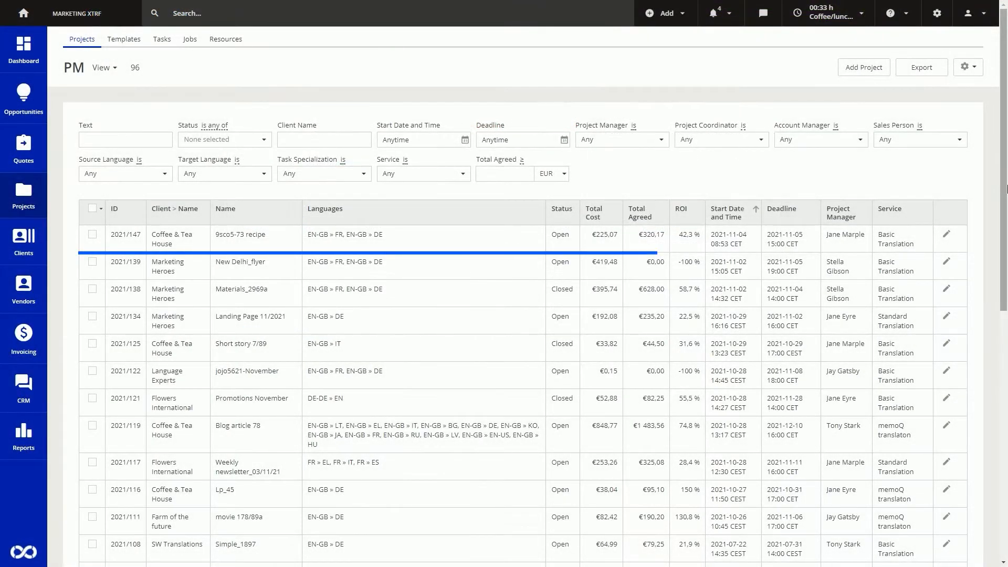
Step: Open project 2021/147, start its 2 translation jobs, and show finance by languages
left_click(239, 235)
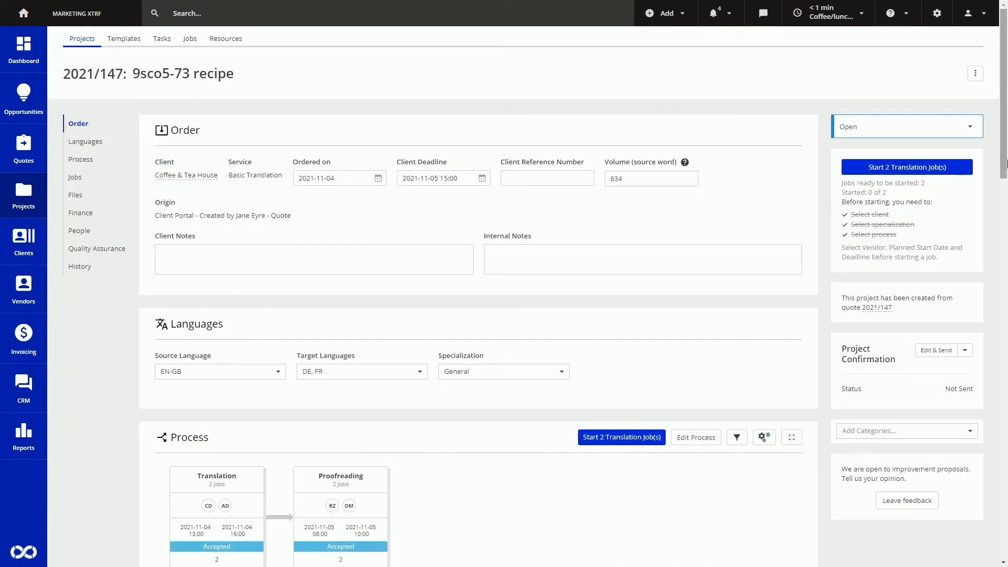
scroll("down", 3)
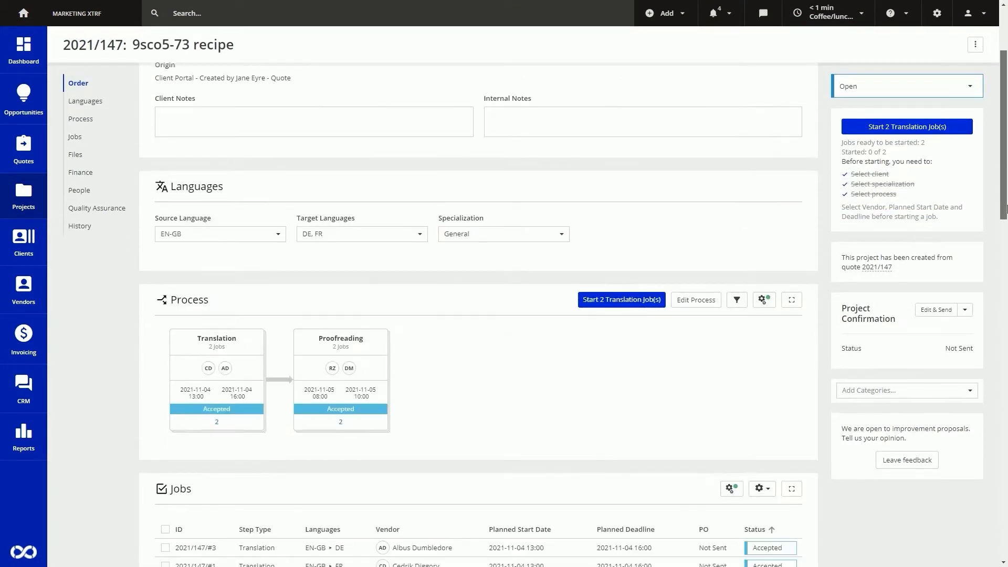
scroll("down", 3)
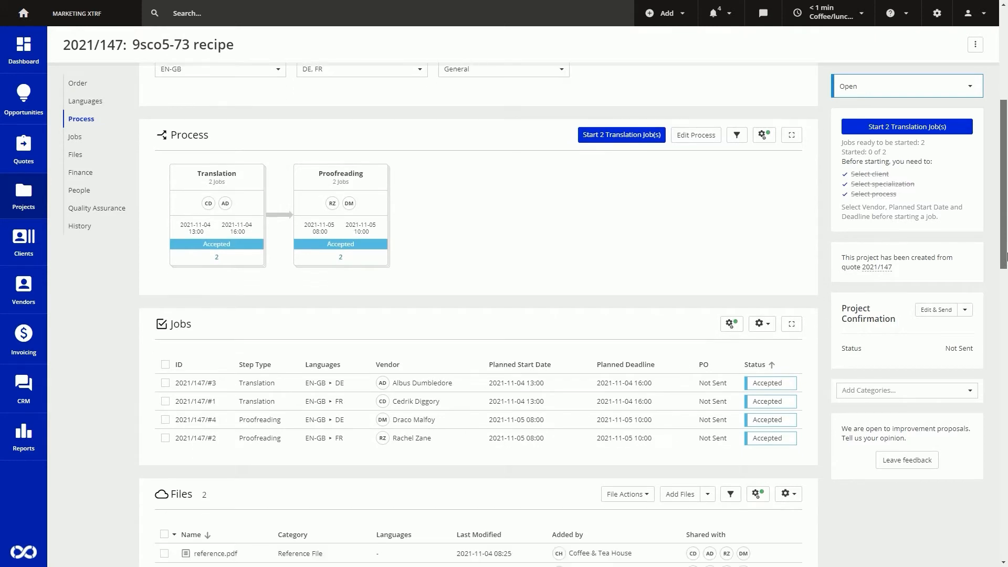
scroll("down", 3)
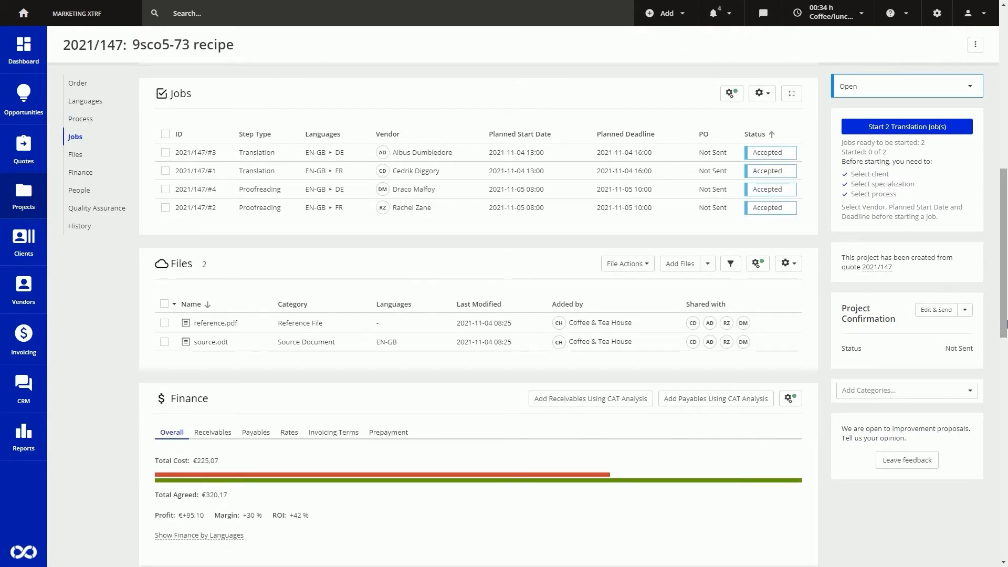
left_click(906, 126)
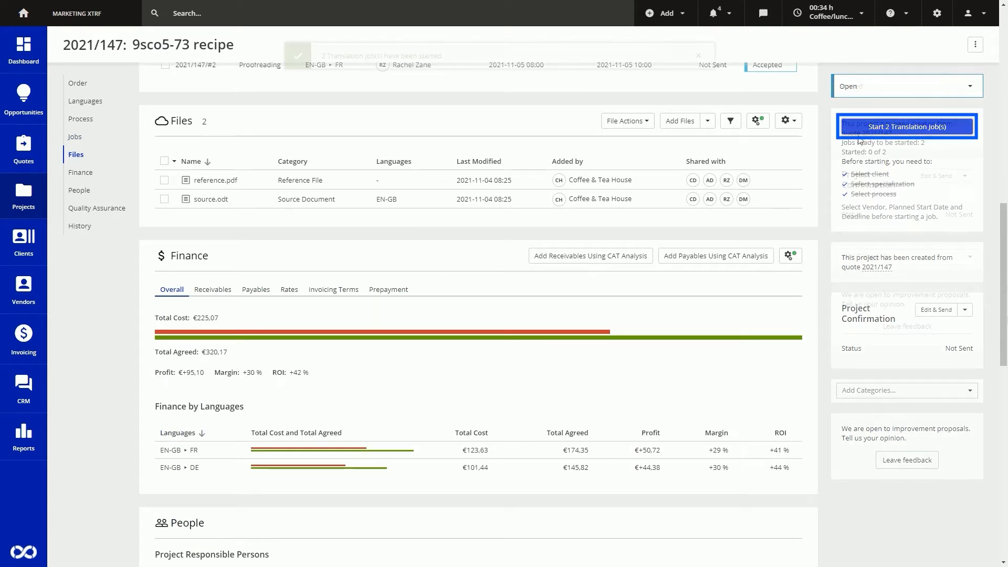
left_click(906, 126)
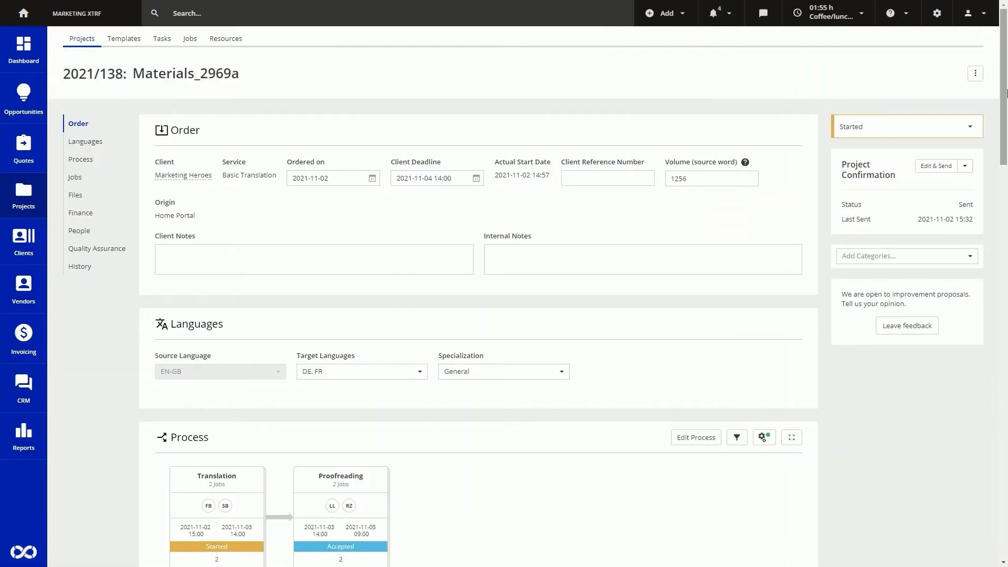
Step: Scroll through the Materials_2969a project's Order, Jobs timeline, Files and Finance sections
scroll("down", 3)
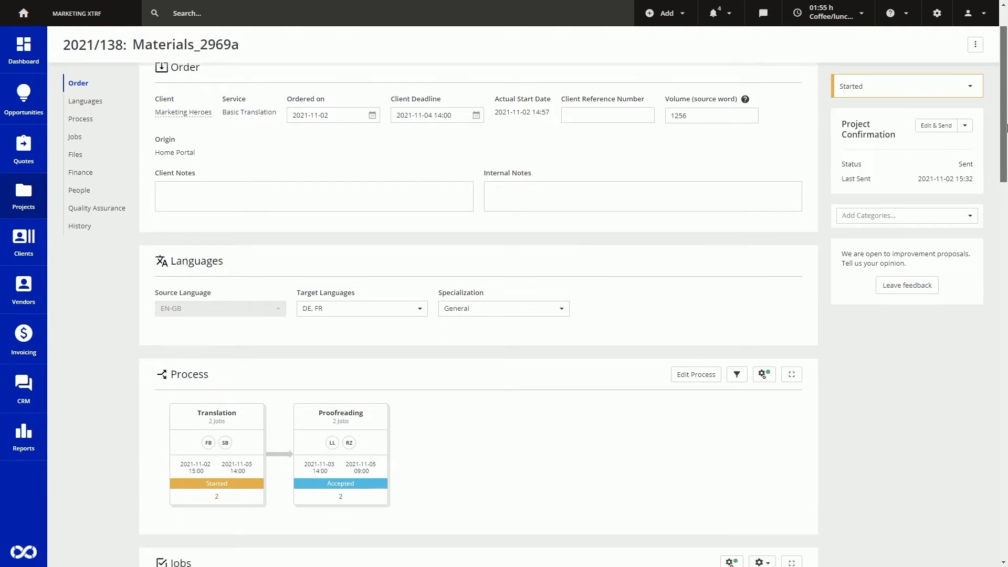
scroll("down", 3)
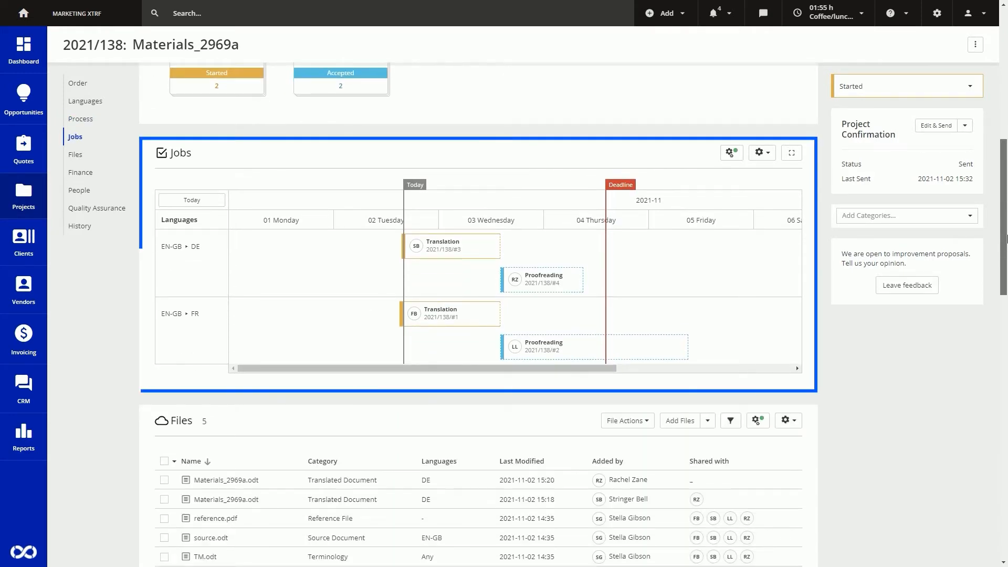
scroll("down", 3)
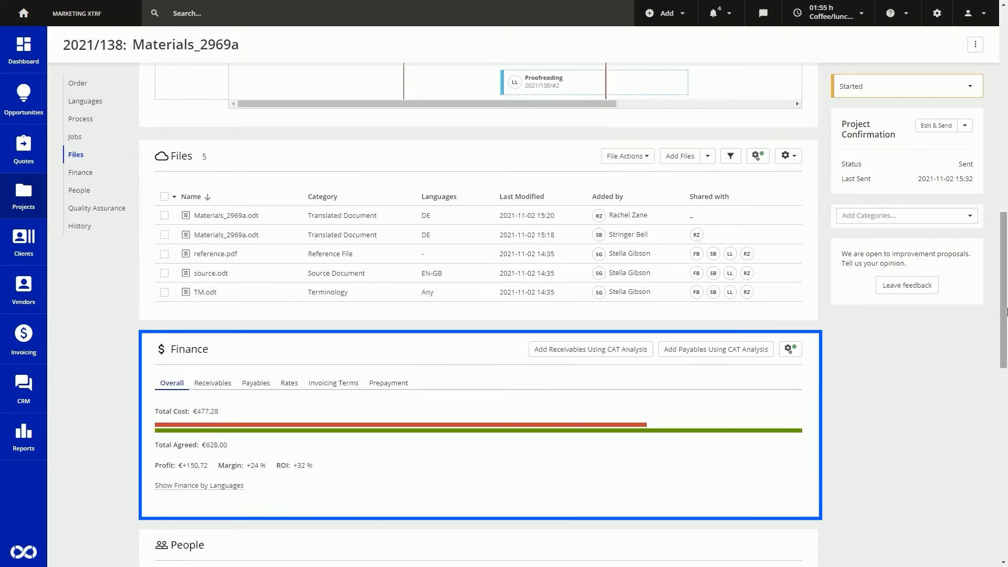
scroll("down", 3)
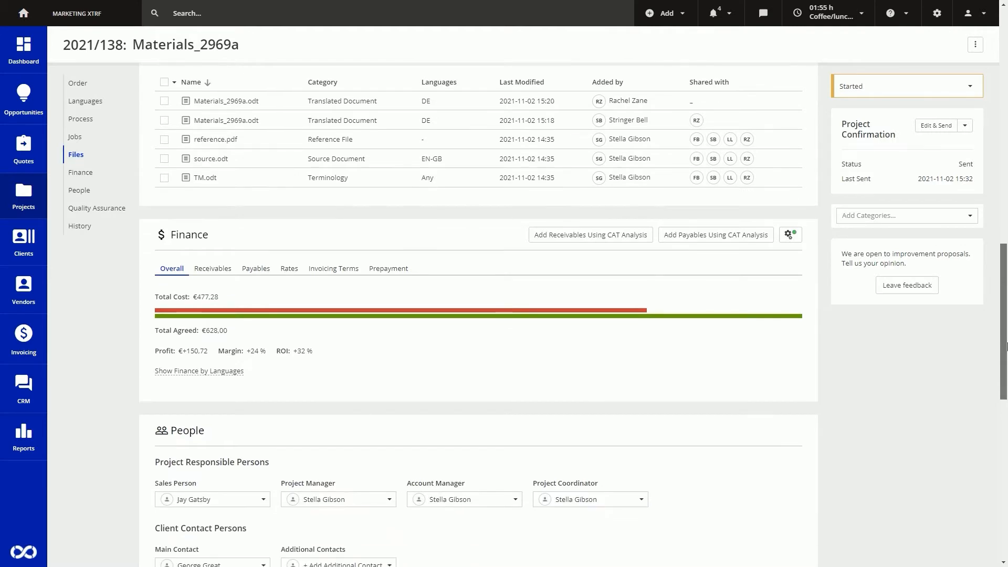
scroll("down", 3)
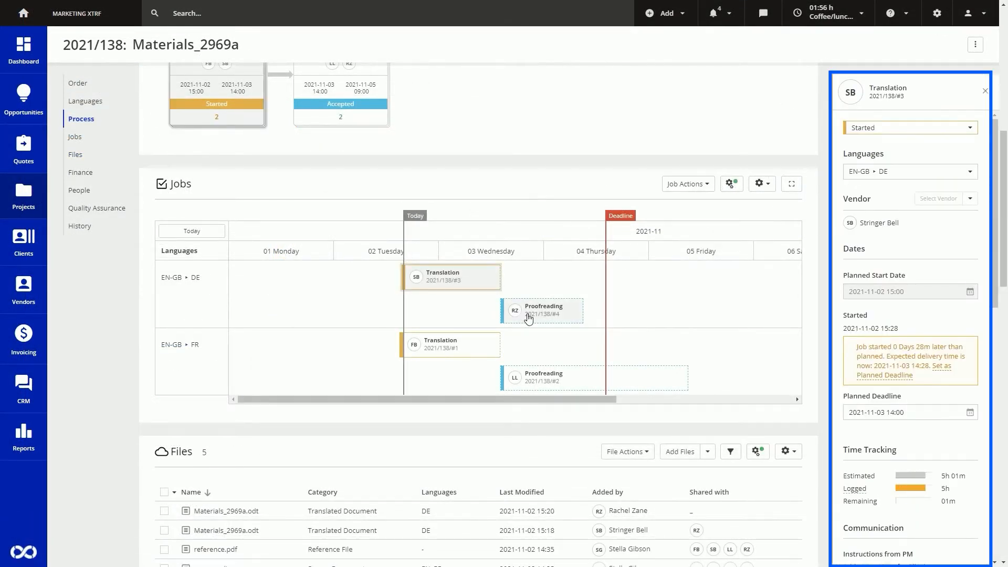
Step: View proofreading job 2021/138/#4 details, then open project 2021/134 Landing Page 11/2021
left_click(541, 310)
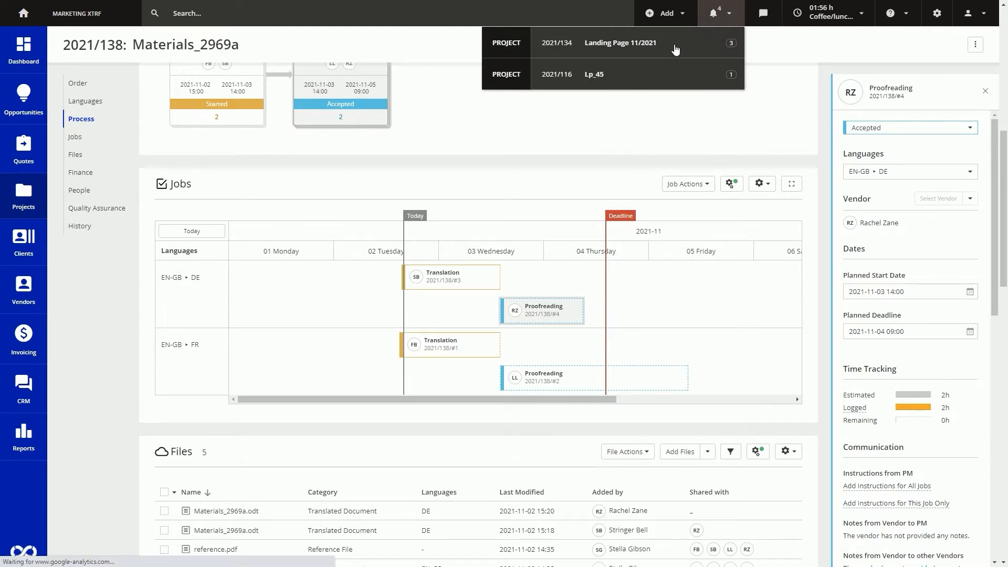
left_click(619, 43)
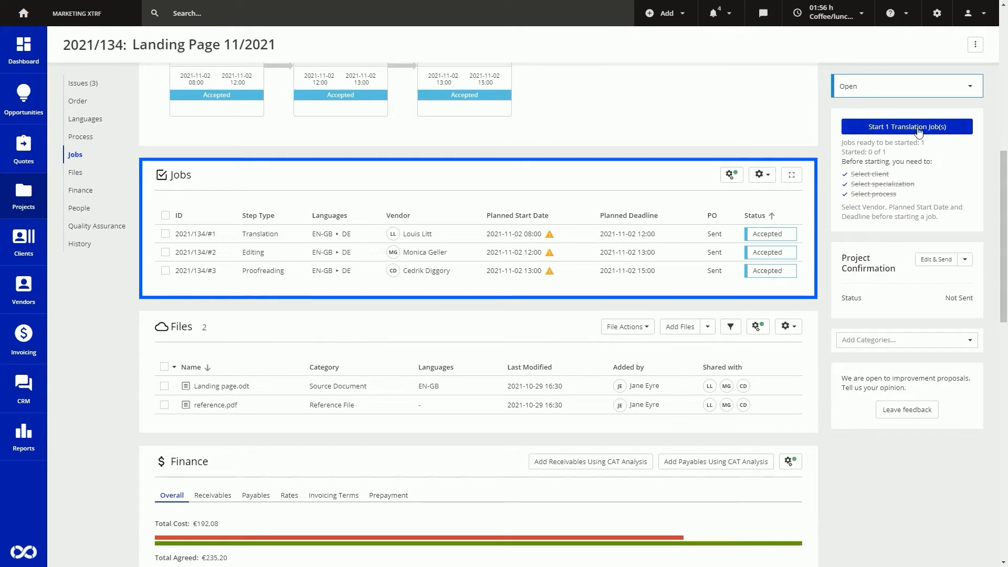
left_click(906, 127)
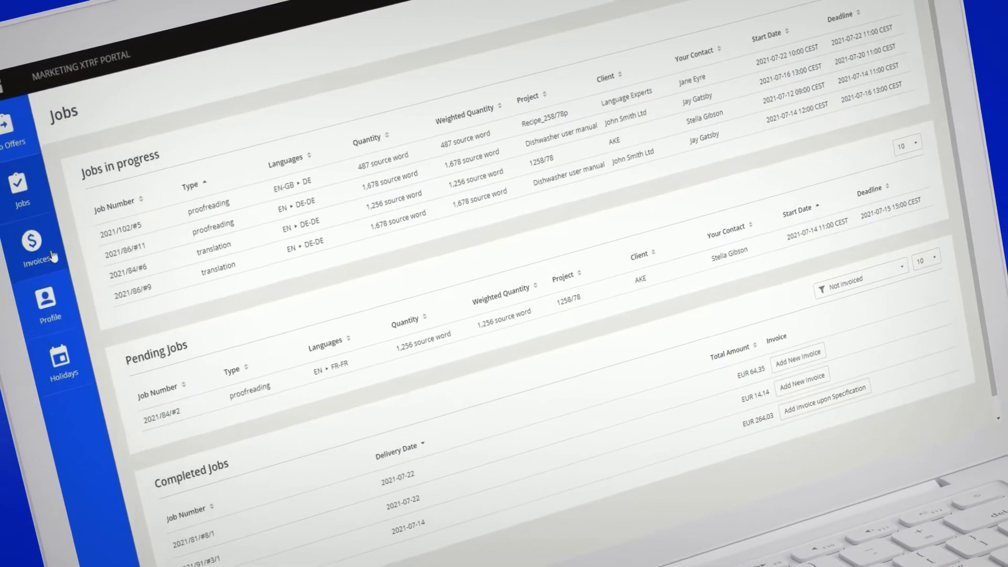
Step: Open the Purchase Order 2021/138/#3 email and follow its job manager link
left_click(33, 248)
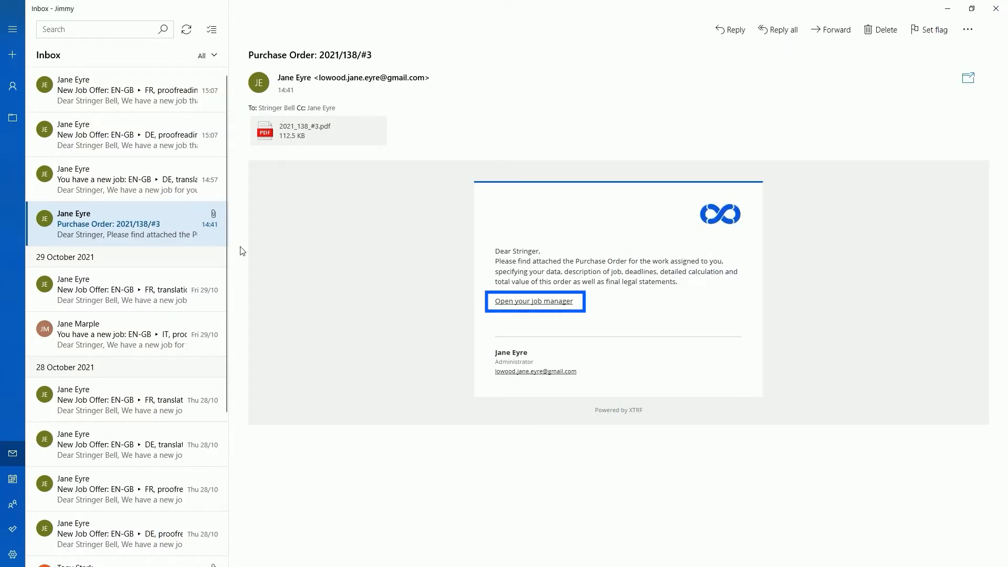
left_click(535, 301)
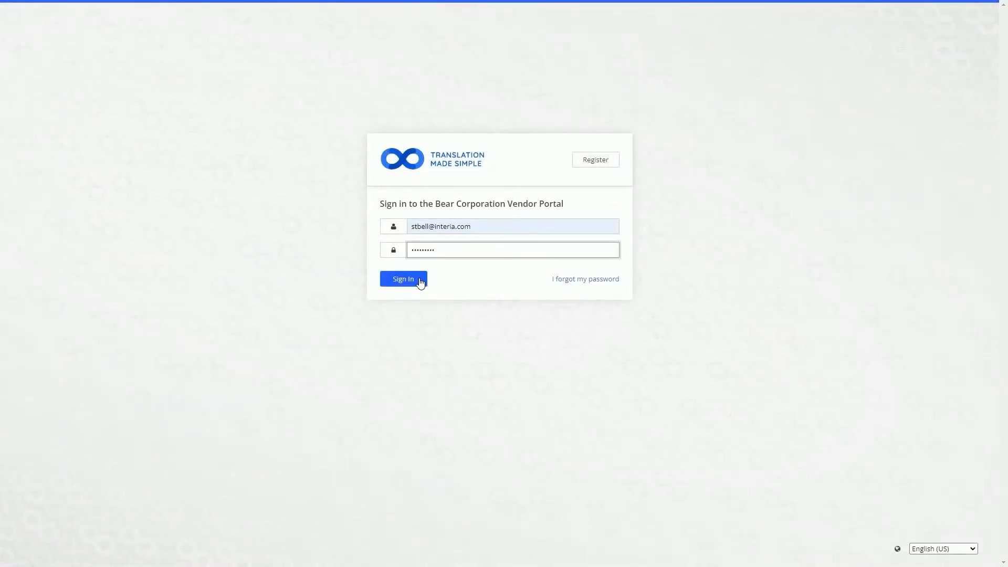
Step: Sign in, get the purchase order, deliver Materials_2969a.odt as Translated Document, and finish job #3
left_click(403, 279)
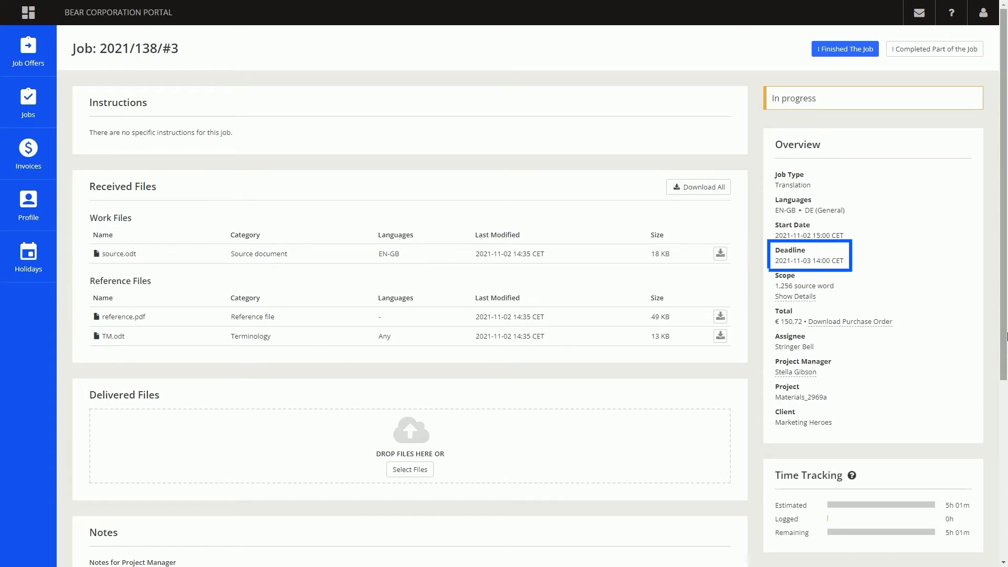
left_click(849, 322)
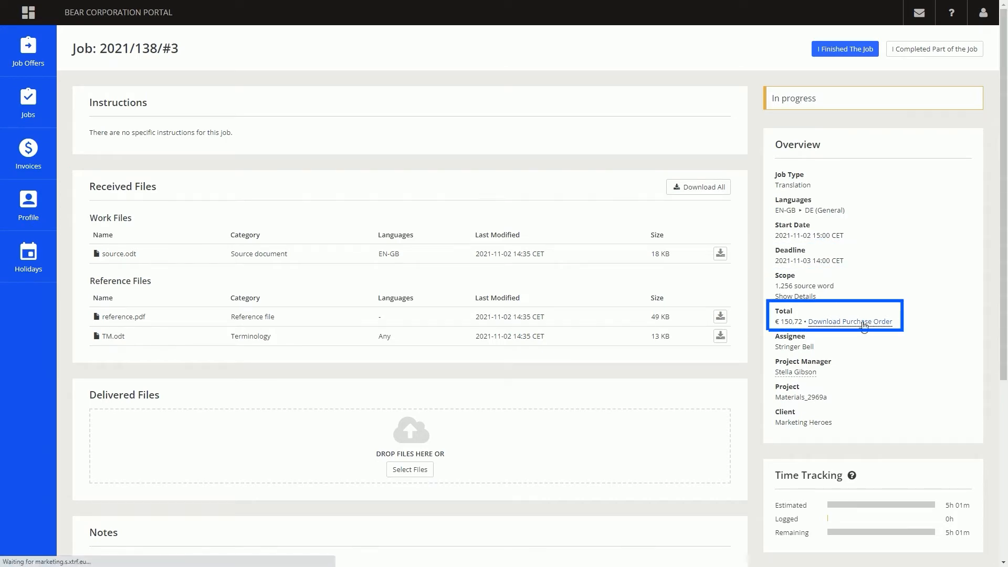
left_click(410, 469)
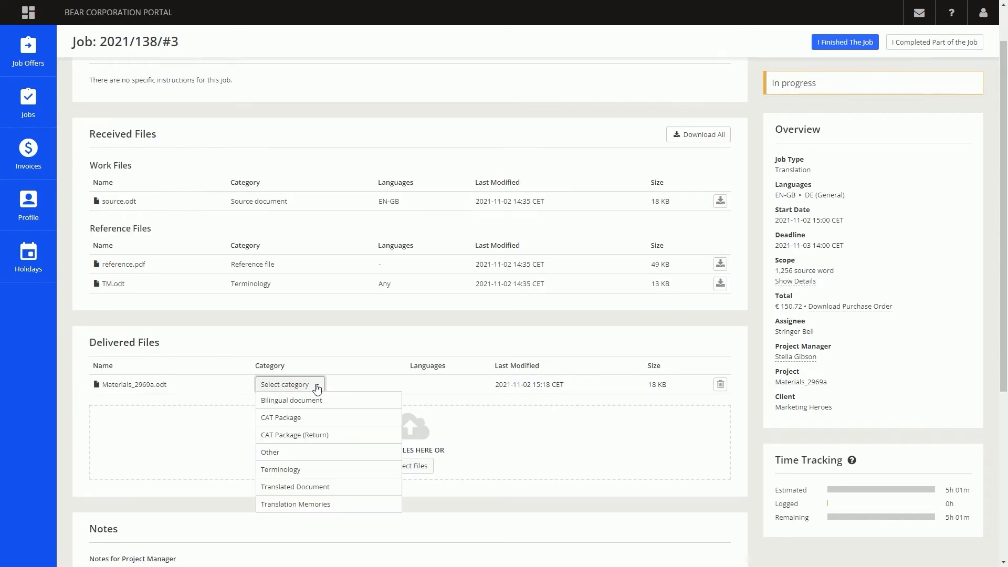
left_click(844, 42)
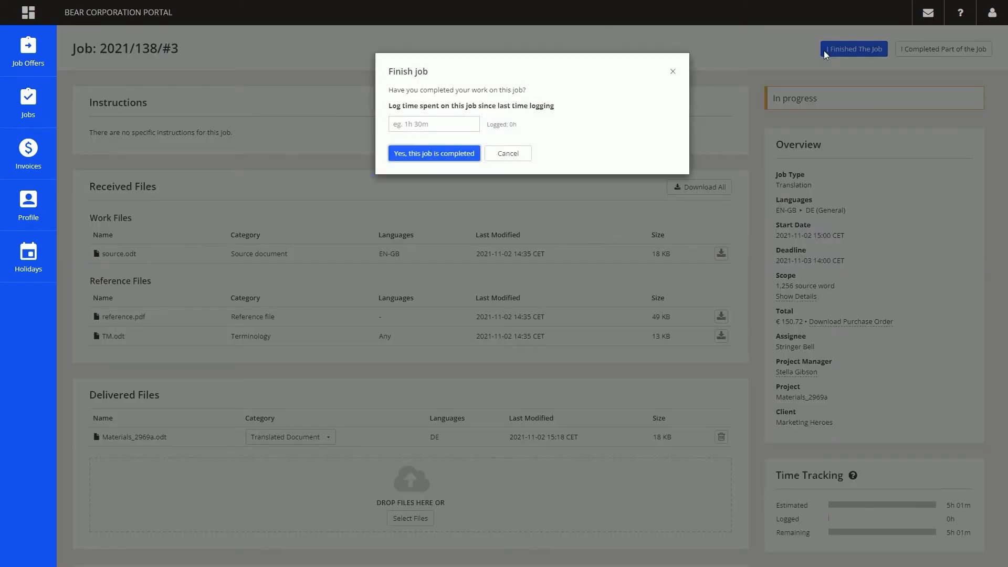
left_click(433, 152)
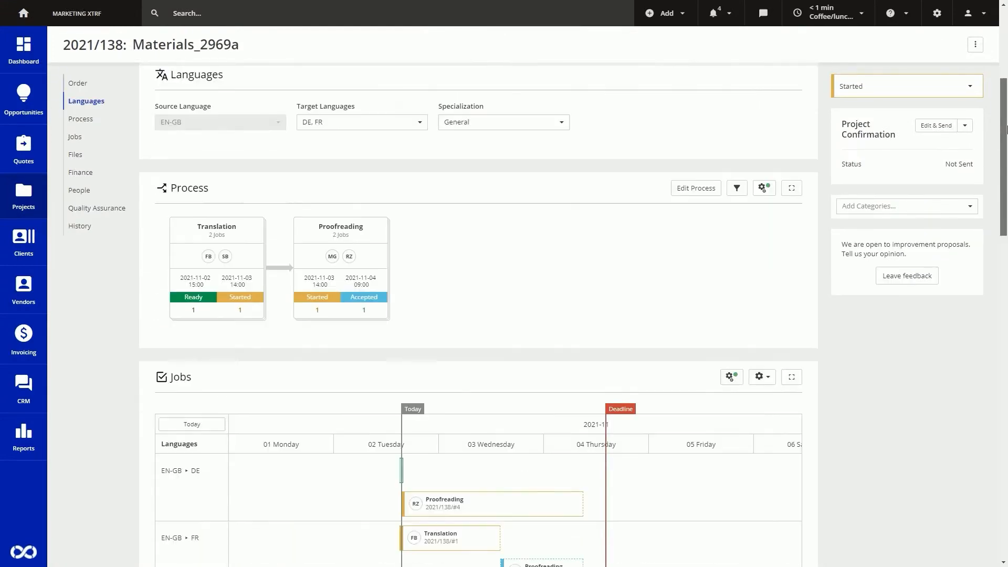
scroll("down", 3)
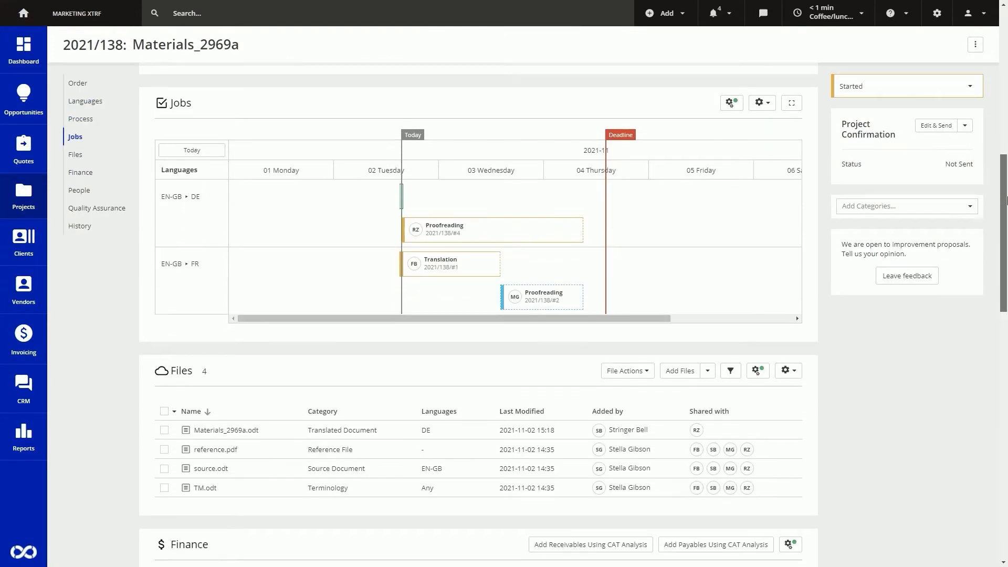
scroll("down", 3)
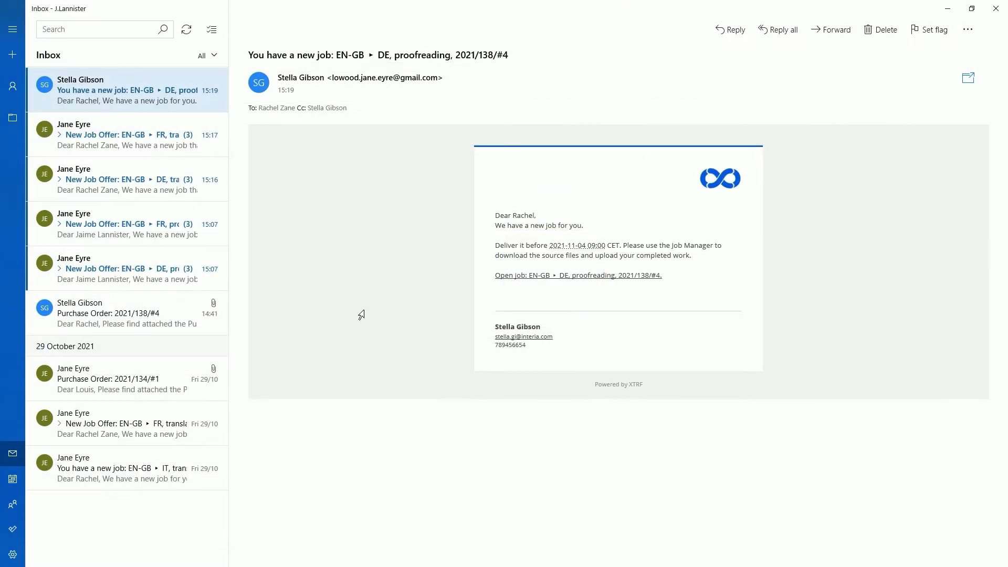
Step: Deliver the Verified Materials_2969a.odt for proofreading job 2021/138/#4 and finish it with 2h logged
left_click(578, 275)
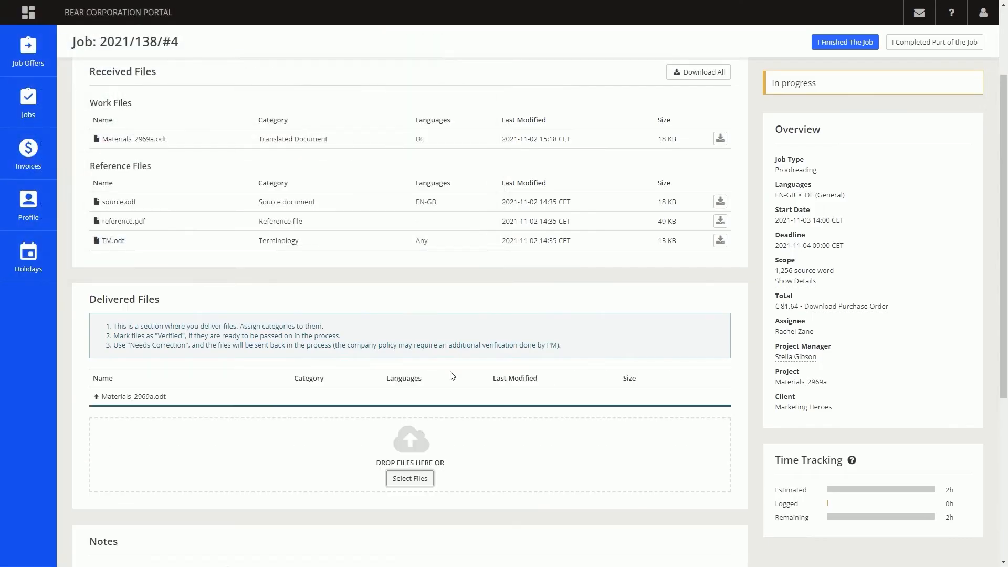
left_click(845, 42)
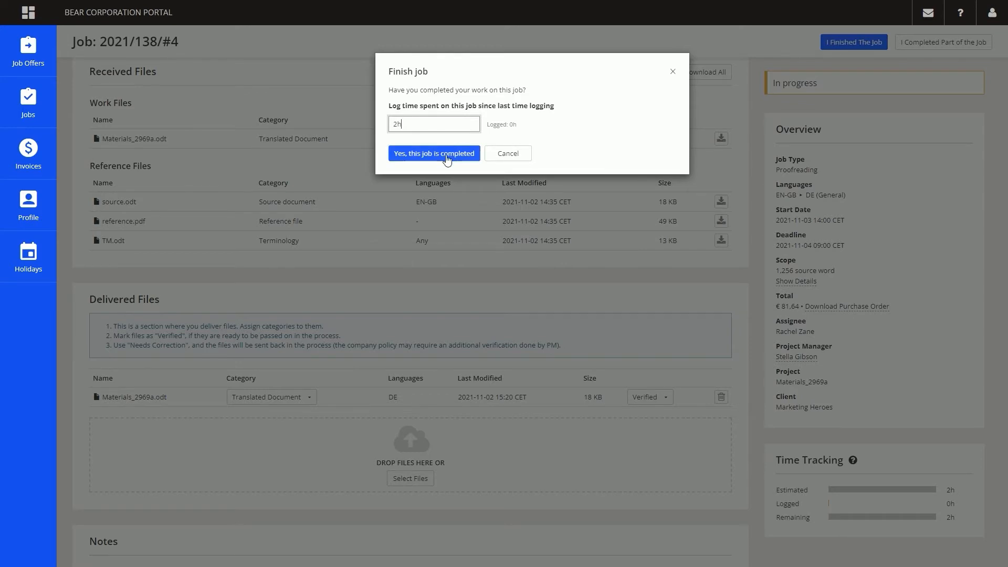
left_click(435, 153)
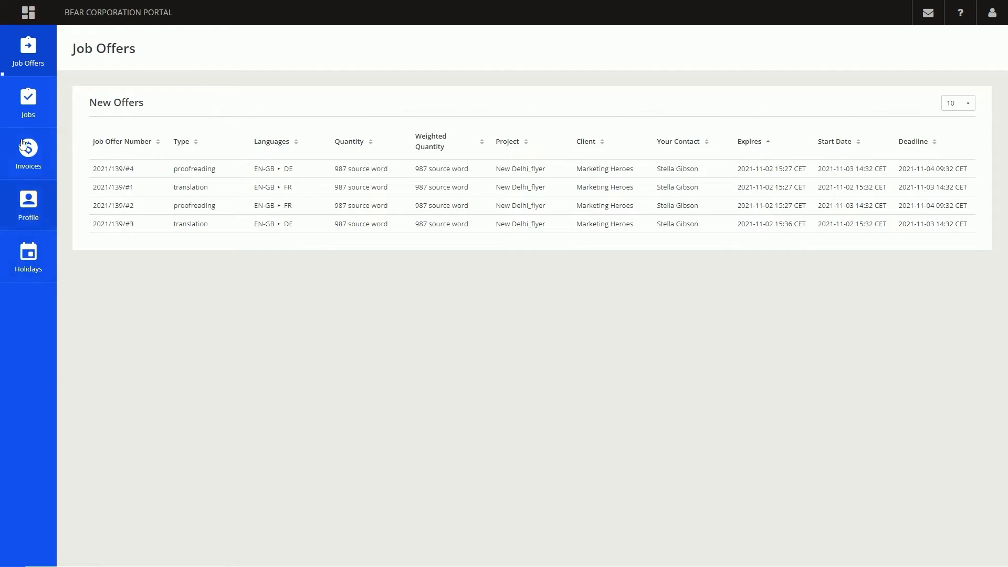
Step: Browse Job Offers and the vendor profile's Payments tab, then view the Register page
left_click(28, 101)
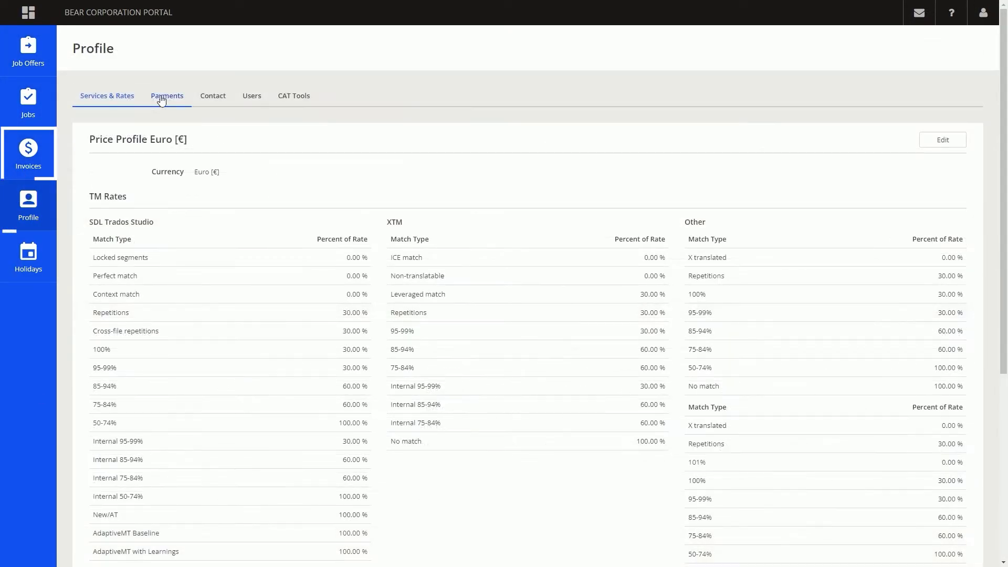
left_click(28, 257)
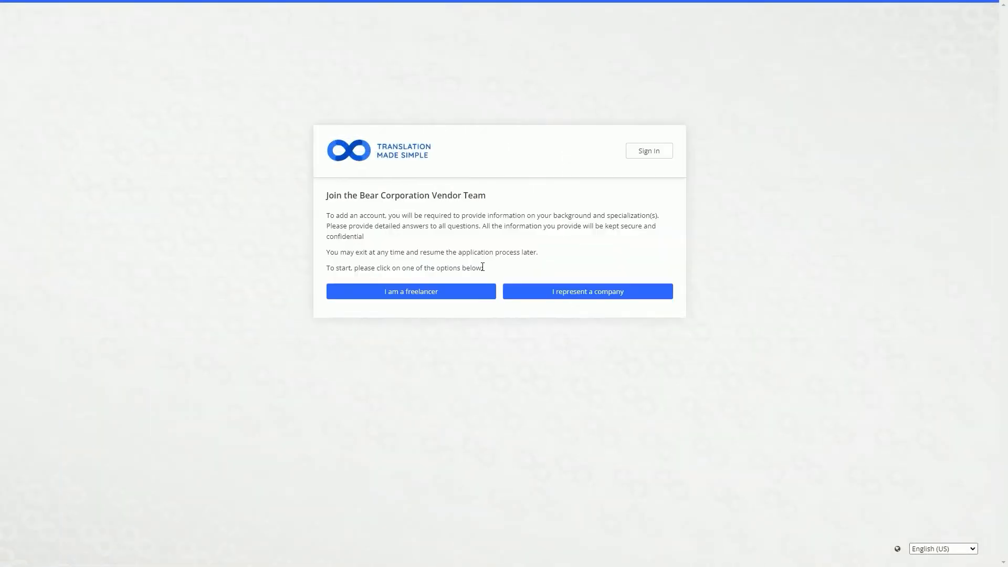
left_click(411, 290)
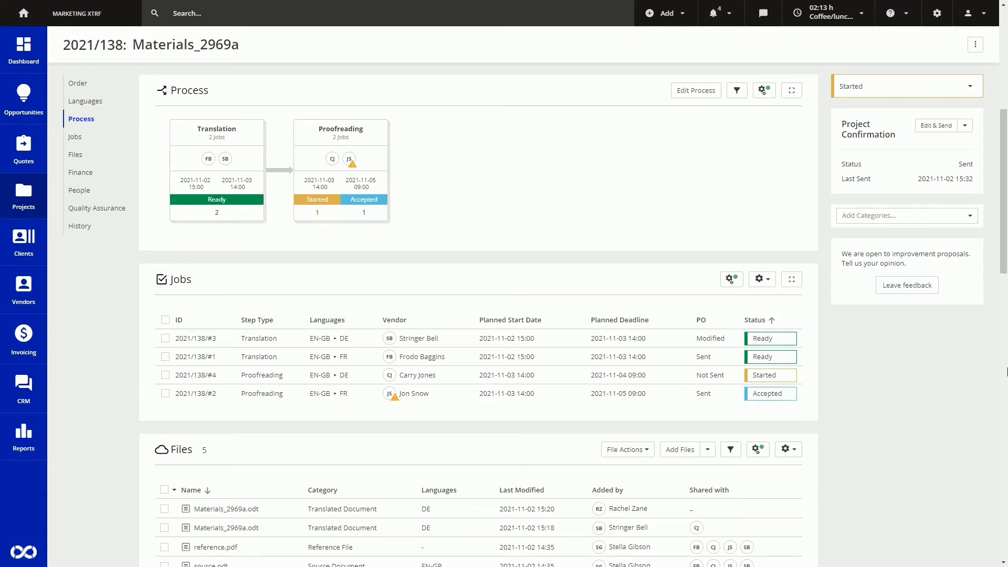
Step: Check File Actions for the newest translated Materials_2969a.odt, then open project 2021/134 Landing Page 11/2021
scroll("down", 3)
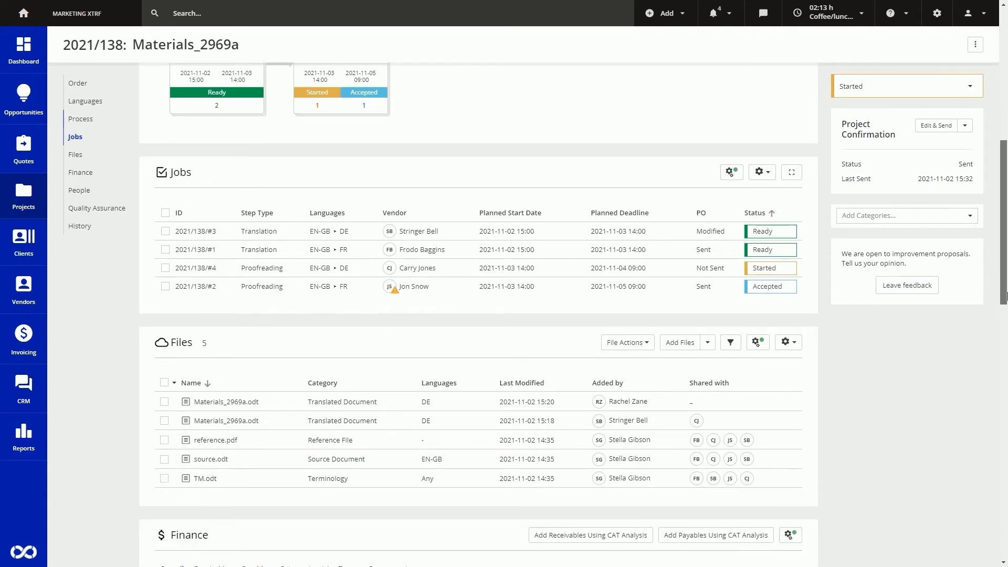
left_click(165, 402)
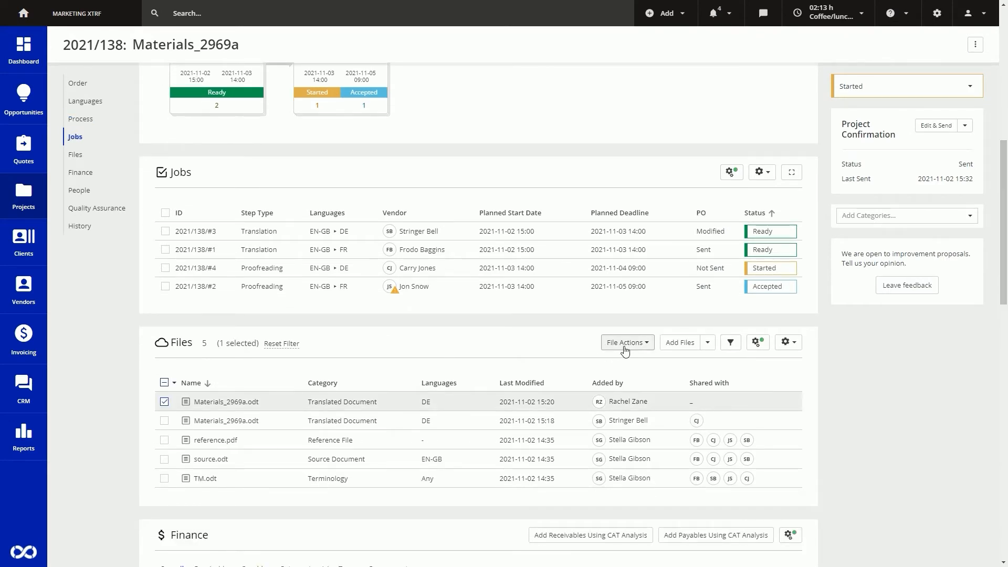
left_click(625, 341)
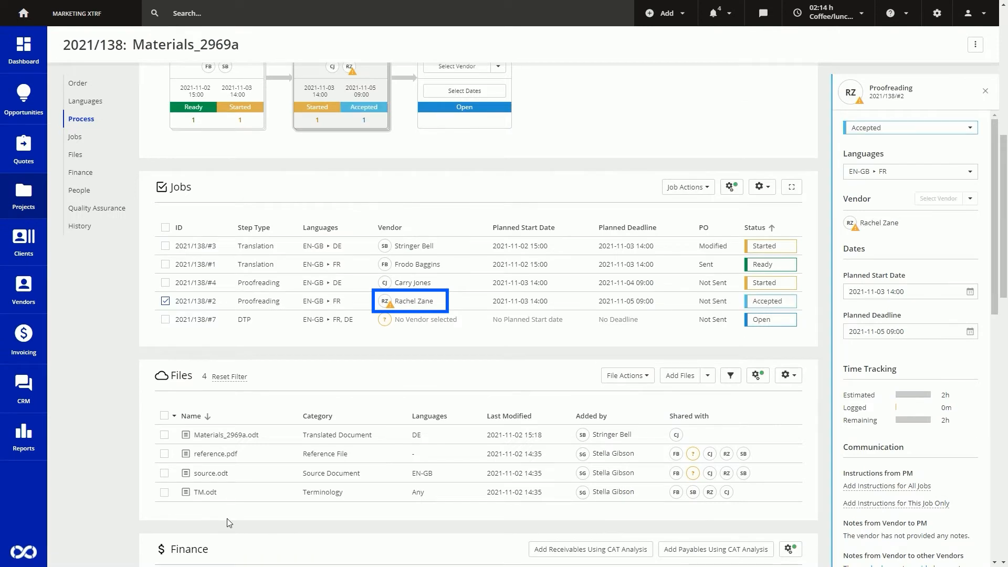
left_click(716, 13)
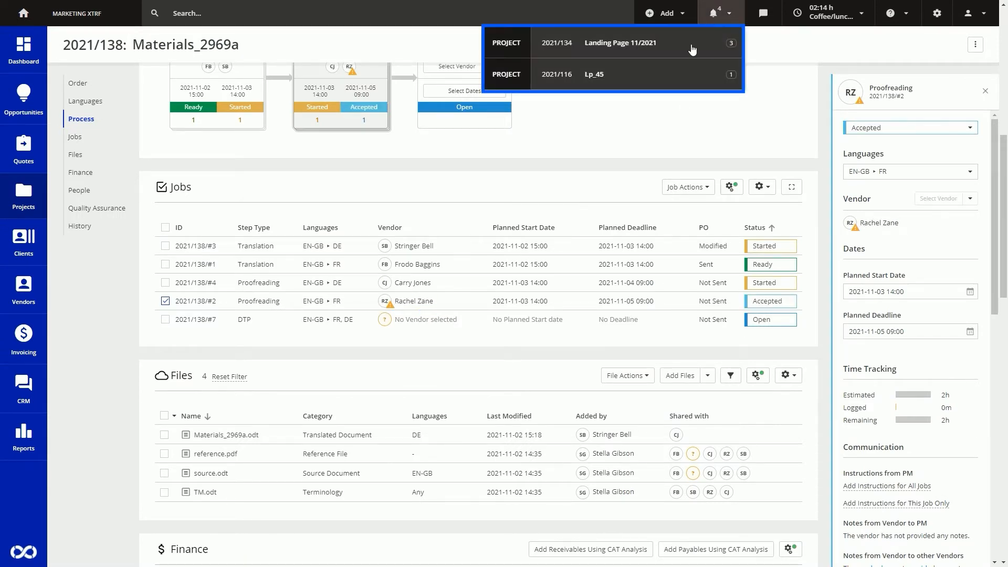
left_click(619, 43)
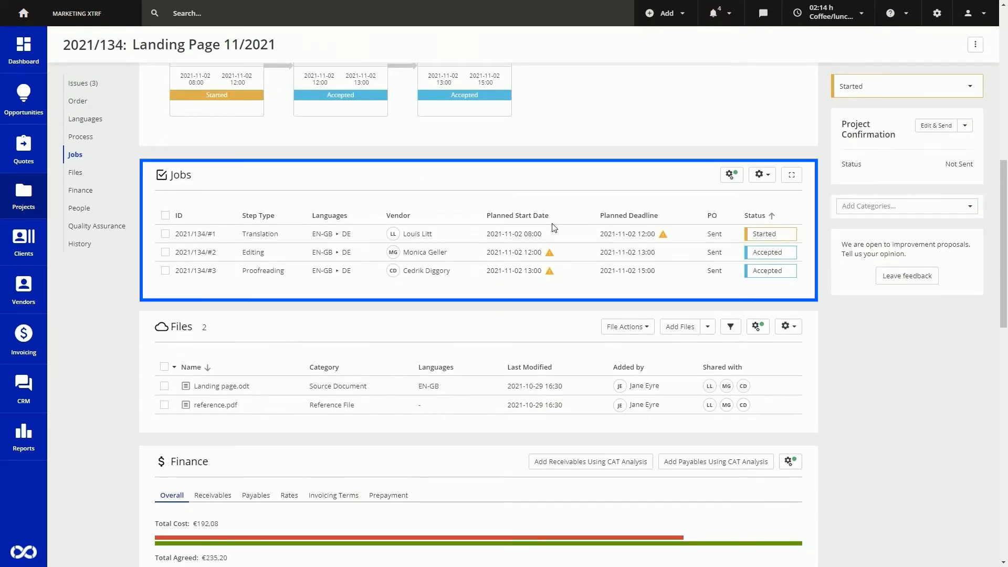
mouse_move(663, 238)
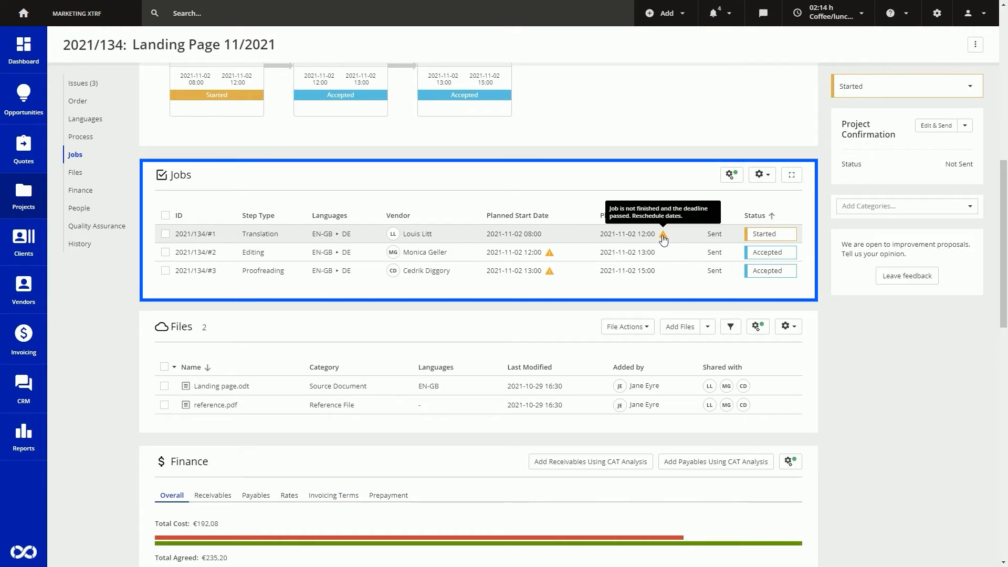
mouse_move(550, 255)
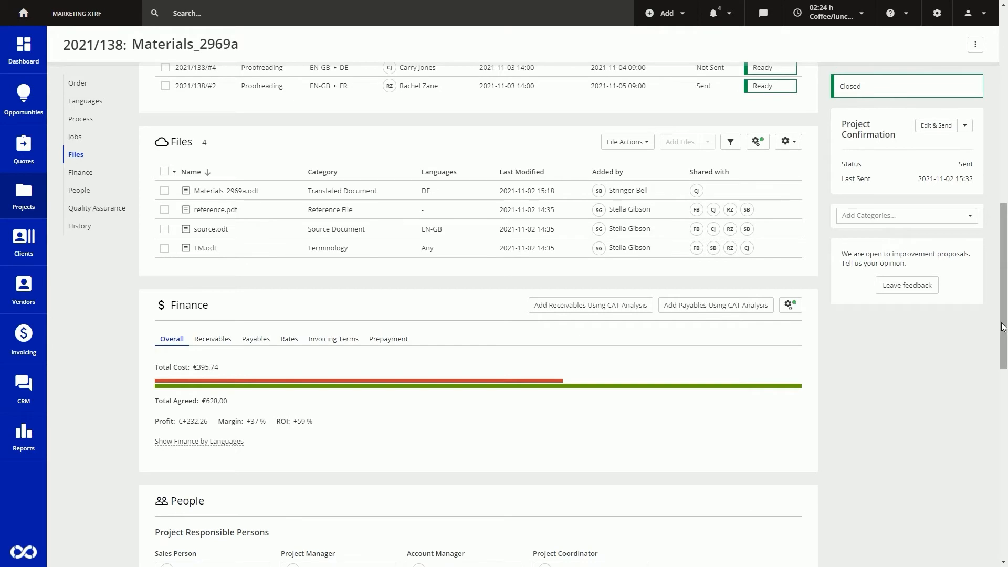
Step: Send all of project 2021/138's files to the client by file delivery e-mail
left_click(627, 141)
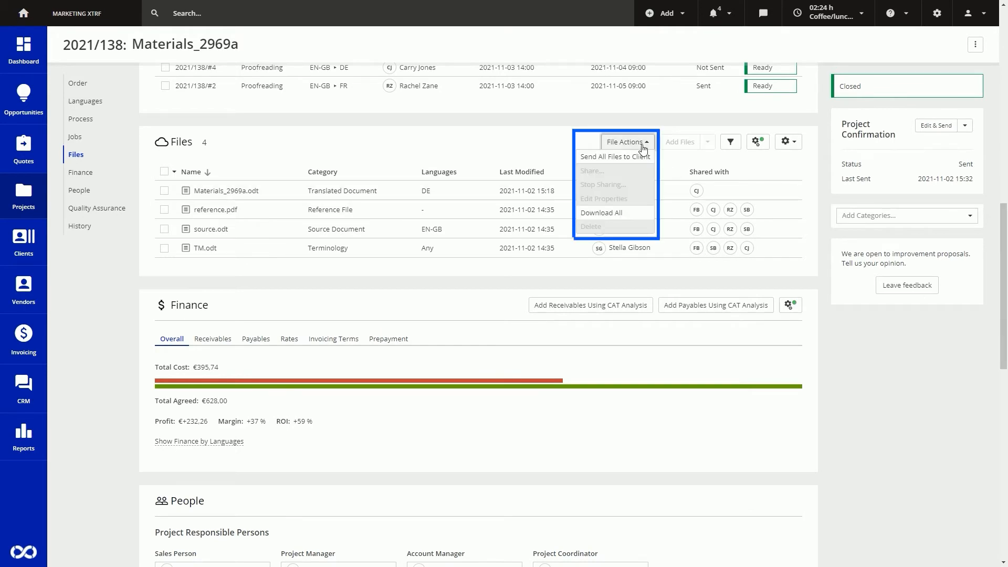
left_click(615, 156)
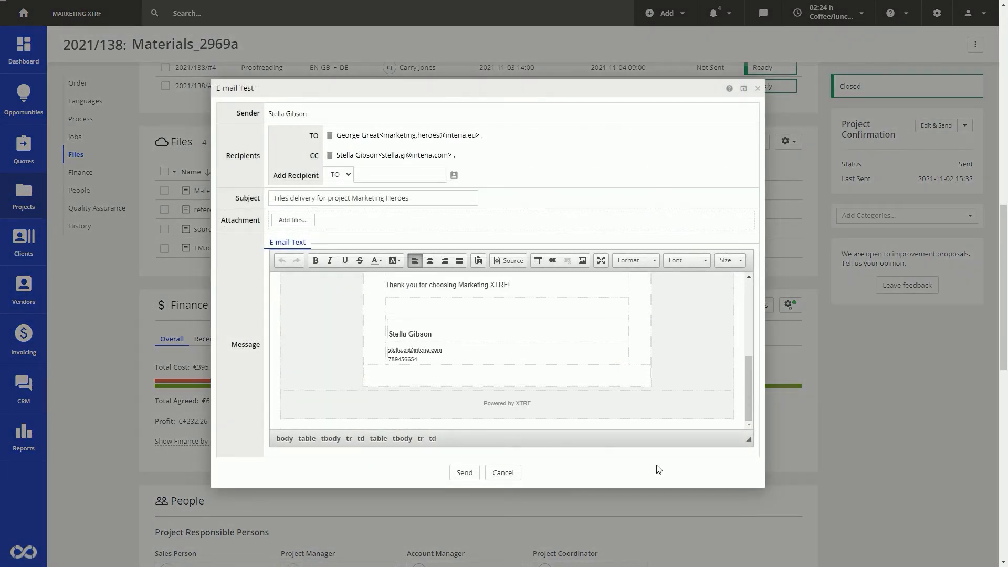
left_click(663, 13)
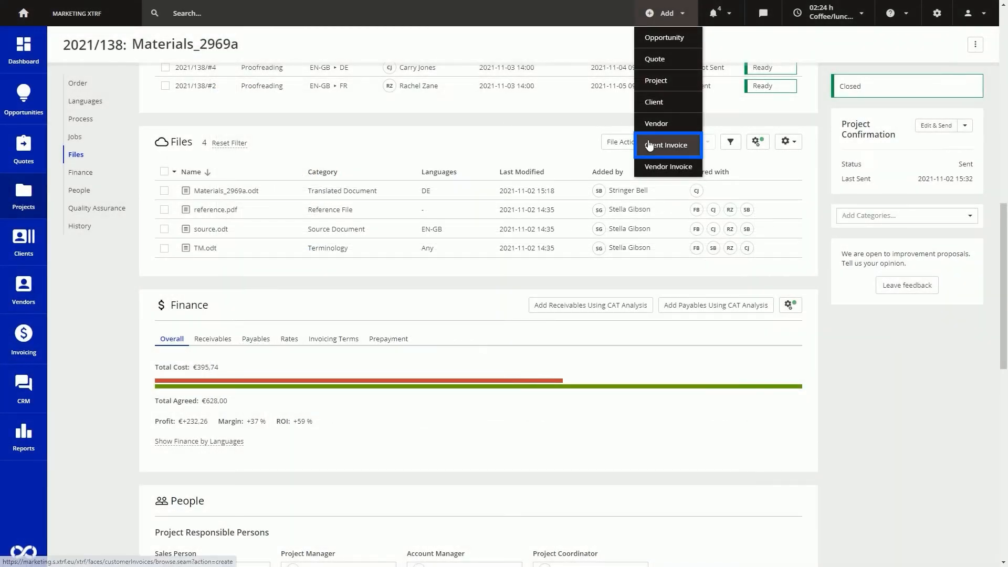
Step: Start a client invoice selecting both Materials_2969a tasks, including EN-GB » FR
left_click(667, 145)
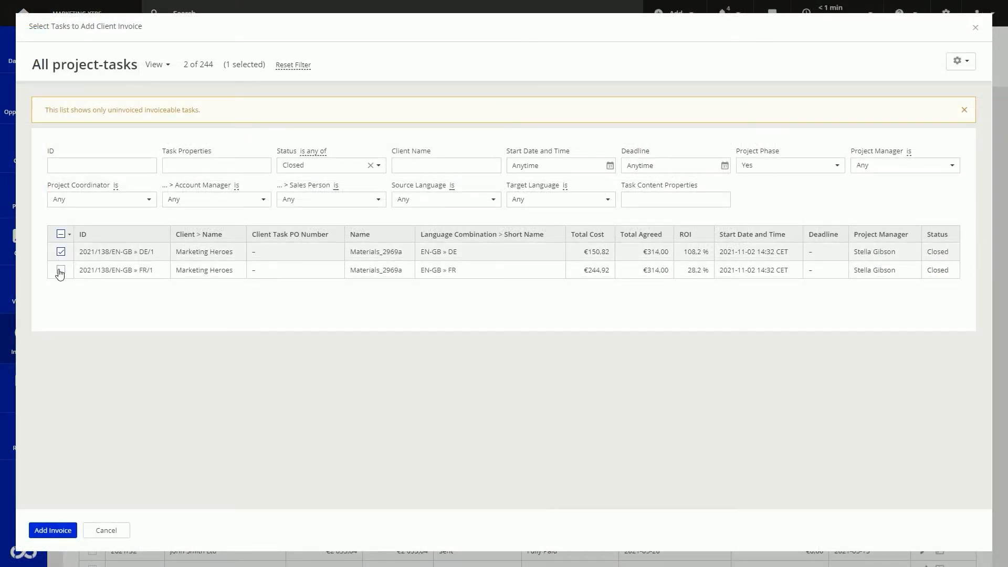
left_click(52, 530)
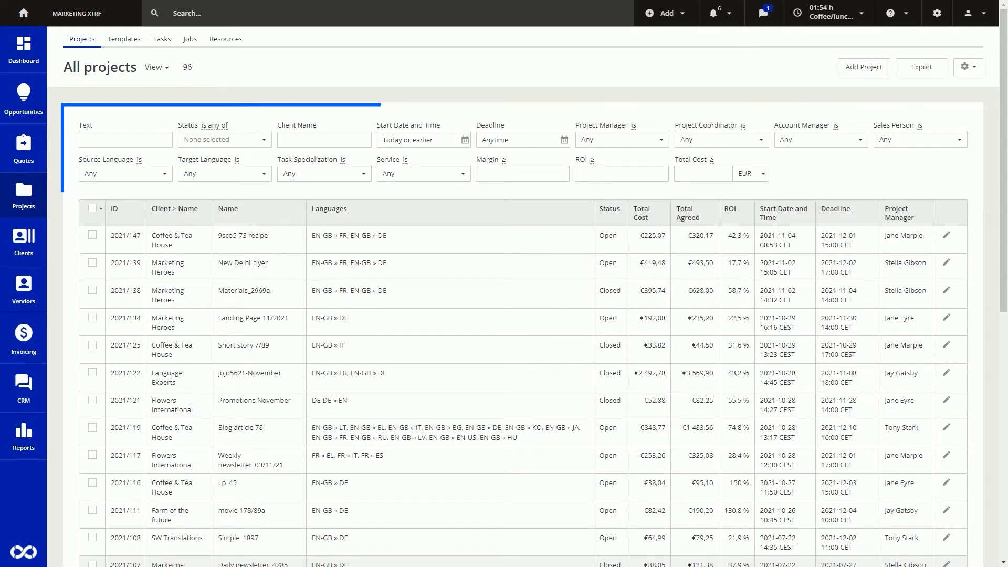
Step: Add a Workflow filter for Open projects due this week, then open Report Subscription
left_click(154, 67)
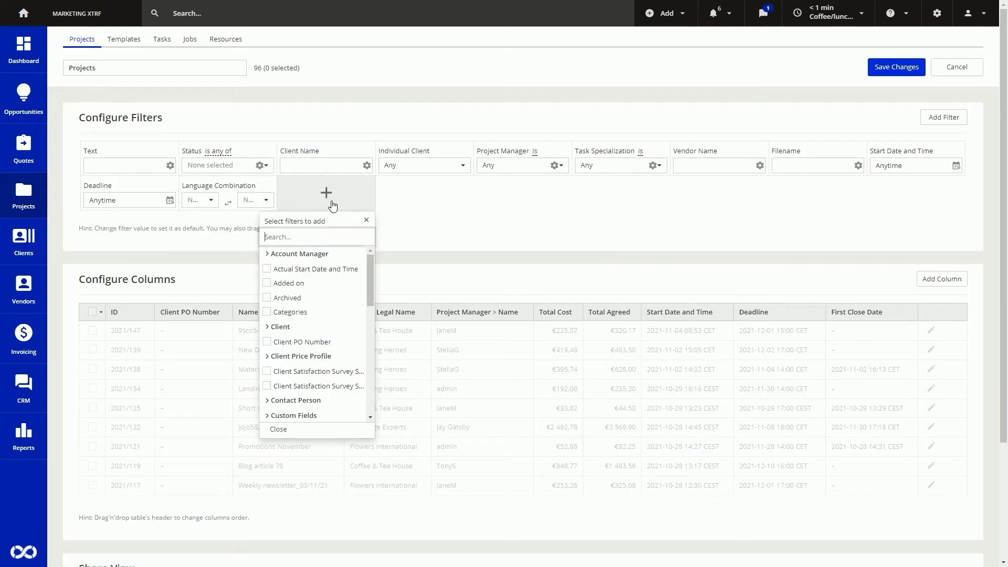
type("wo")
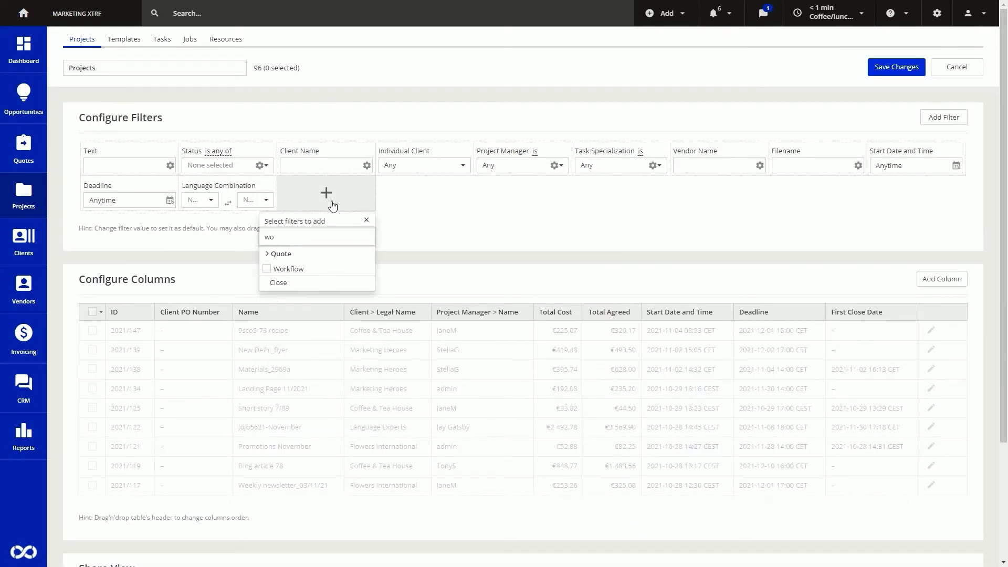
left_click(266, 268)
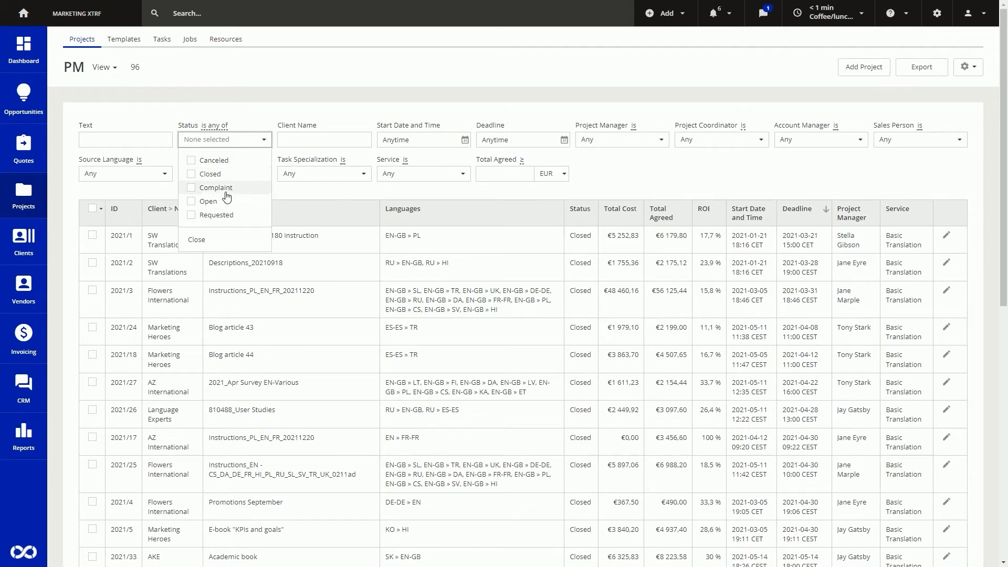
left_click(208, 201)
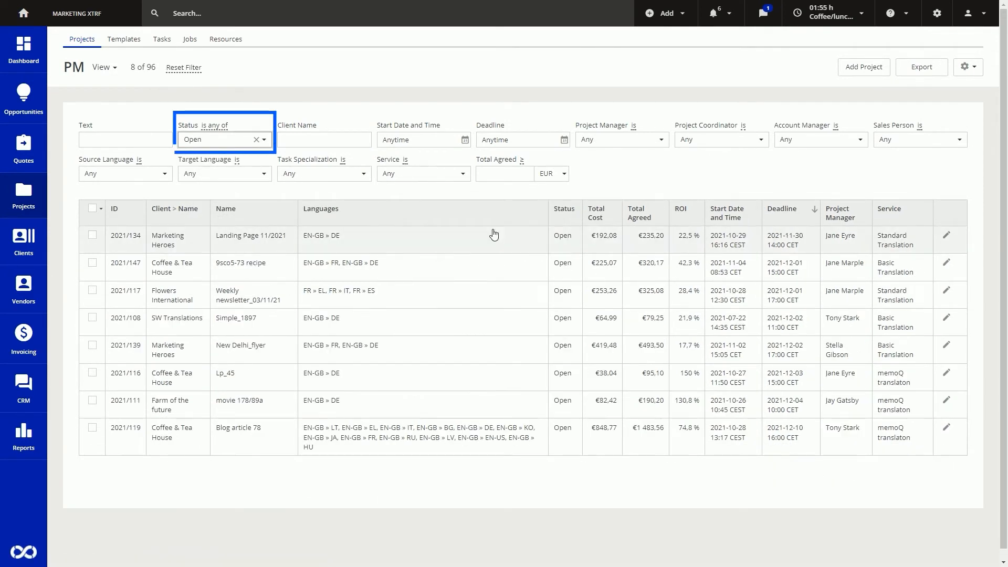
left_click(521, 140)
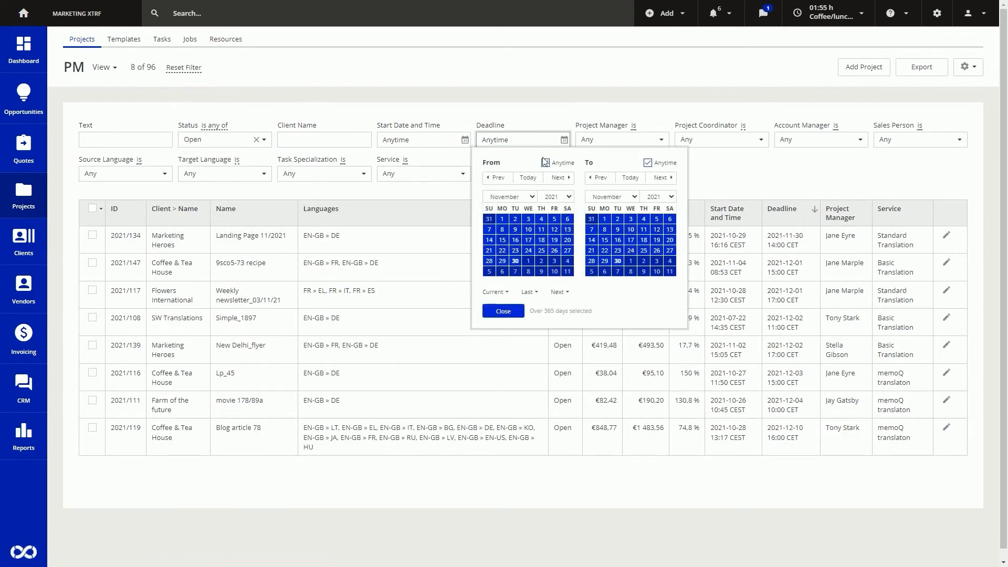
left_click(496, 292)
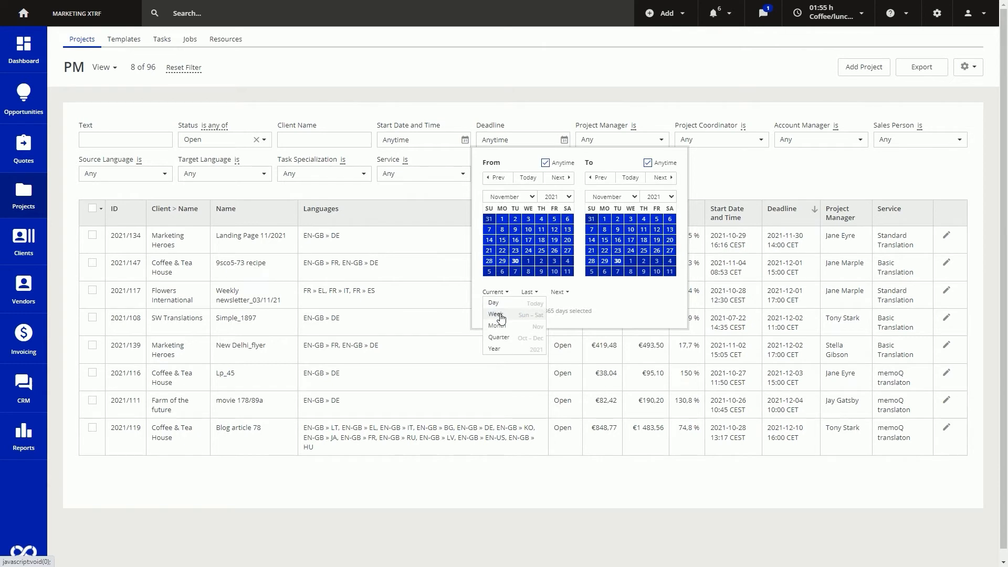
left_click(497, 314)
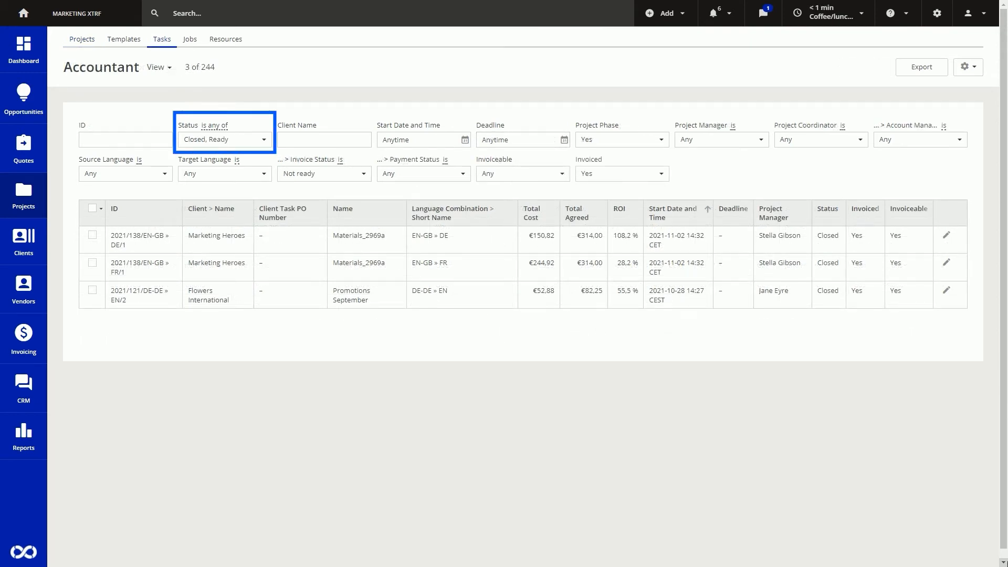
left_click(621, 174)
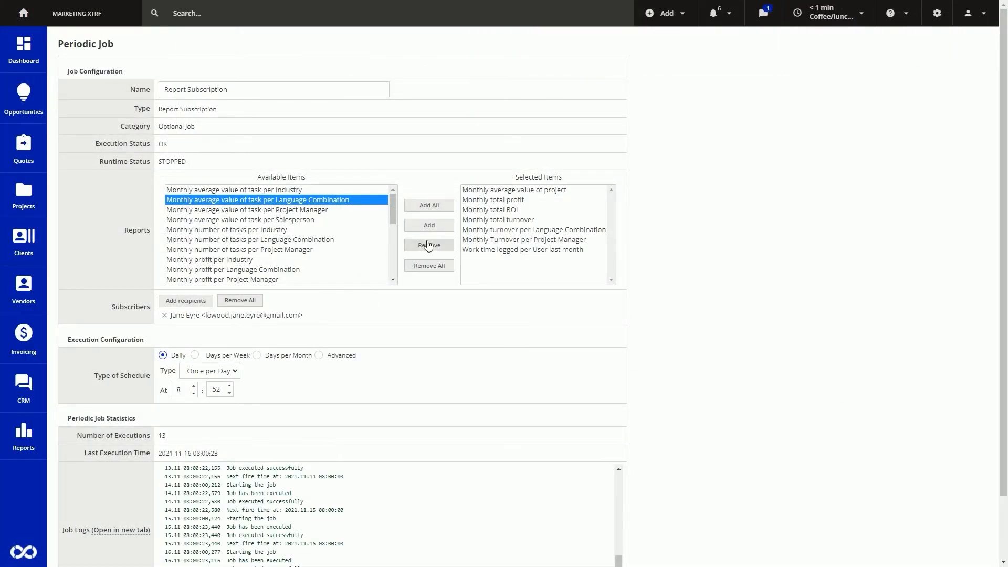
Step: Add another report and project manager subscriber to Report Subscription, scheduled on chosen weekdays
left_click(429, 225)
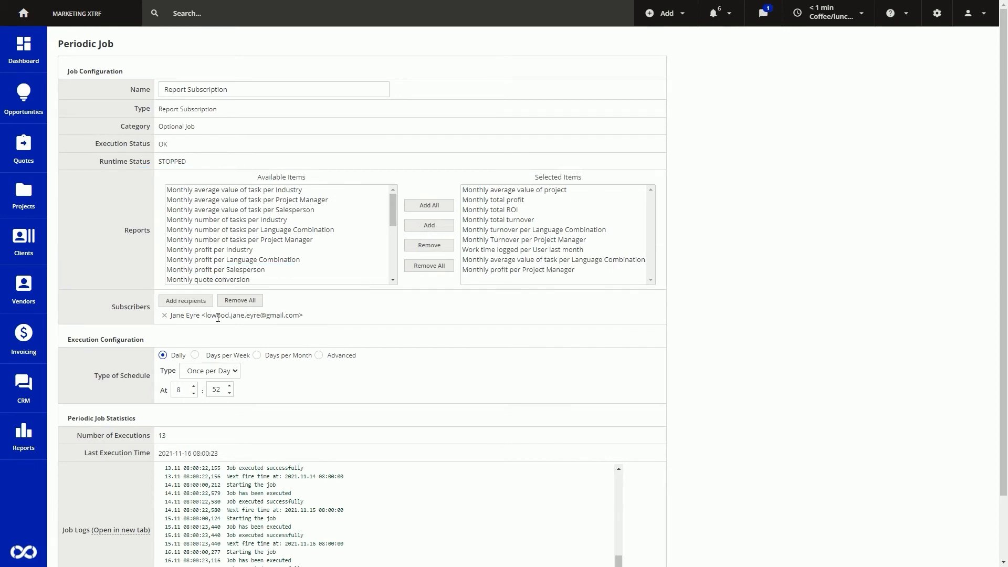
left_click(186, 300)
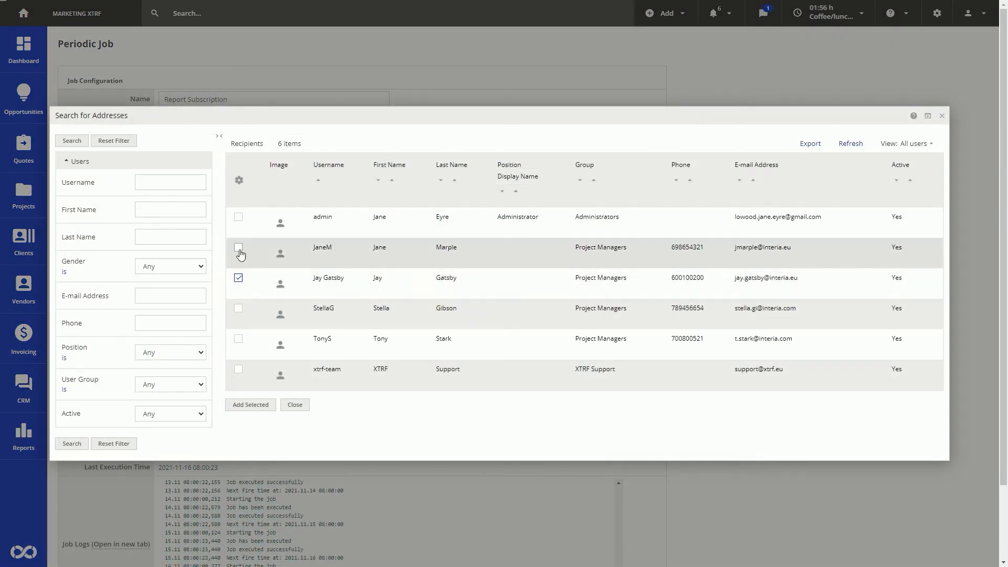
left_click(250, 404)
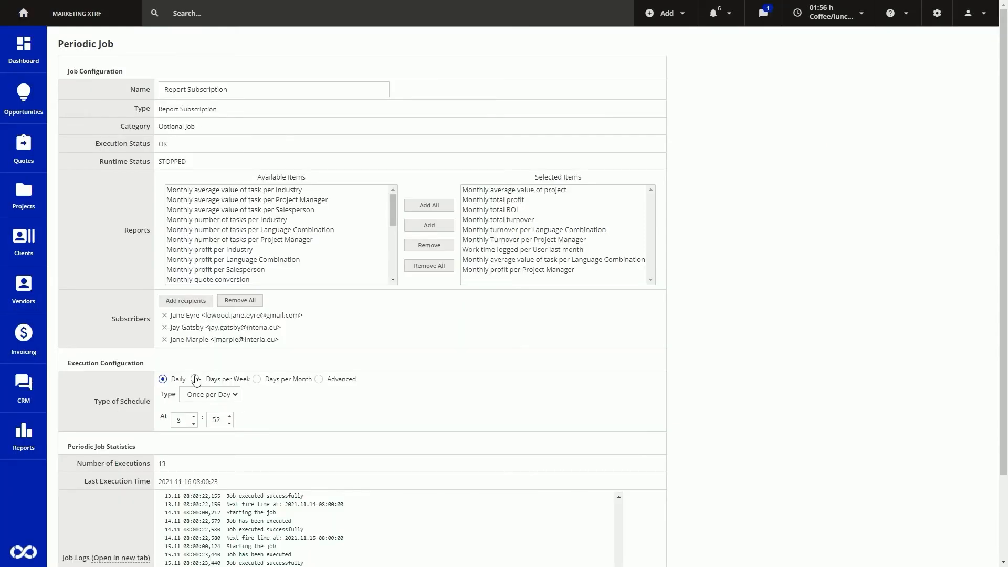
left_click(194, 379)
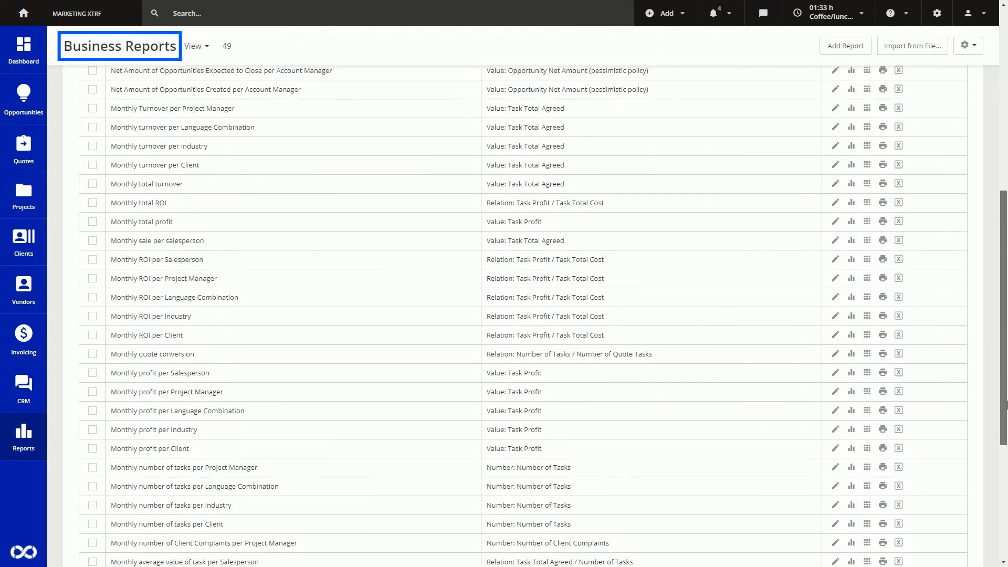
Step: View and close the average task value per Project Manager chart, then view Monthly profit per Client
scroll("down", 3)
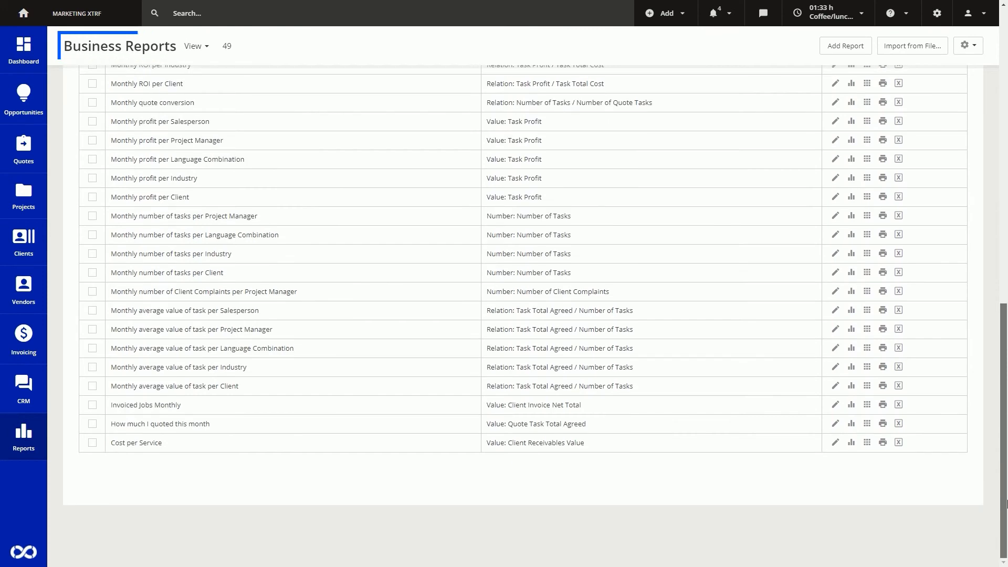
left_click(850, 330)
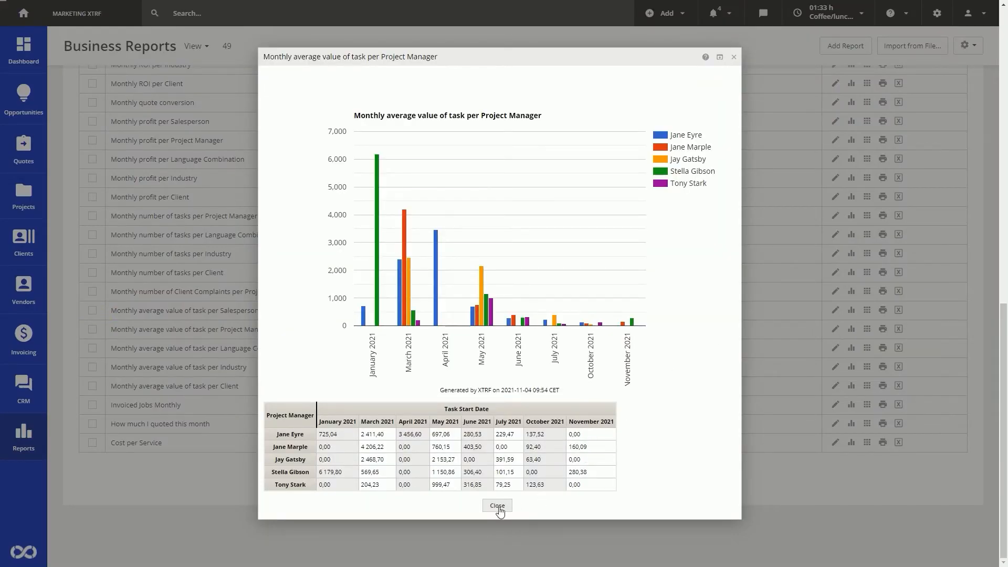
left_click(497, 505)
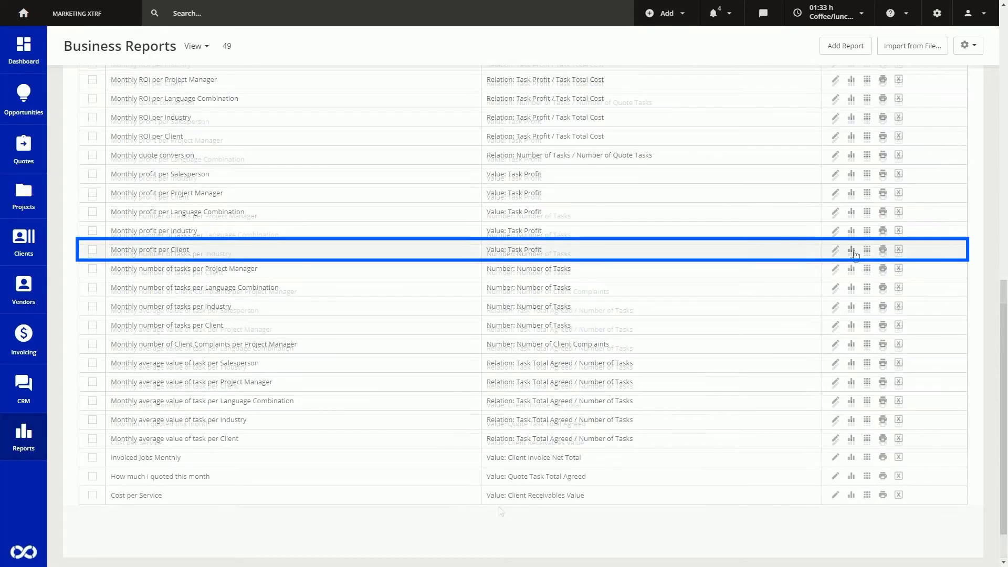
left_click(852, 249)
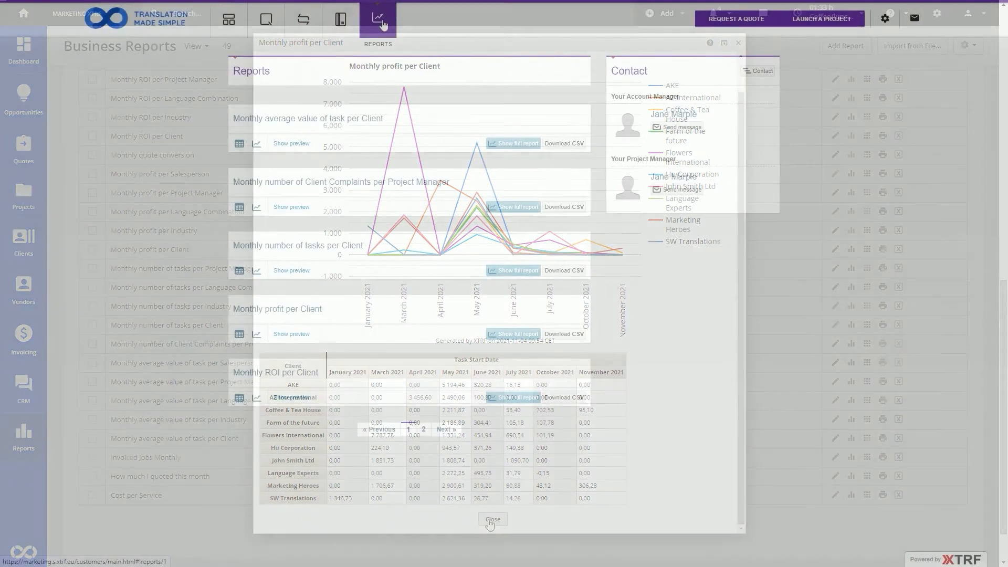
Step: Close Monthly profit per Client and preview Monthly average value of task per Client
left_click(492, 520)
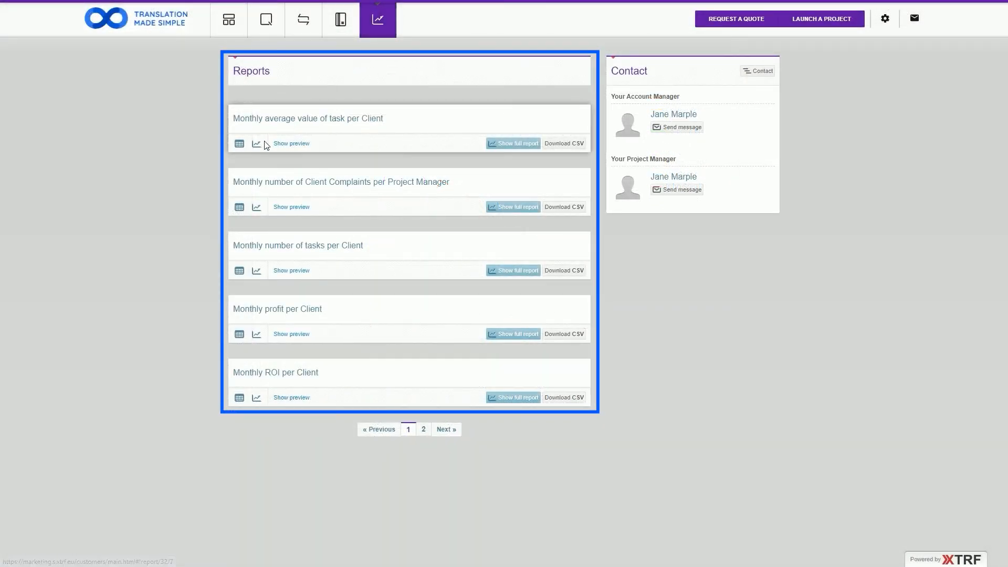
left_click(290, 144)
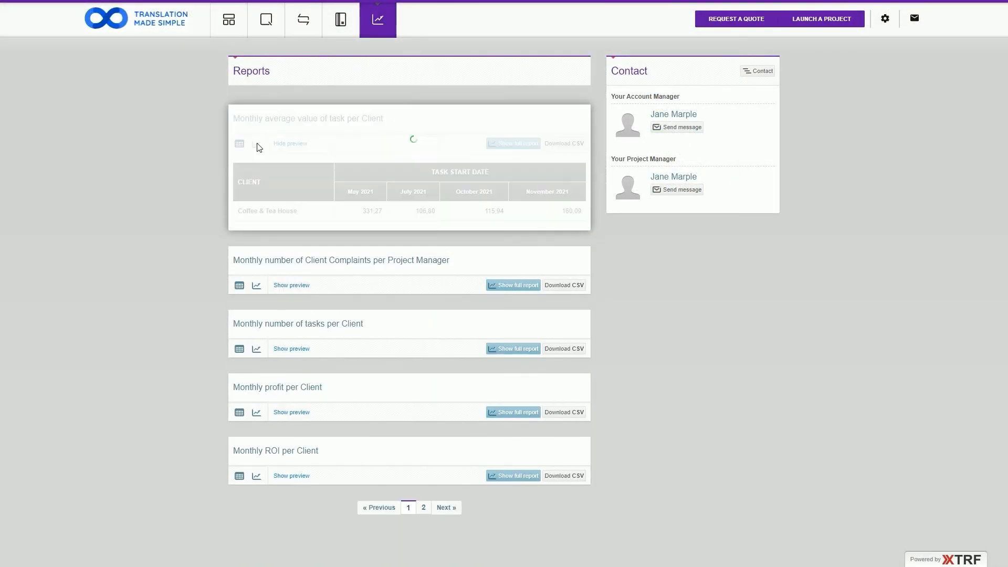
left_click(513, 143)
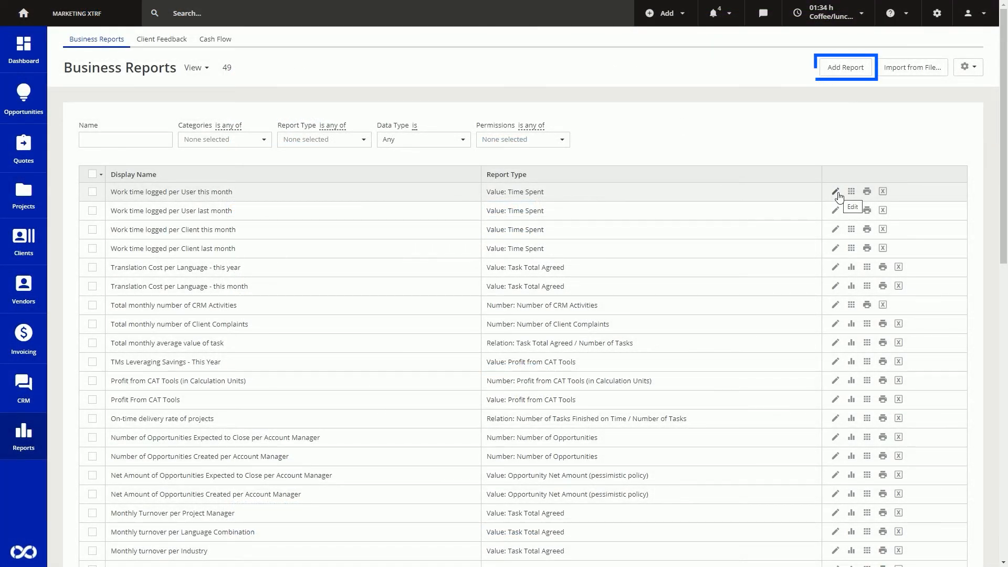
Step: Add a business report named 'Monthly average value of project'
left_click(845, 67)
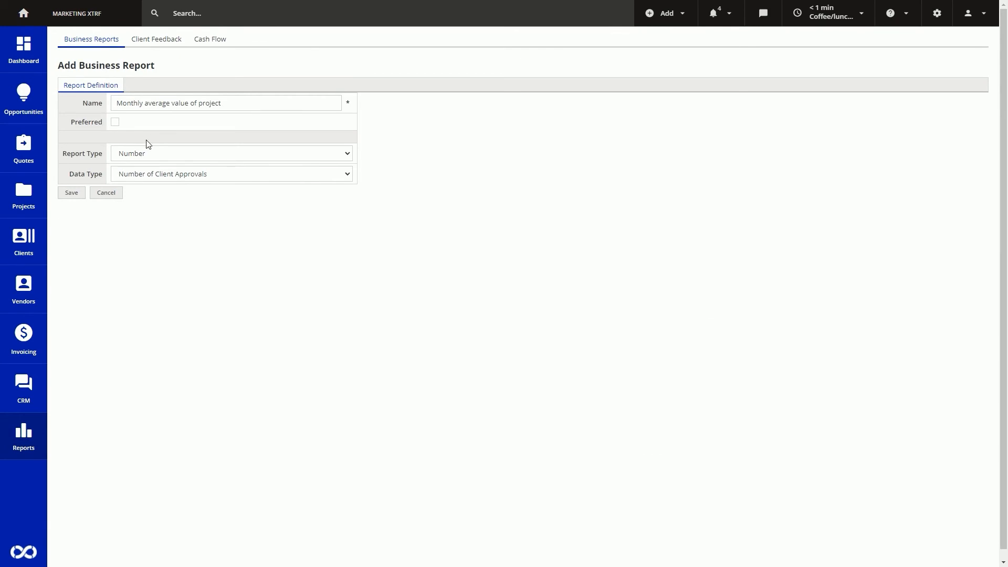
left_click(71, 192)
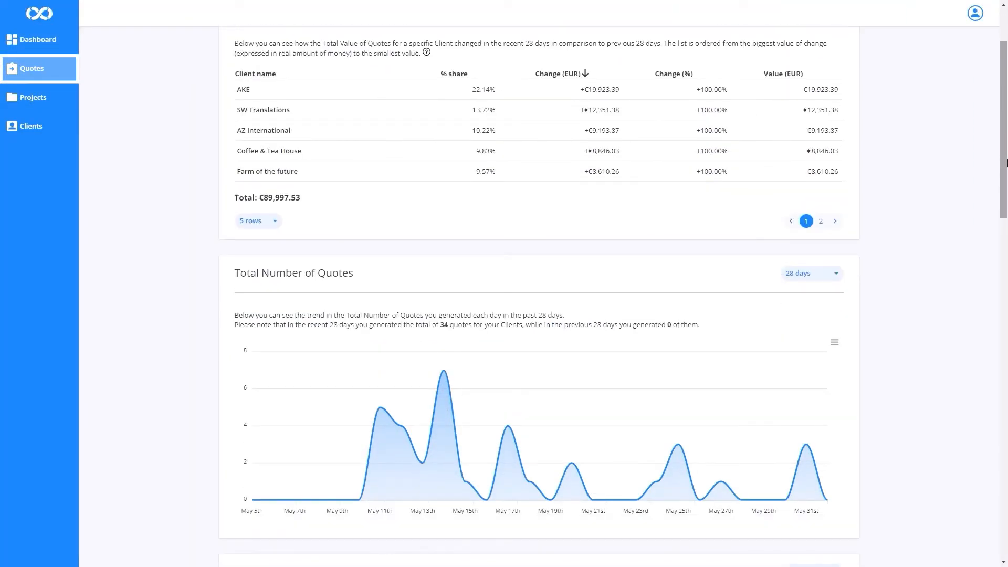
Step: Scroll the 28-day quotes charts, then switch to and scroll the Projects statistics
scroll("down", 3)
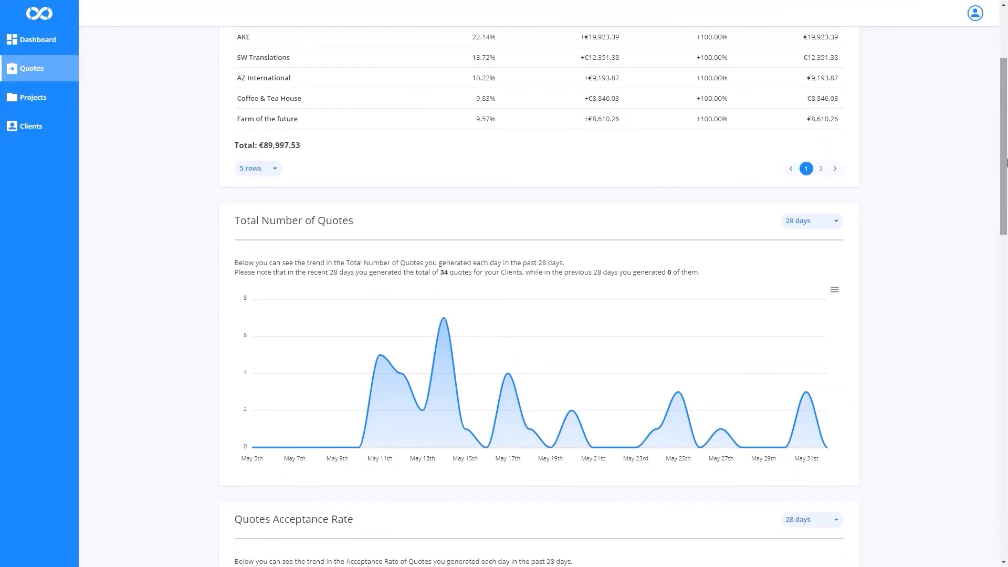
scroll("down", 3)
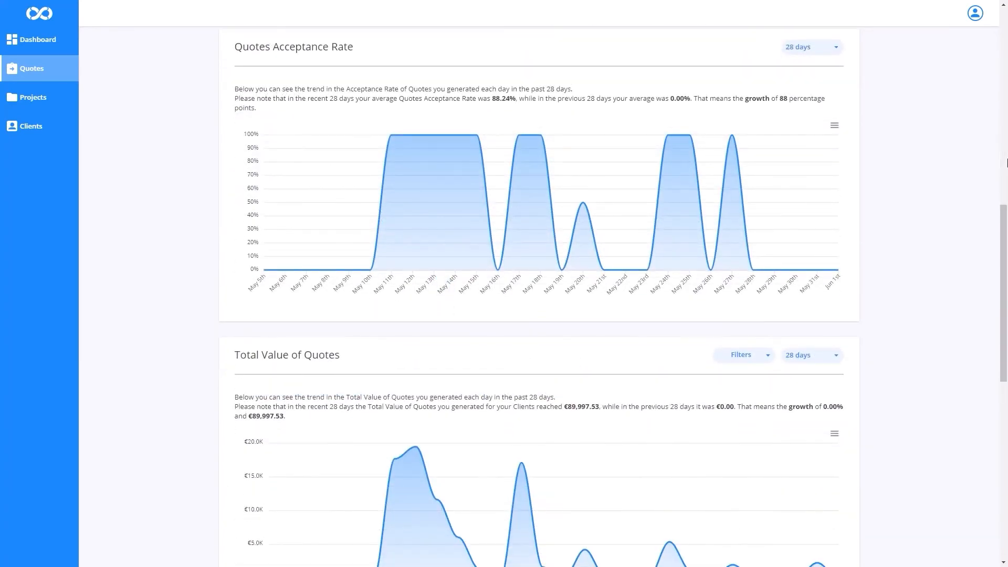
left_click(32, 97)
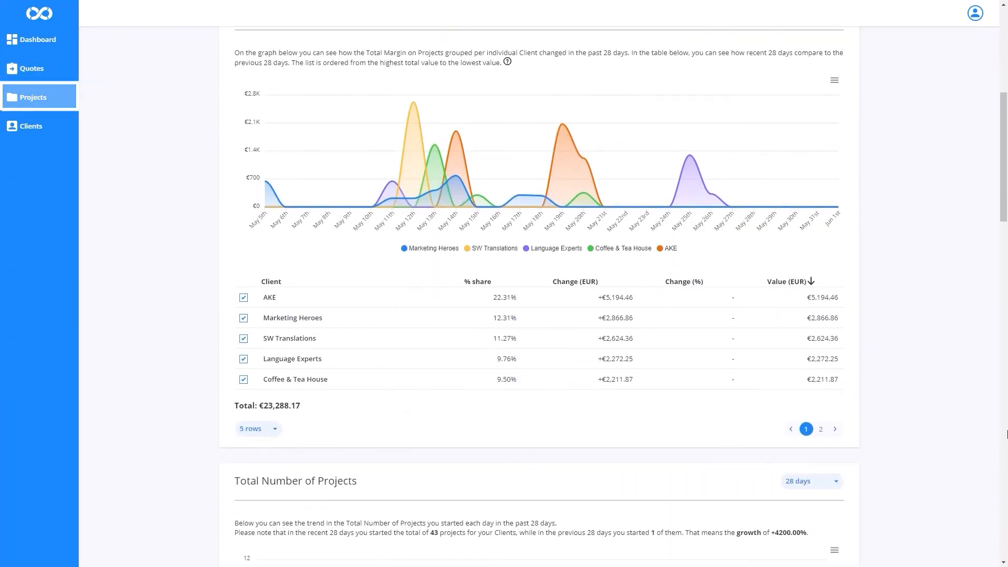
scroll("down", 3)
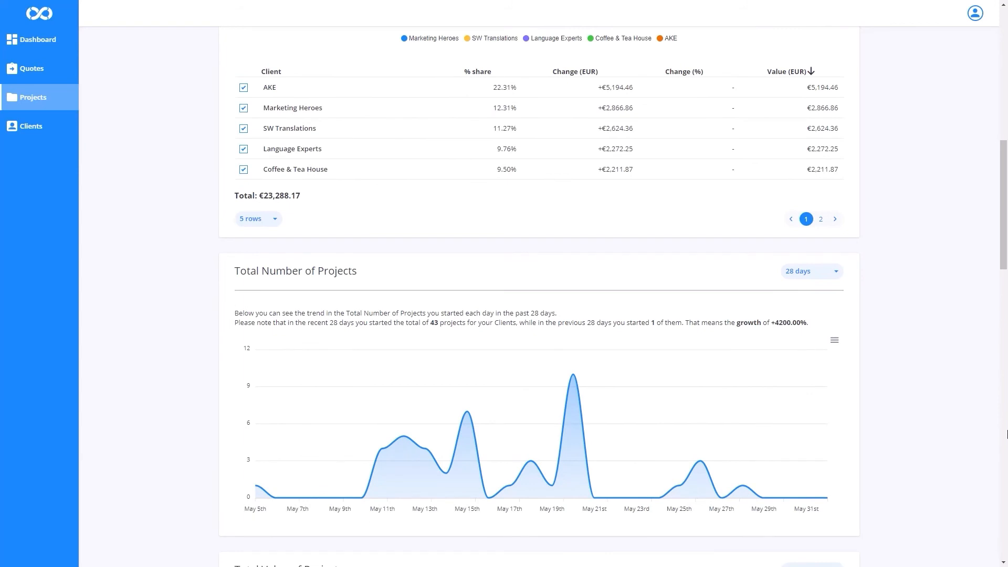
scroll("down", 3)
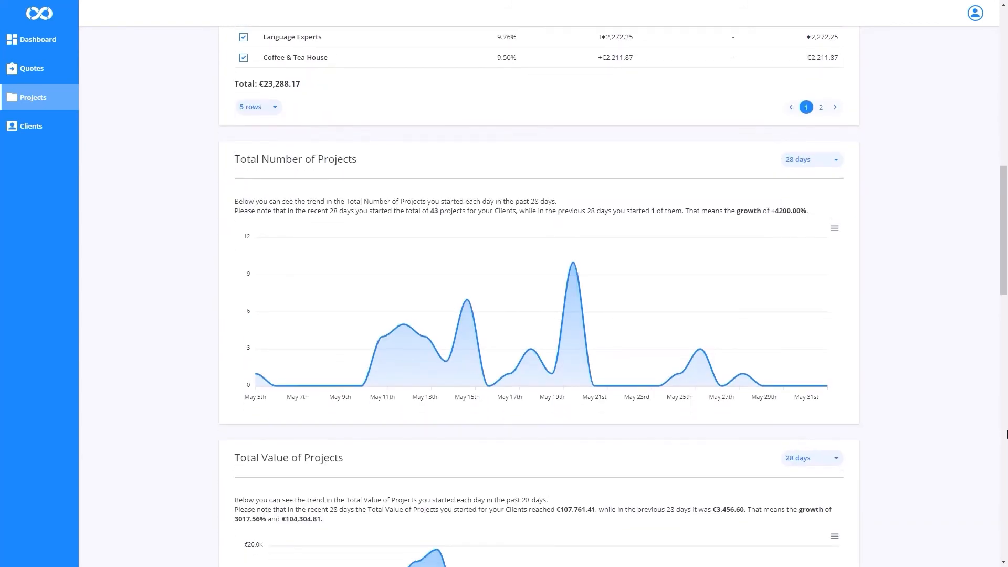
left_click(30, 125)
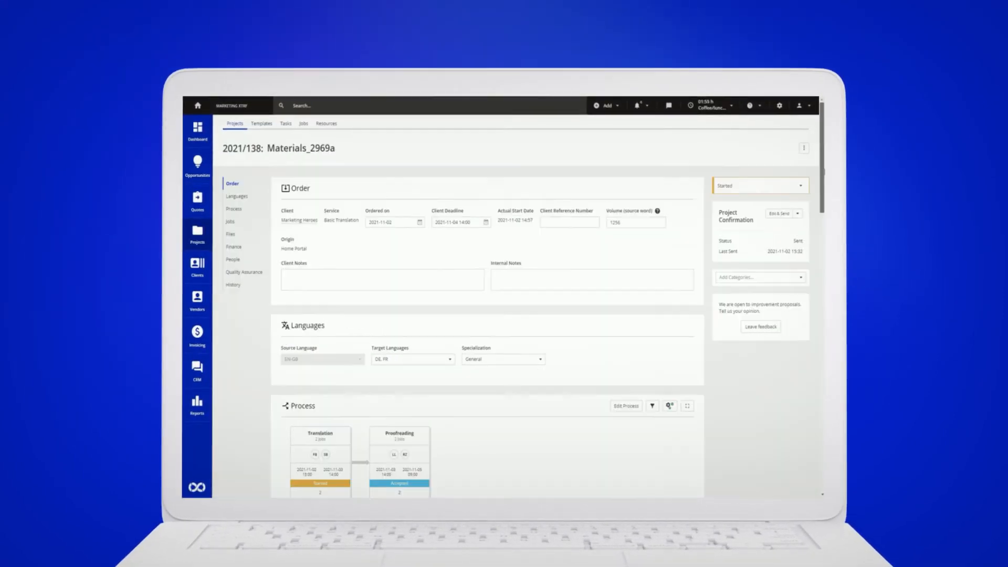
Step: Scroll through the permissions matrix and project page to reach the BH vendor price profiles
scroll("down", 3)
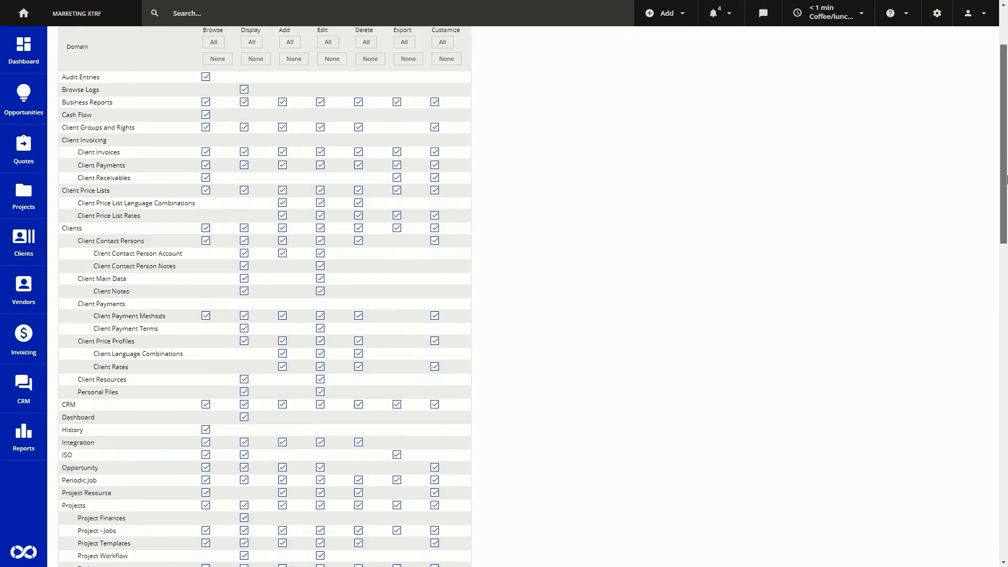
scroll("down", 3)
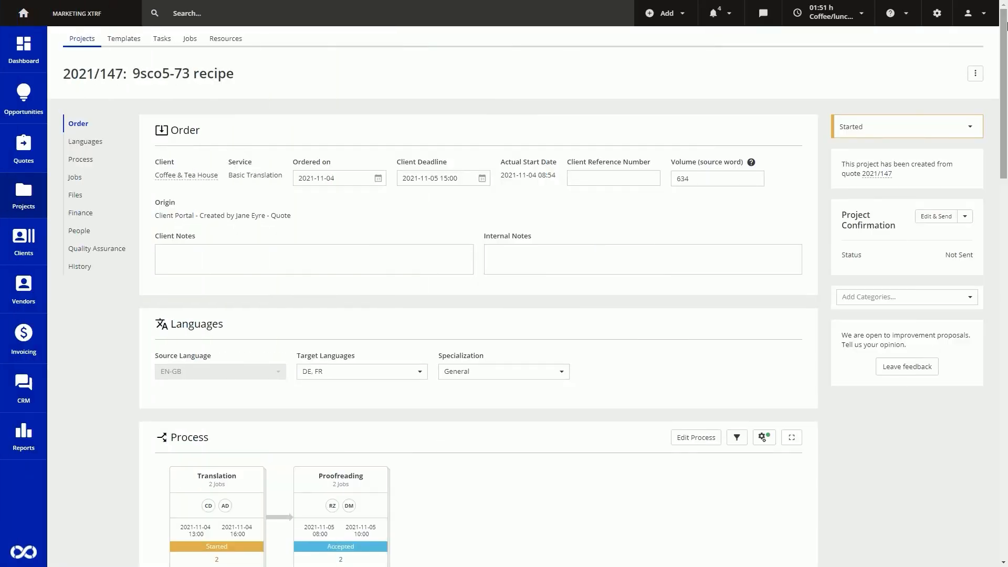
scroll("down", 3)
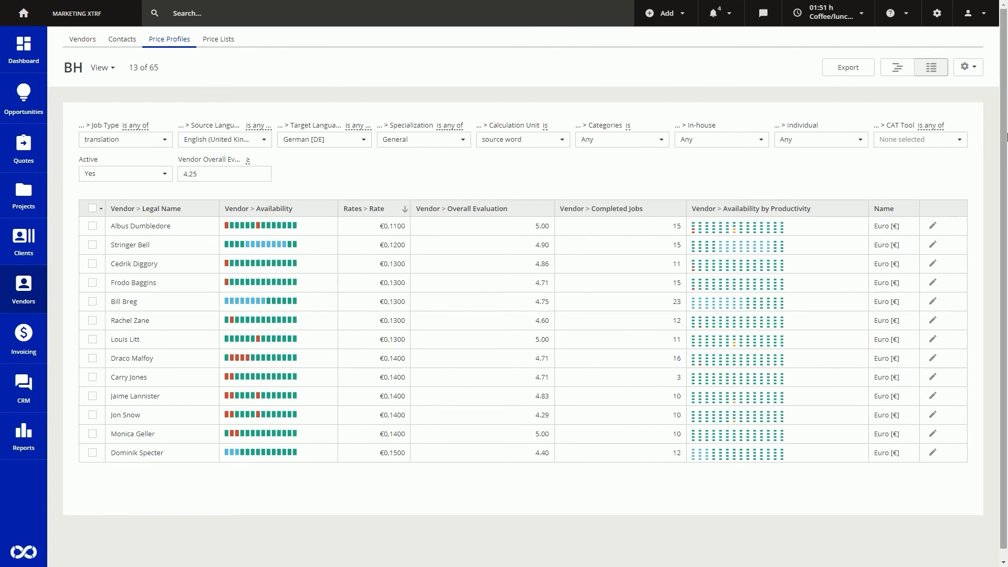
Step: Step through the Import: Vendors wizard to the field-matching step
left_click(523, 327)
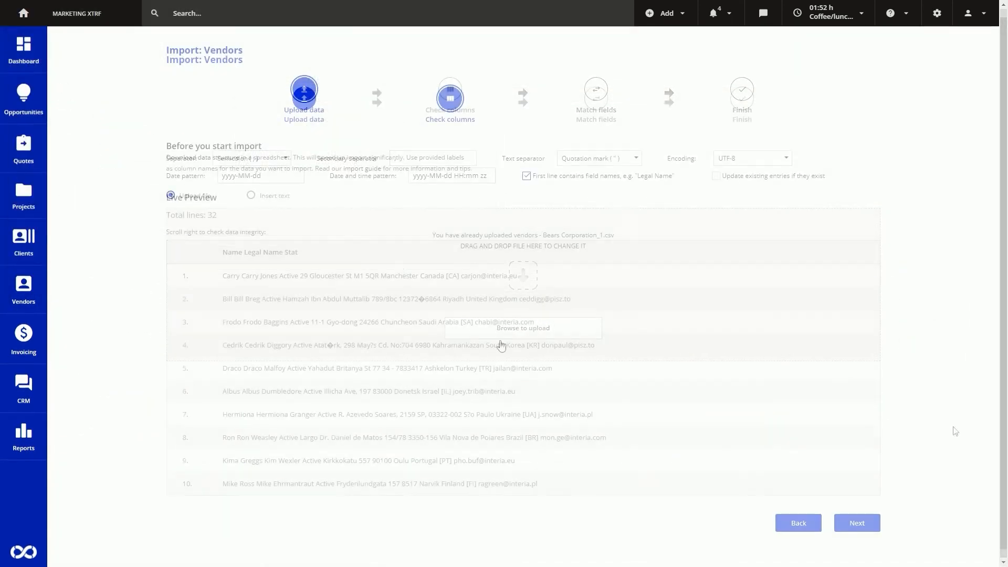
left_click(856, 523)
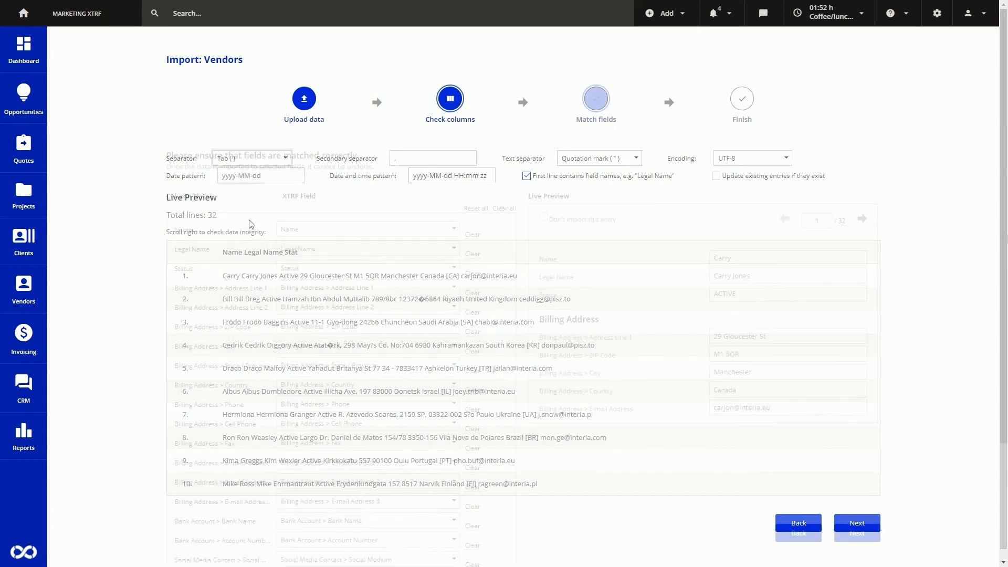
left_click(856, 524)
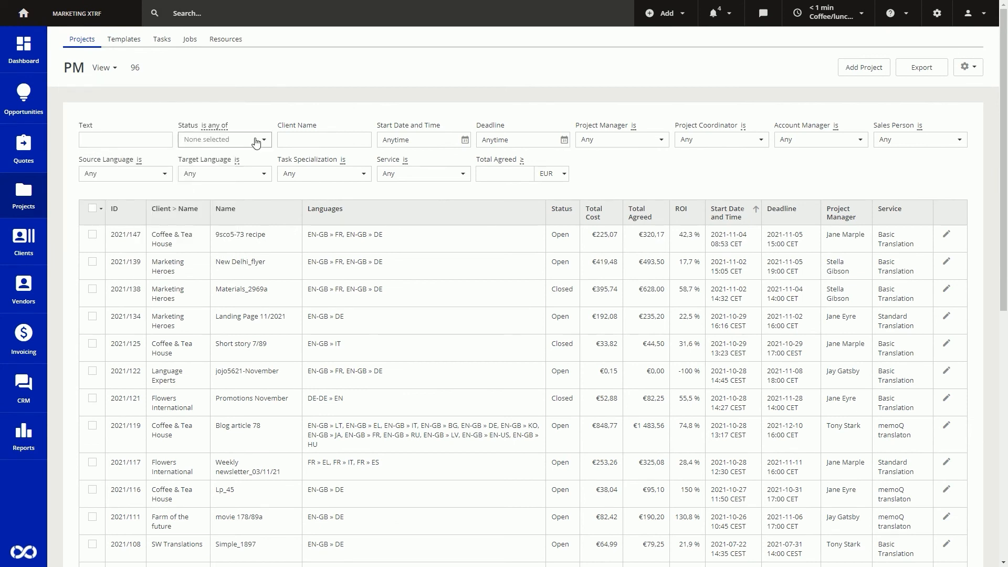
Step: Filter projects to Open status for a single project manager
left_click(221, 140)
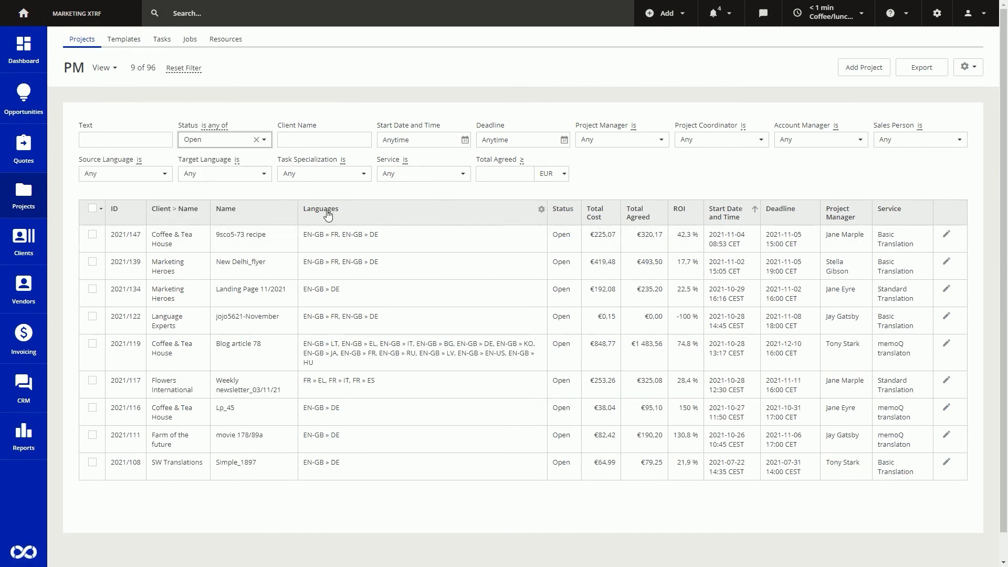
left_click(621, 139)
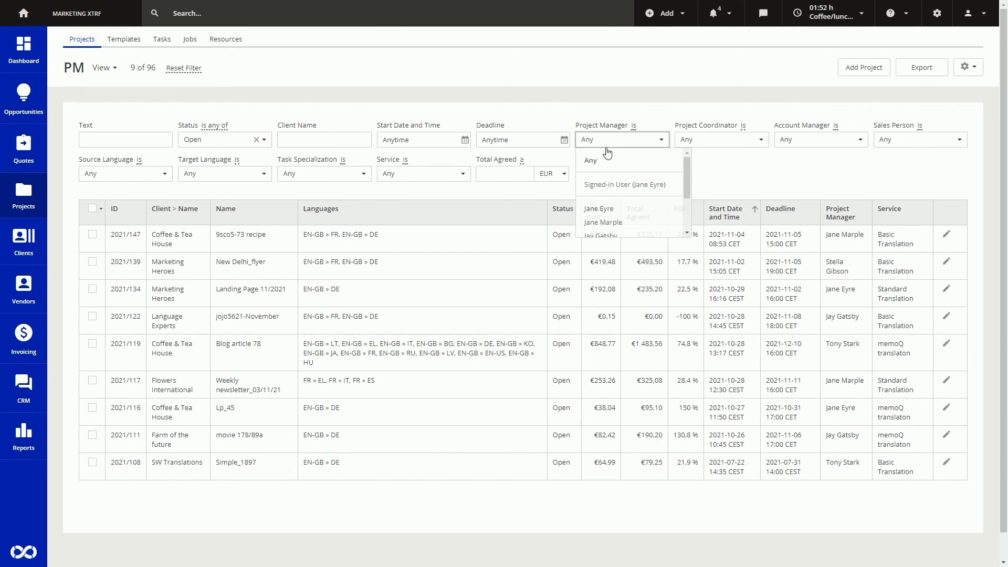
left_click(598, 209)
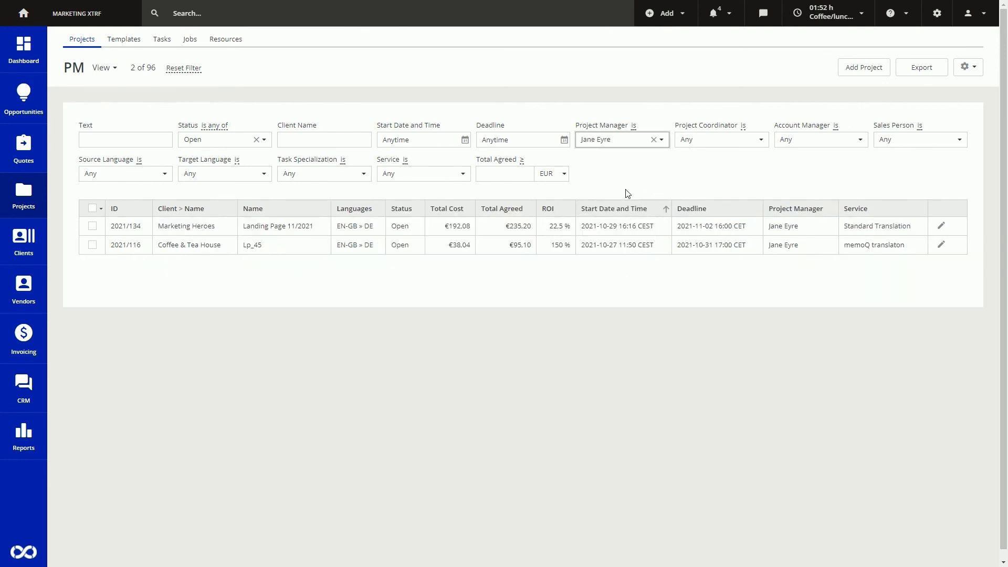
left_click(224, 173)
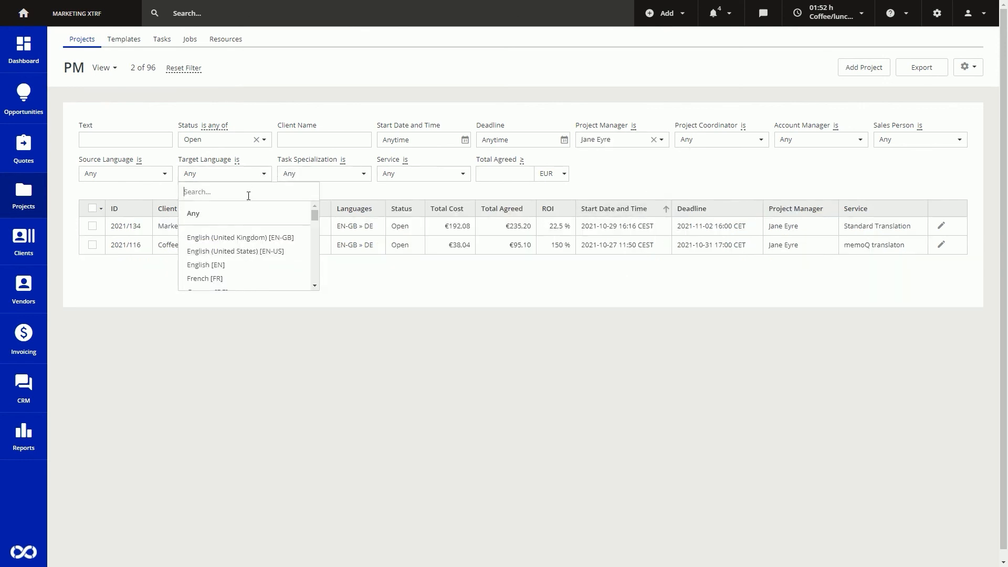
left_click(23, 436)
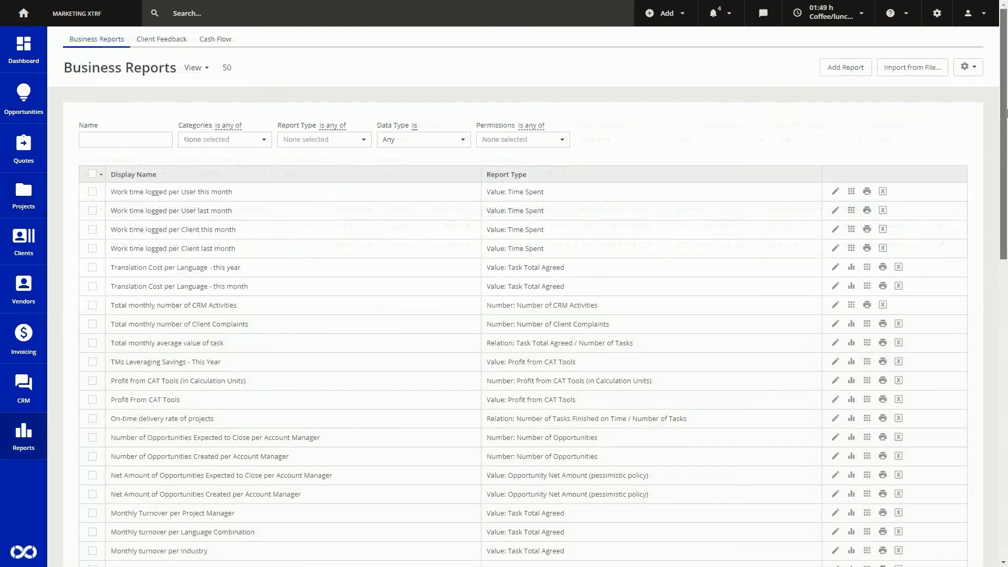